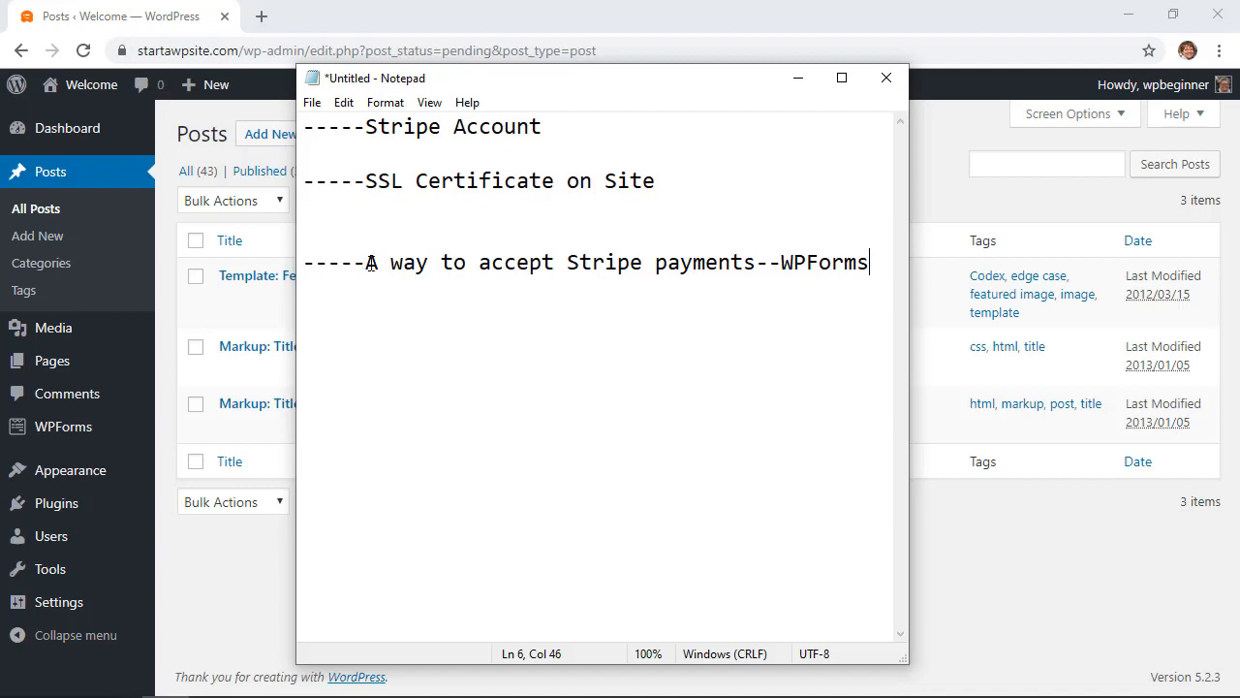
Leave the notes and return to the WordPress Dashboard home.
drag(366, 264, 744, 264)
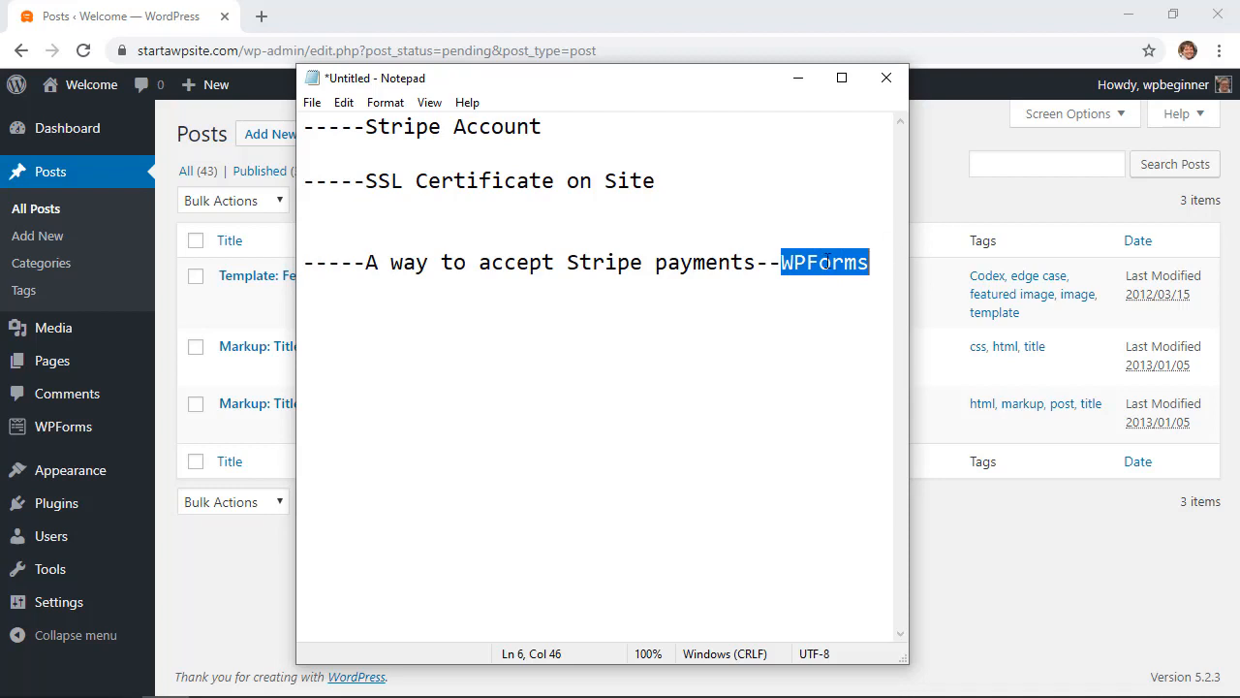
mouse_move(911, 174)
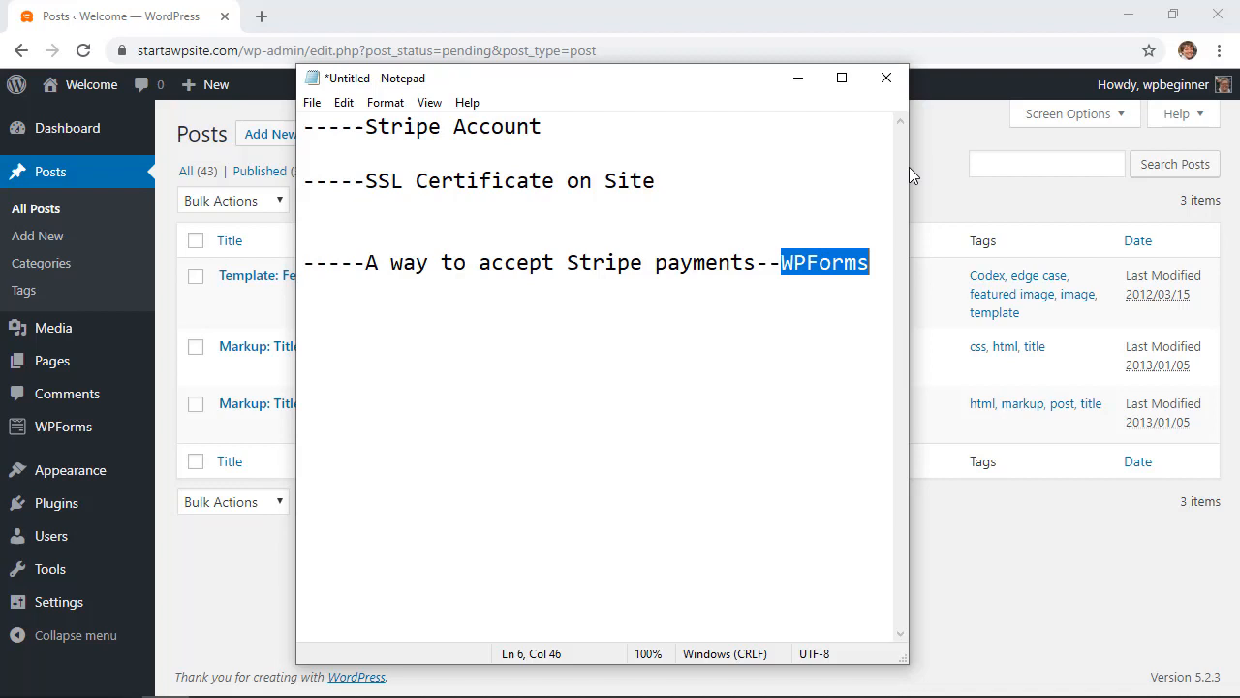
click(66, 128)
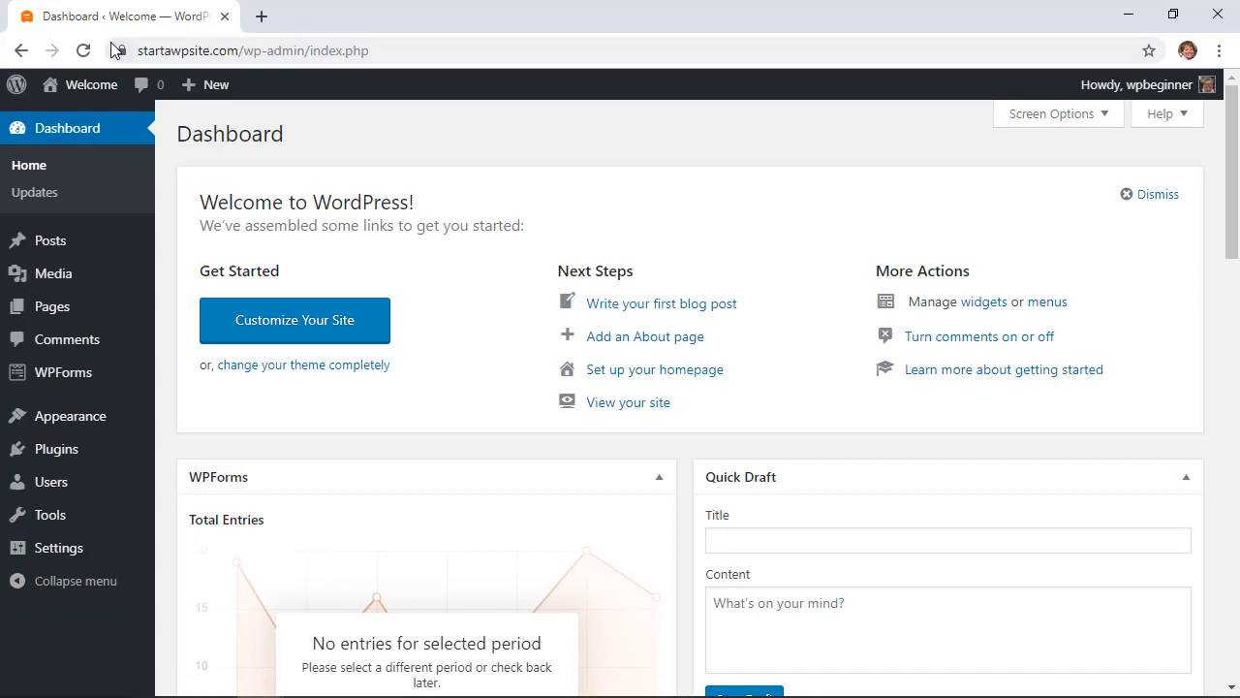
mouse_move(120, 50)
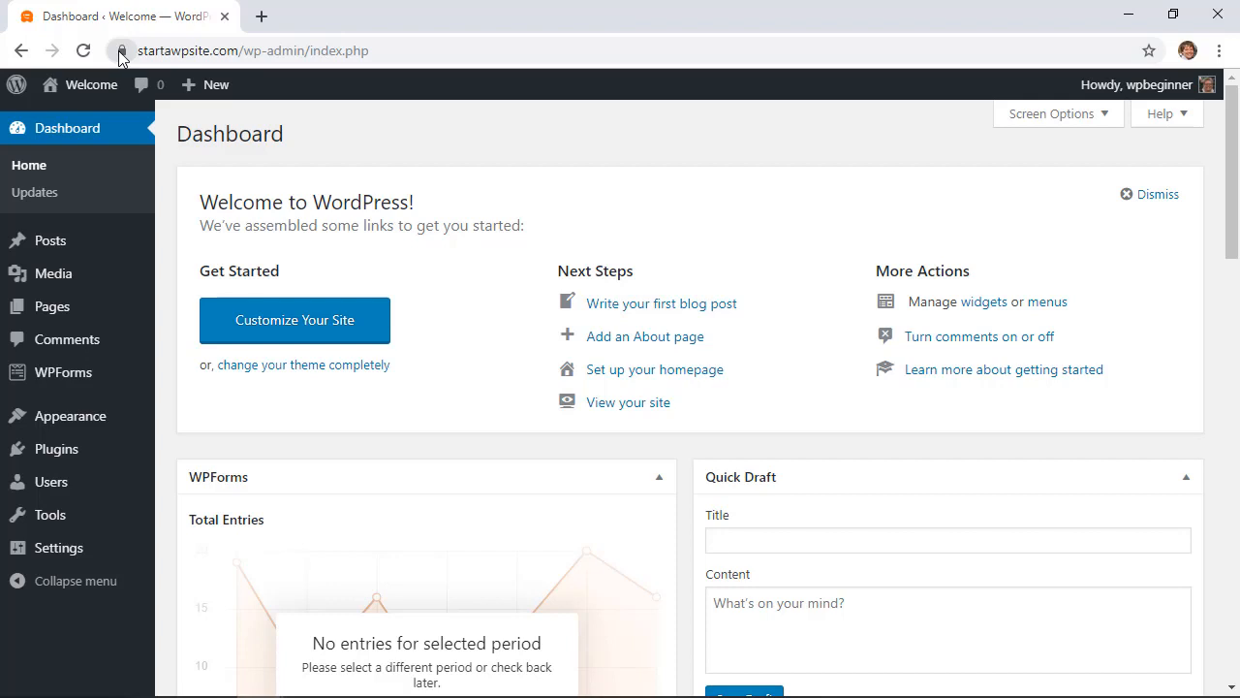
mouse_move(484, 174)
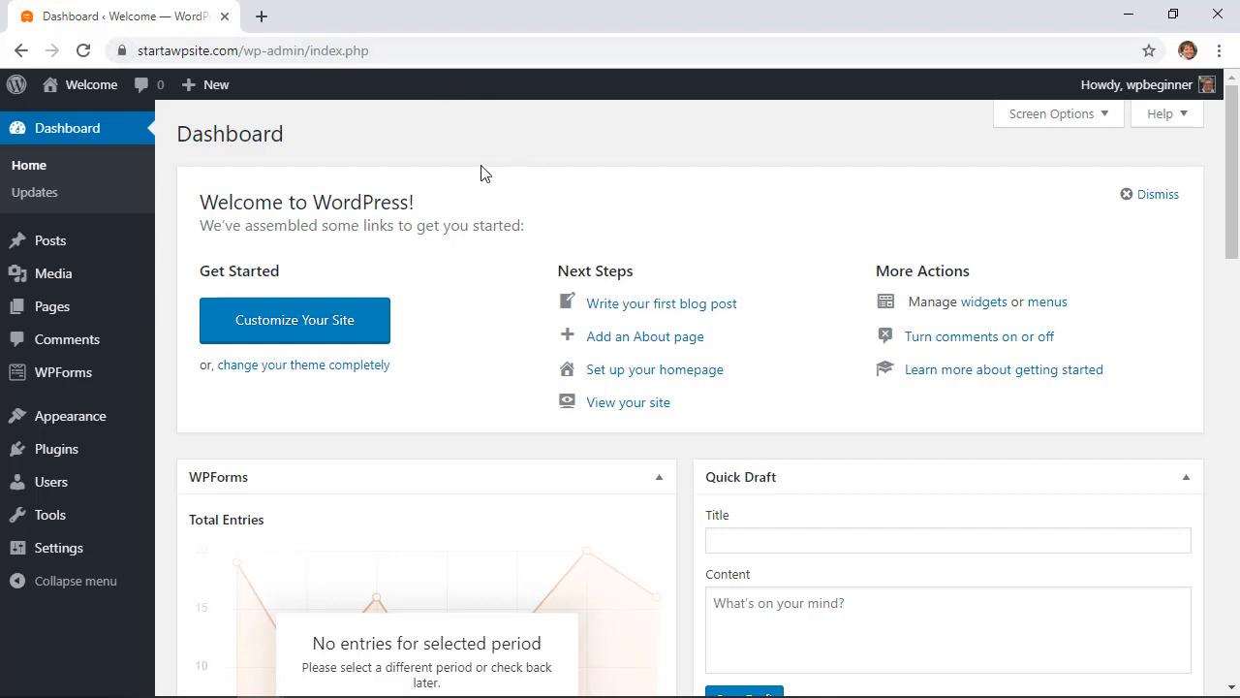
Browse the Stripe homepage and the WPForms pricing page down to the plan feature lists showing Stripe under Pro.
scroll(down, 3)
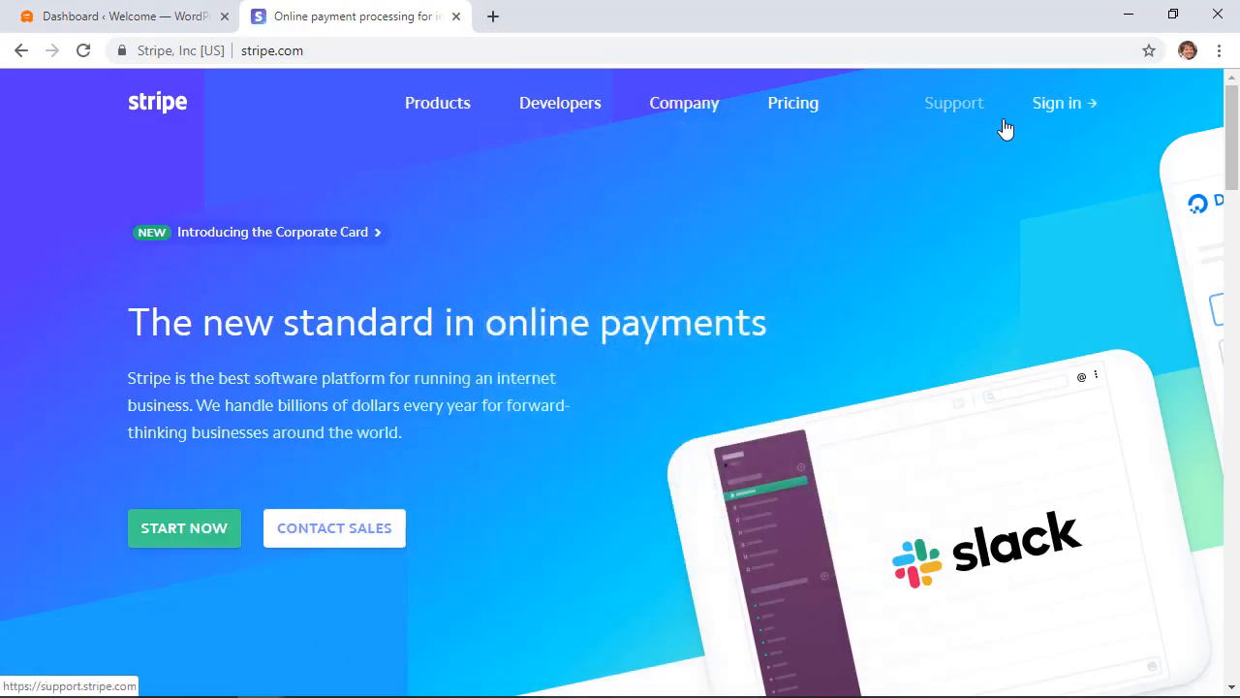
mouse_move(748, 304)
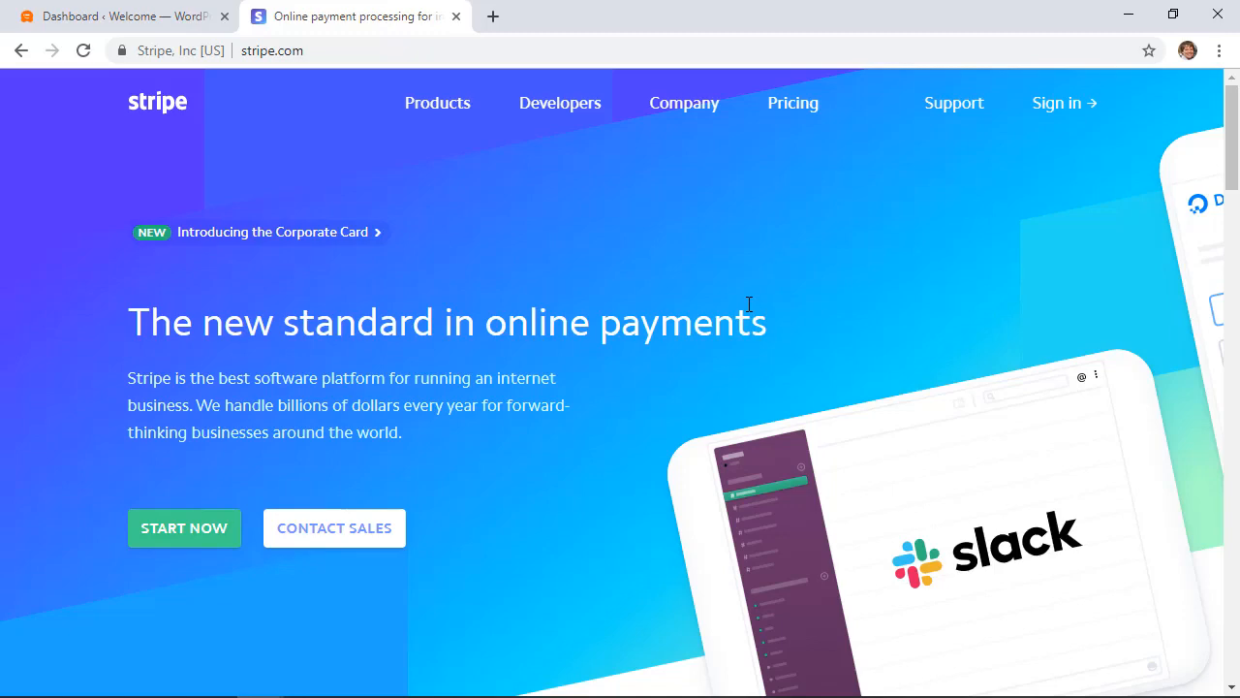
click(438, 102)
text(wp)
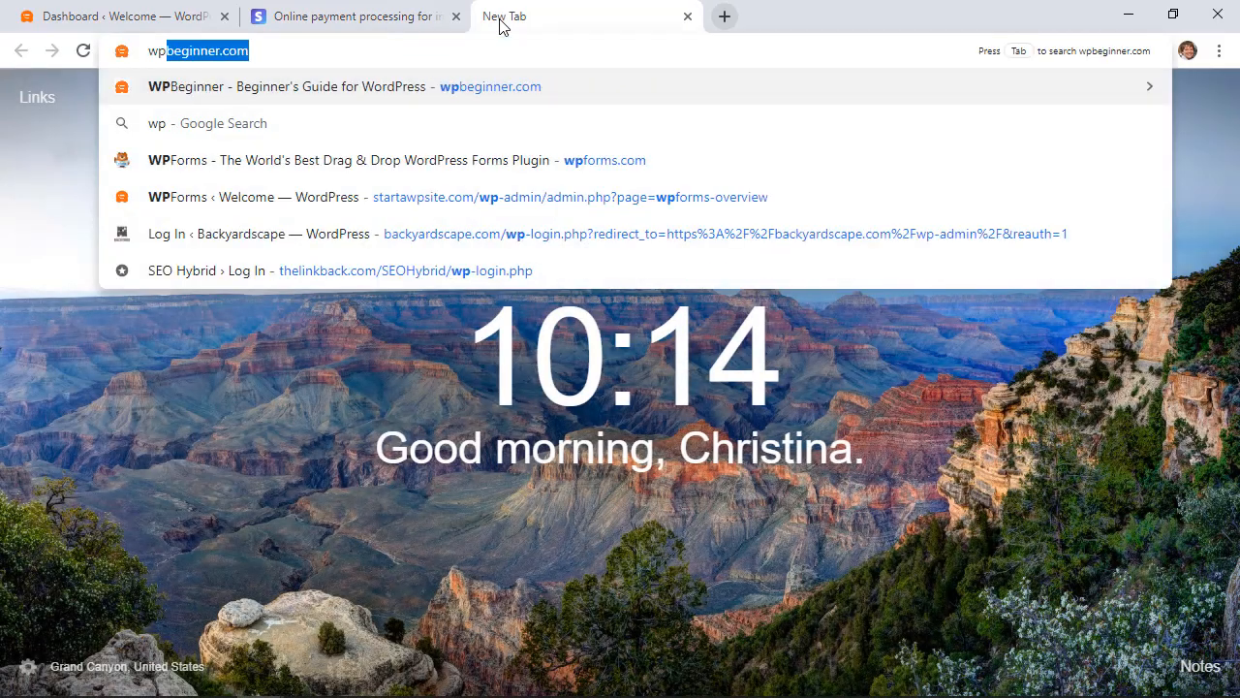
click(349, 159)
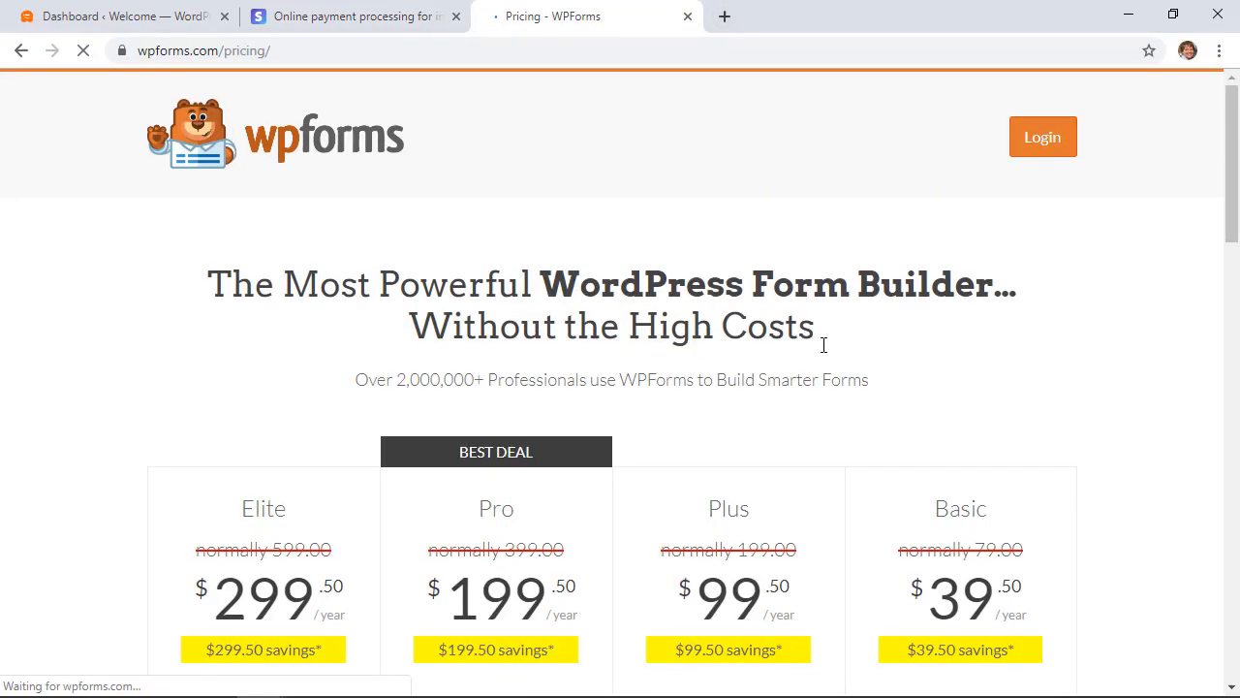
scroll(down, 3)
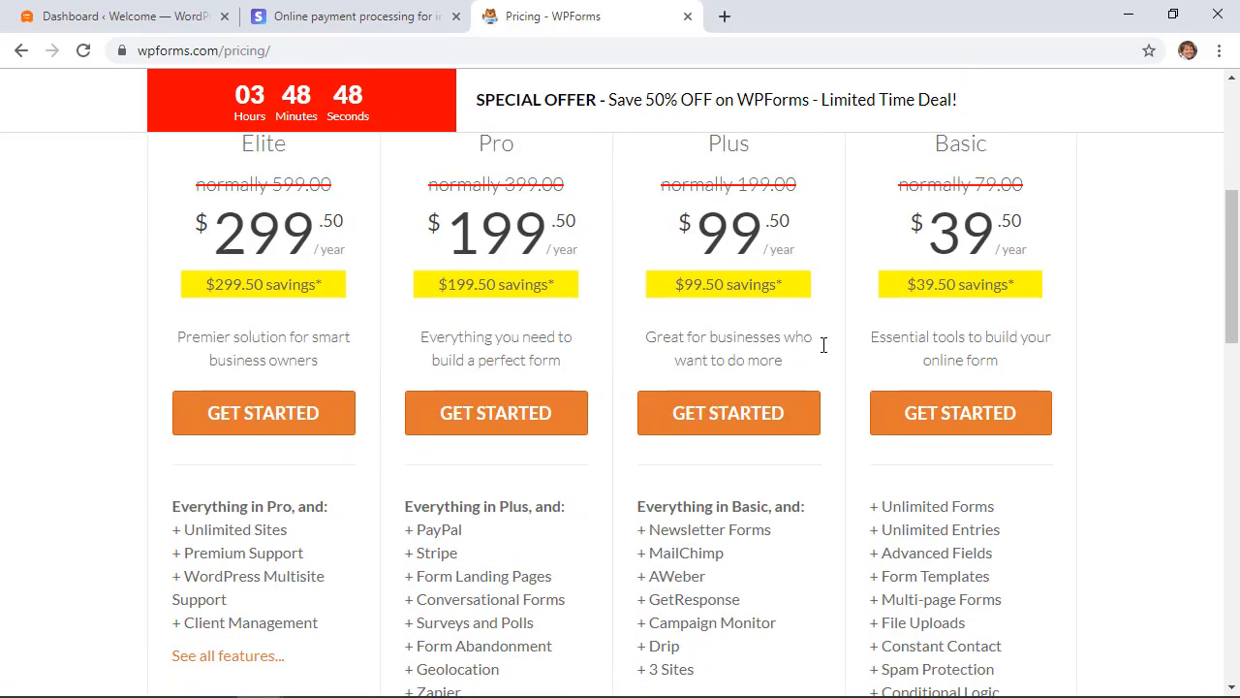
scroll(down, 3)
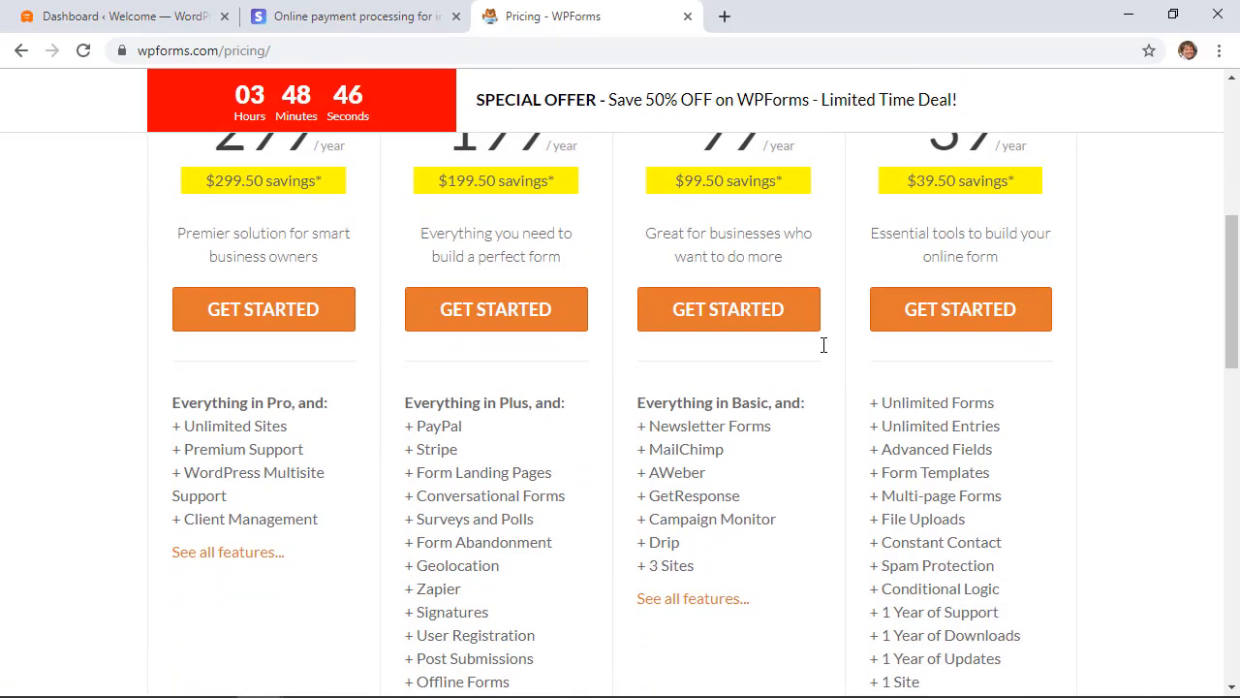
scroll(down, 3)
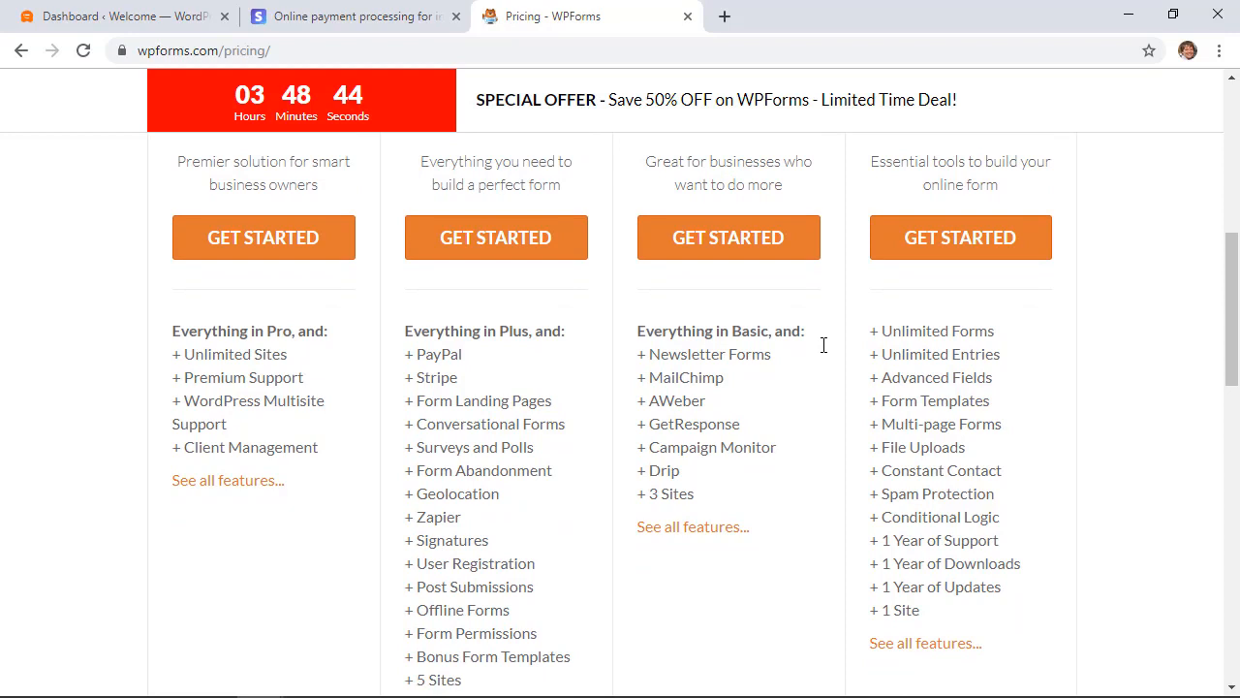
mouse_move(694, 527)
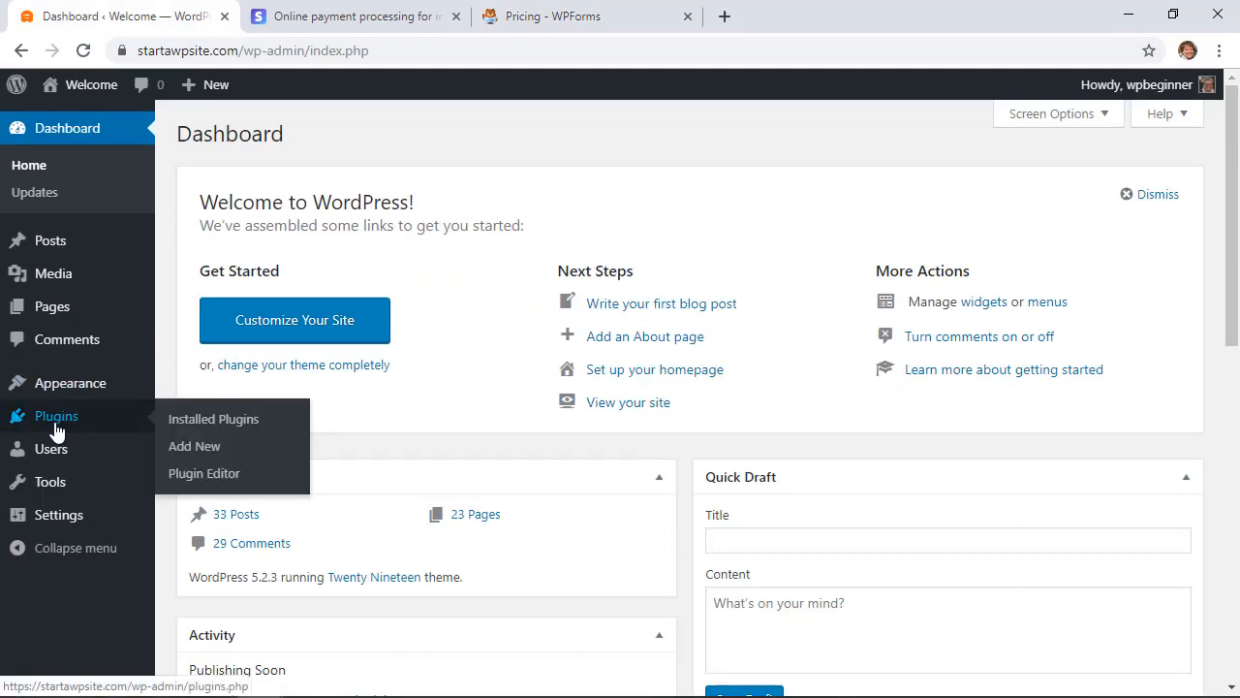
Upload wpforms.zip through Plugins > Add New and start installing it.
click(194, 446)
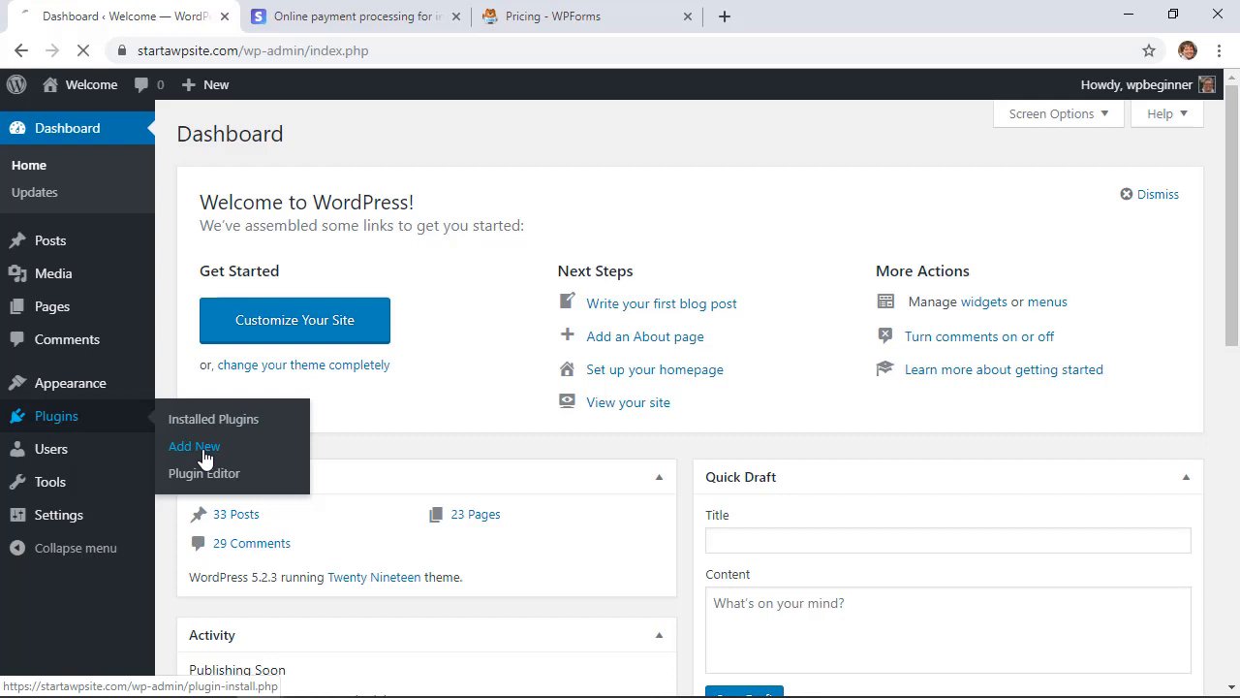
click(194, 446)
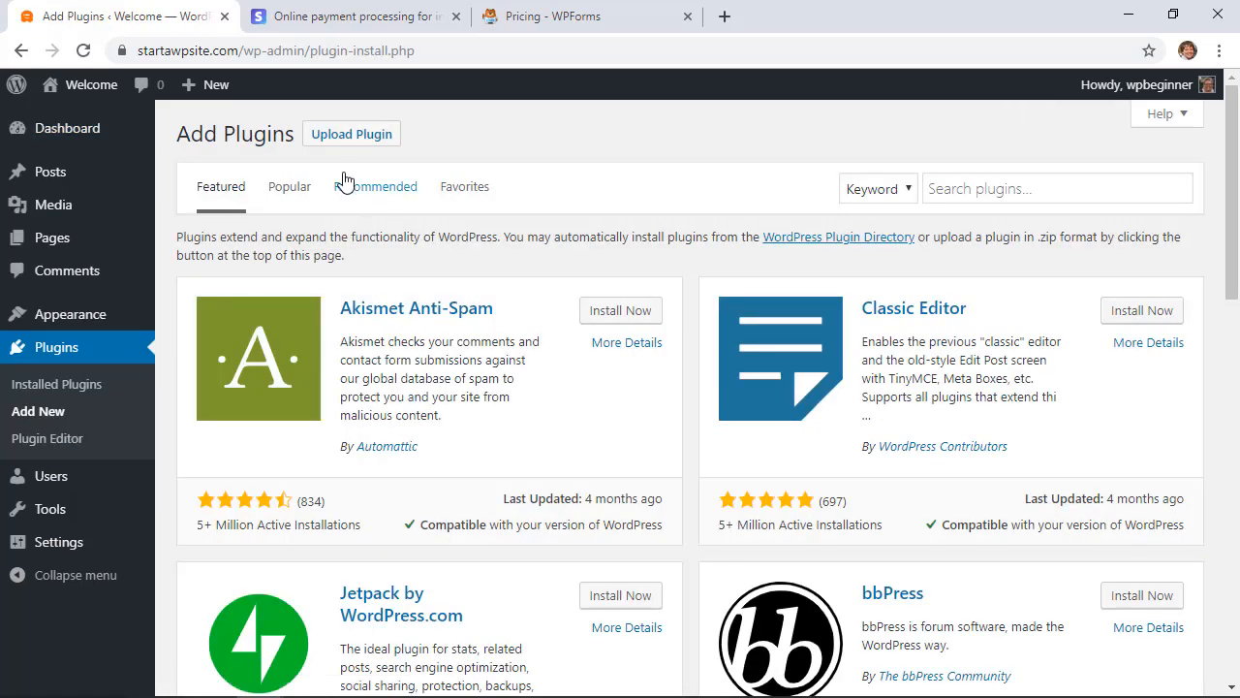
mouse_move(350, 134)
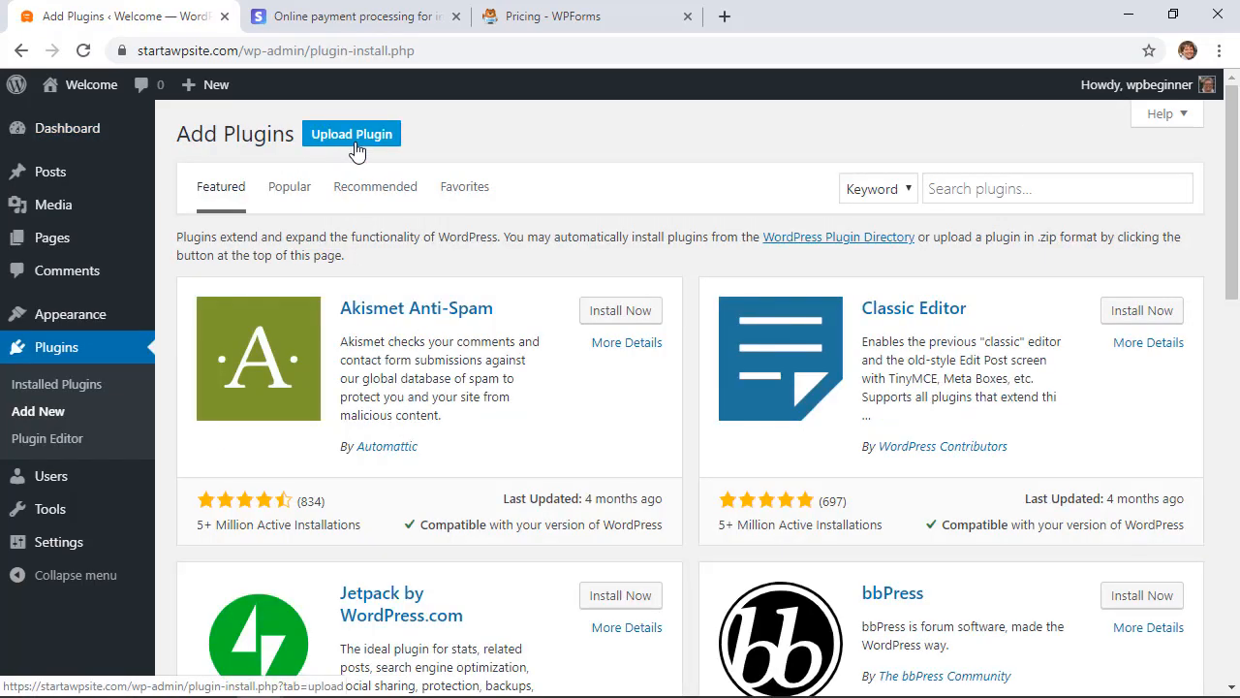
click(351, 134)
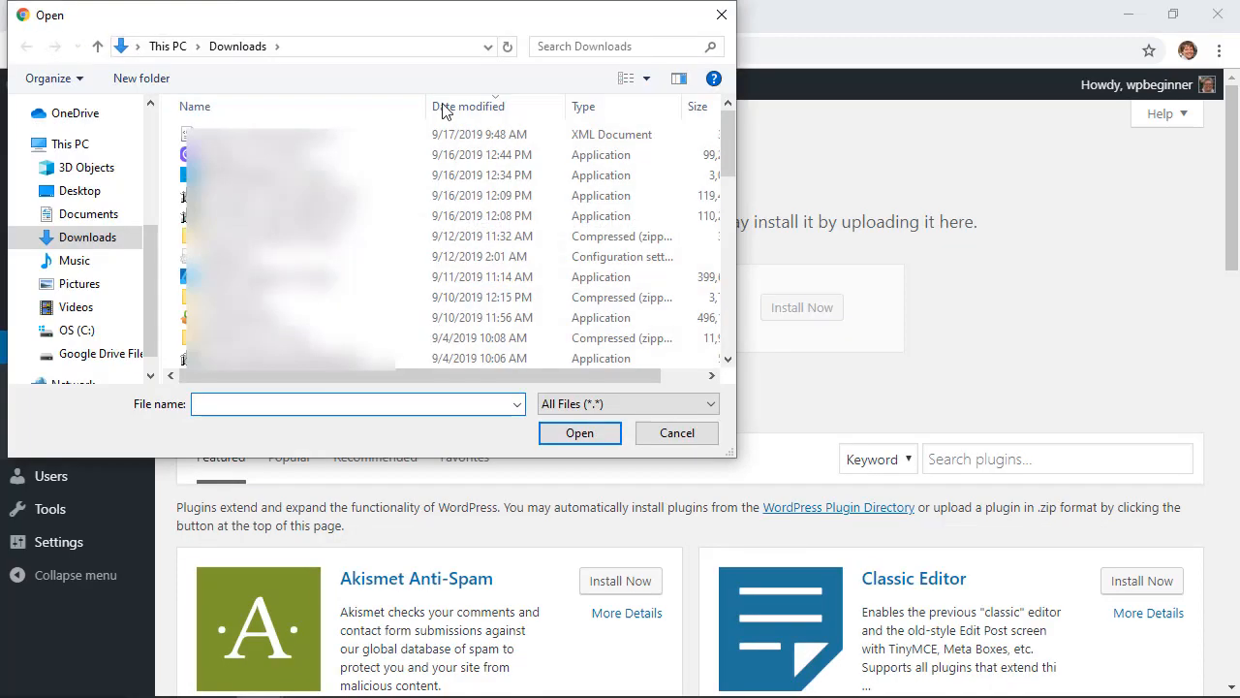
click(580, 432)
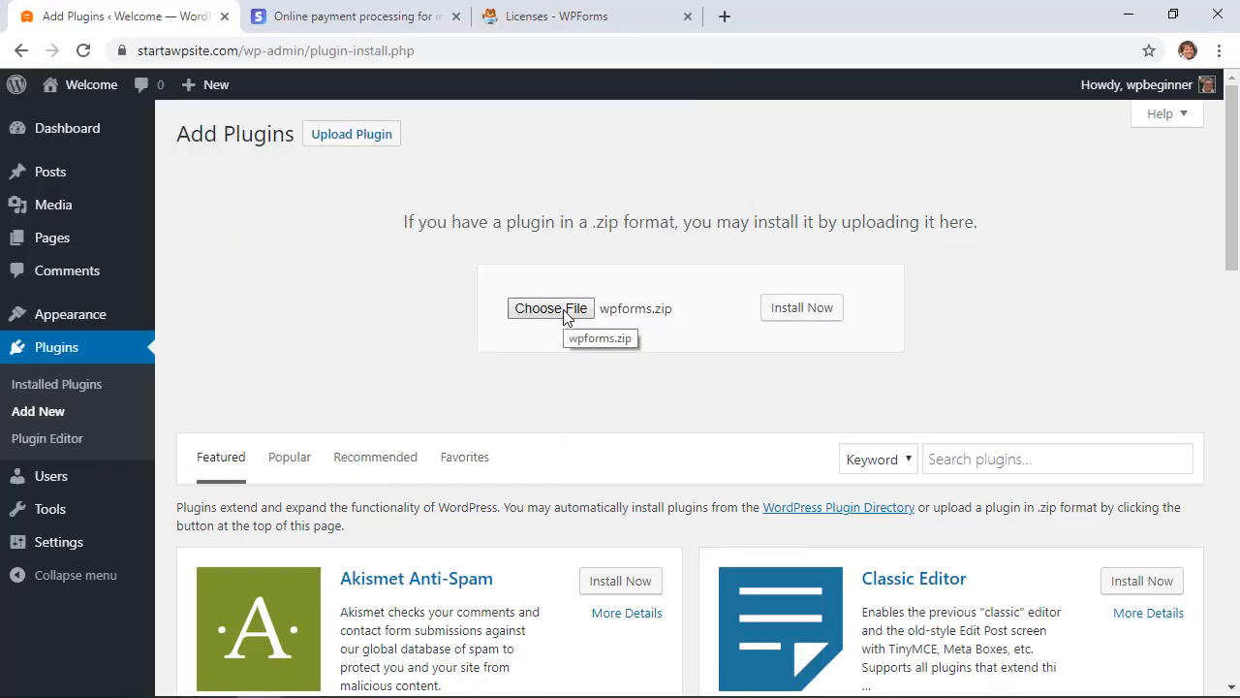
click(803, 306)
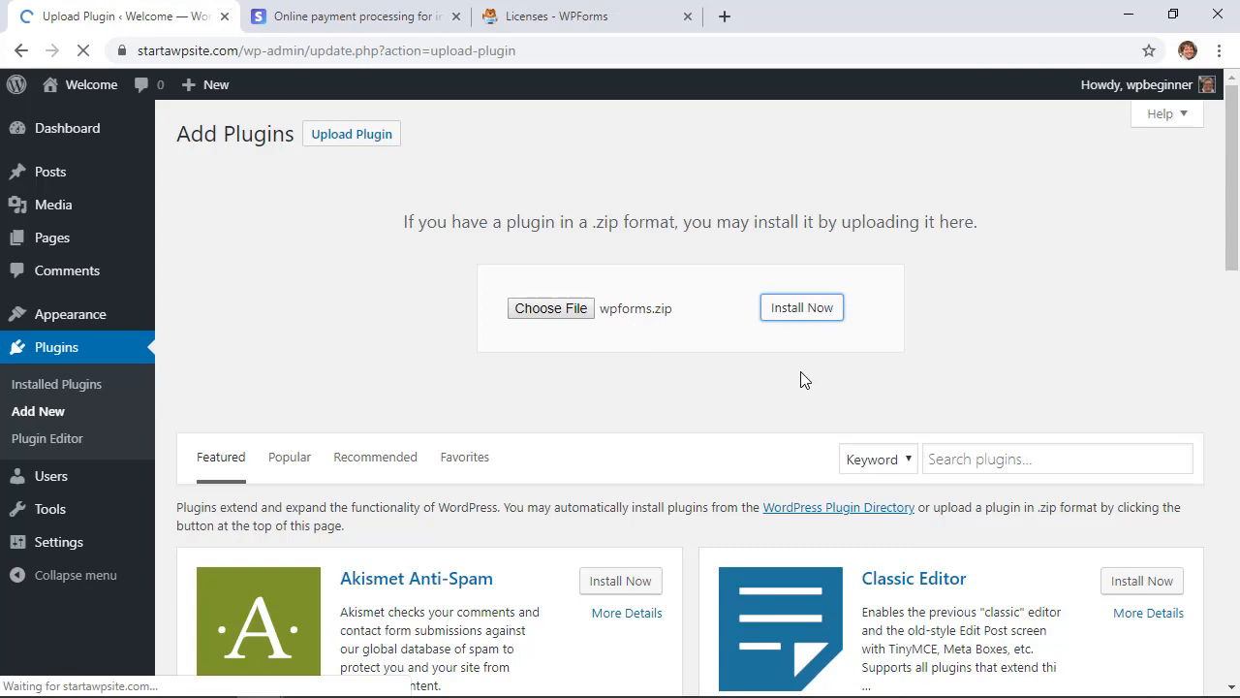
Activate WPForms and verify its license key in WPForms Settings, confirming automatic updates.
click(803, 306)
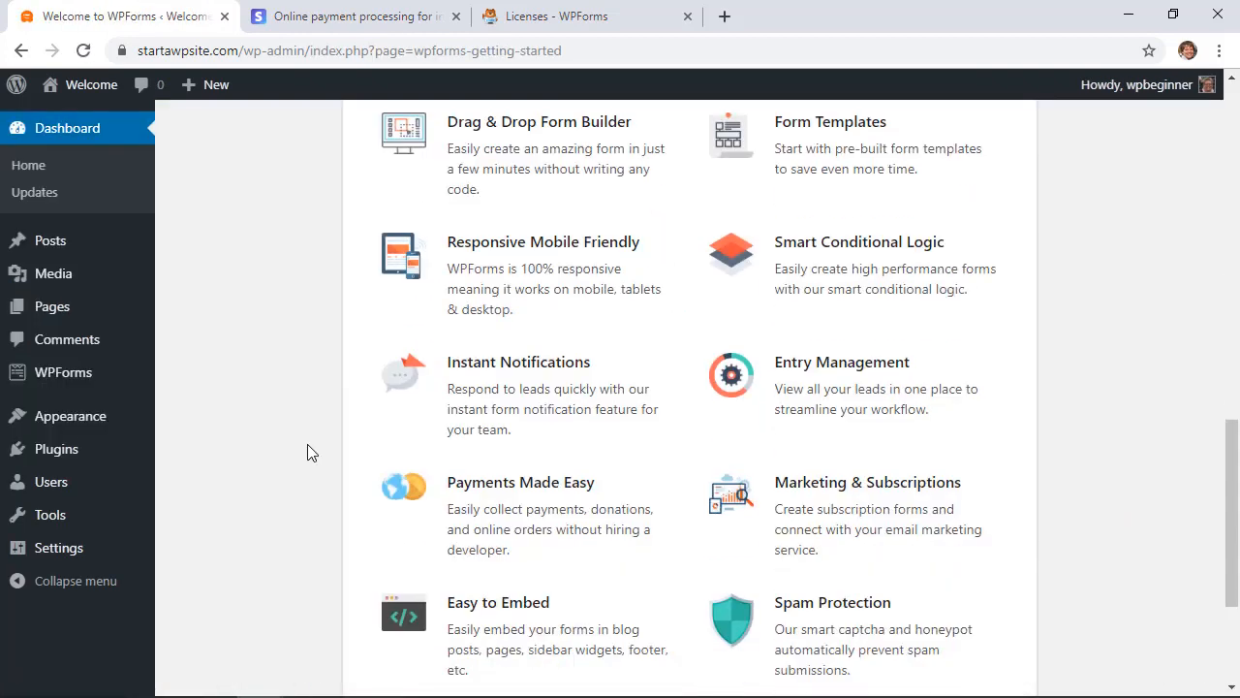
mouse_move(62, 372)
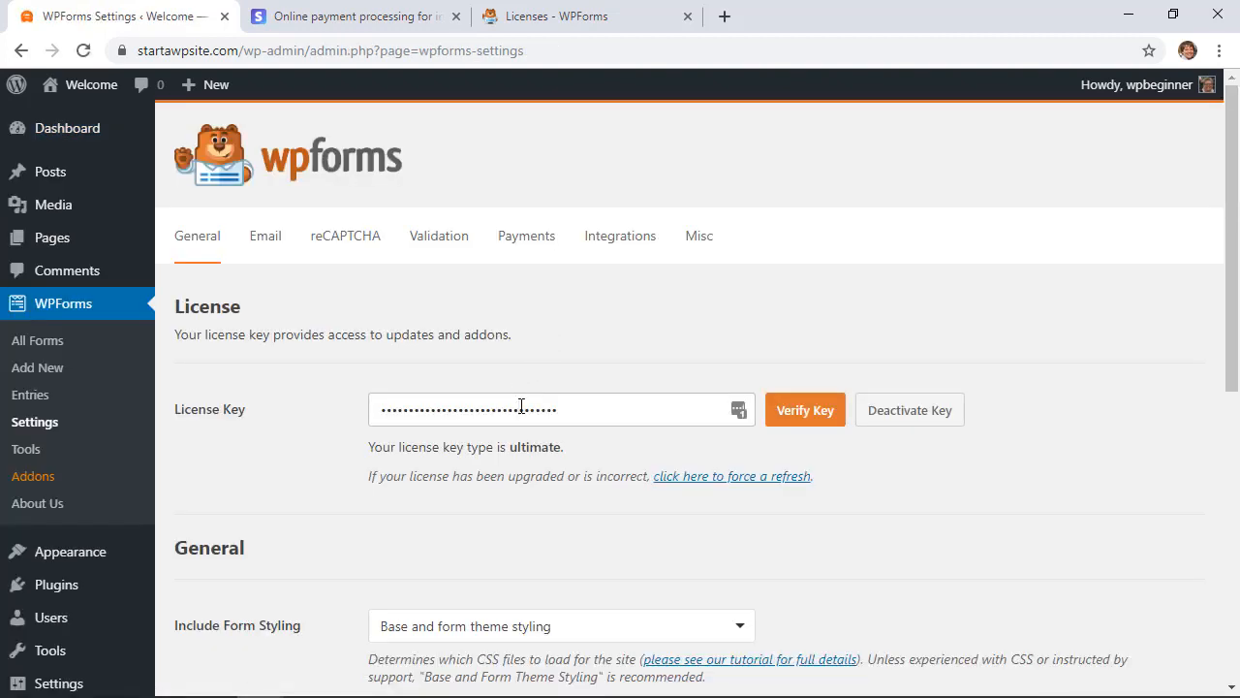
click(805, 411)
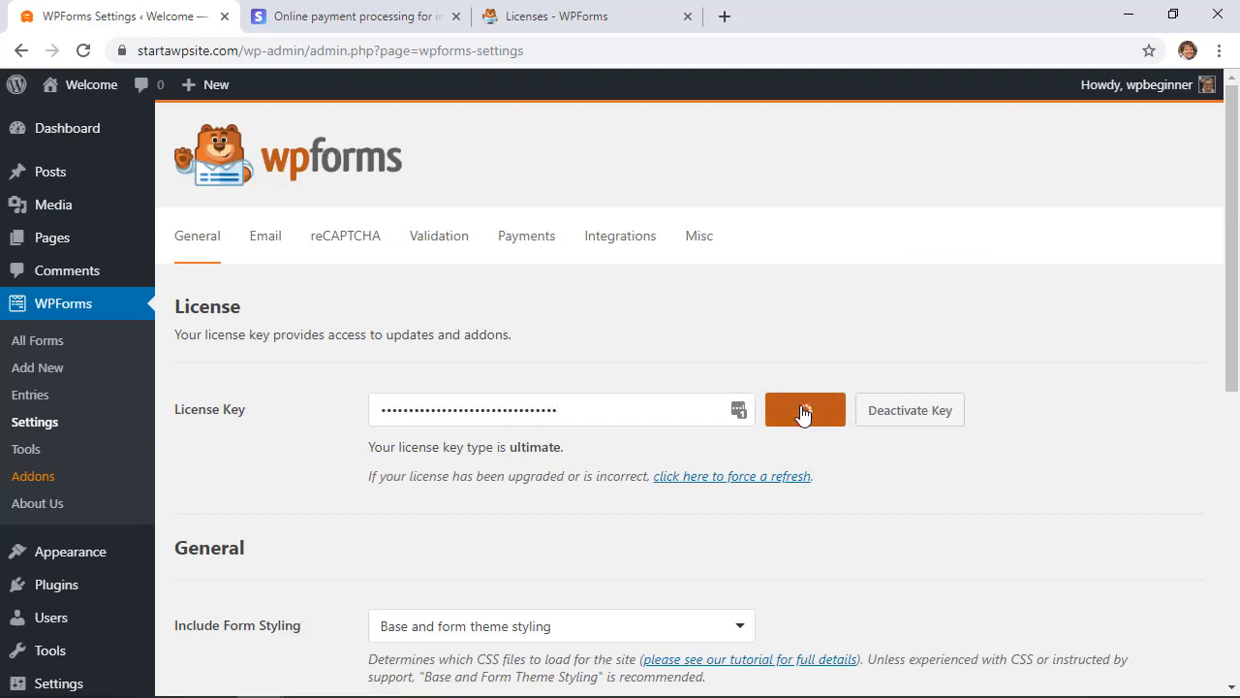
click(804, 409)
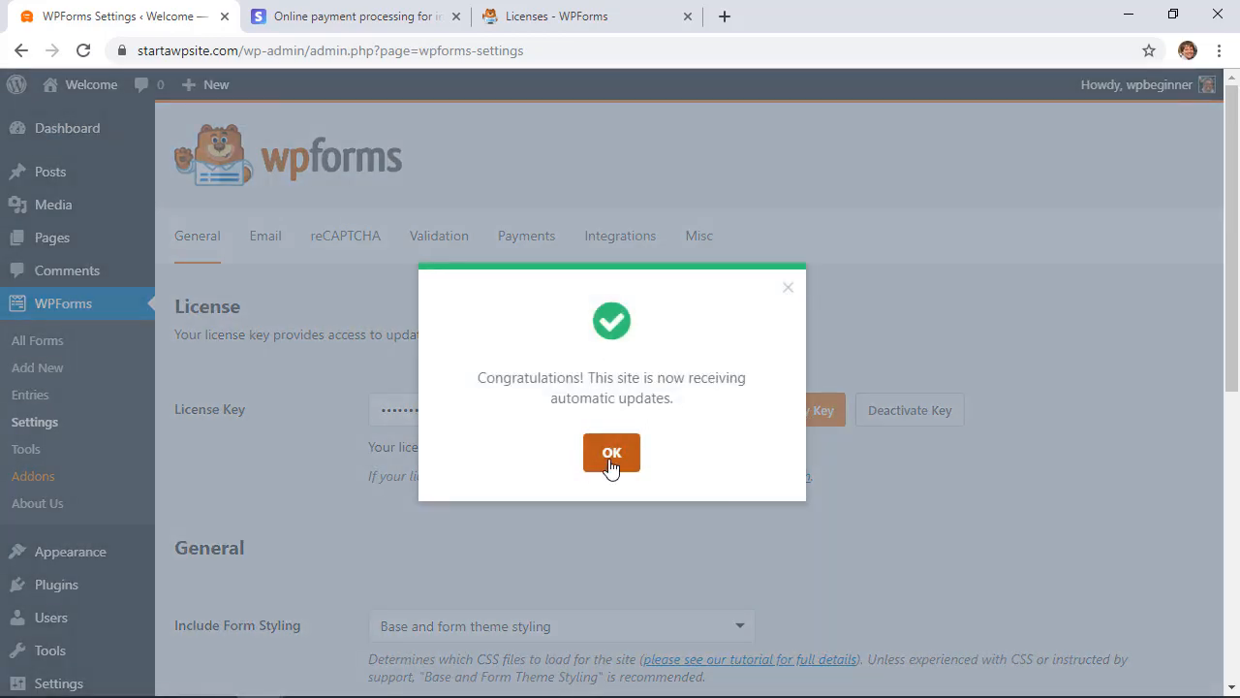
click(612, 453)
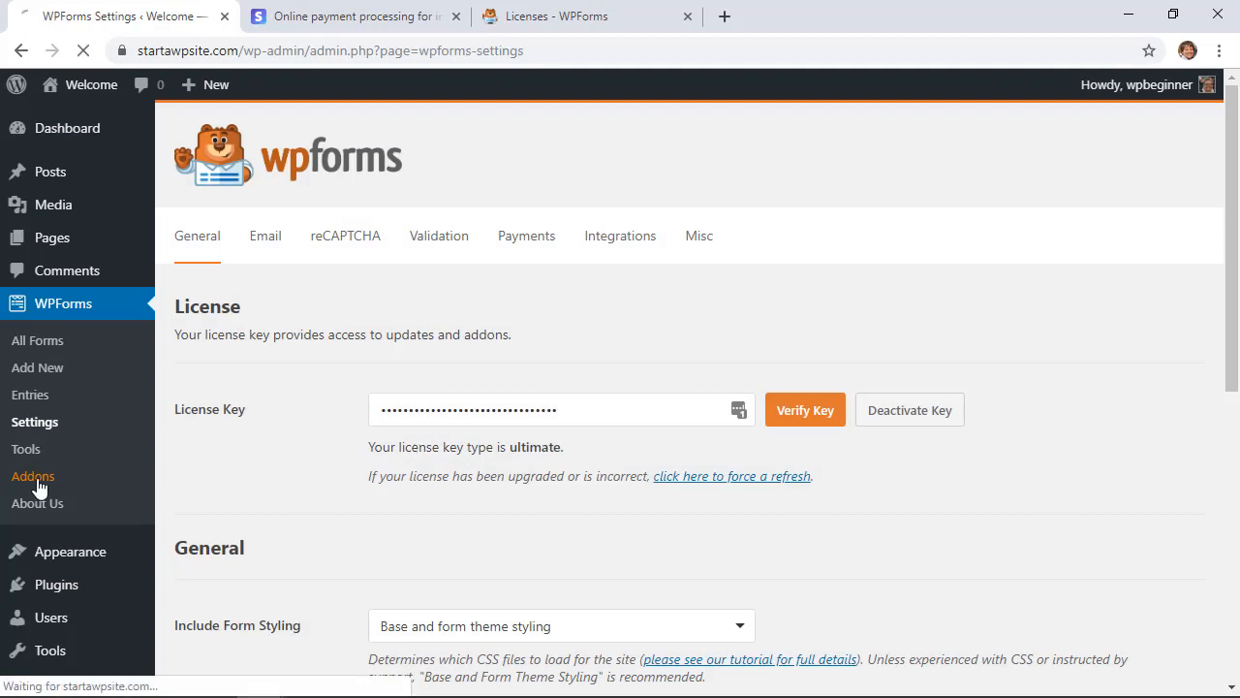
Install the Stripe Addon from the WPForms addons list so it shows Active.
click(33, 476)
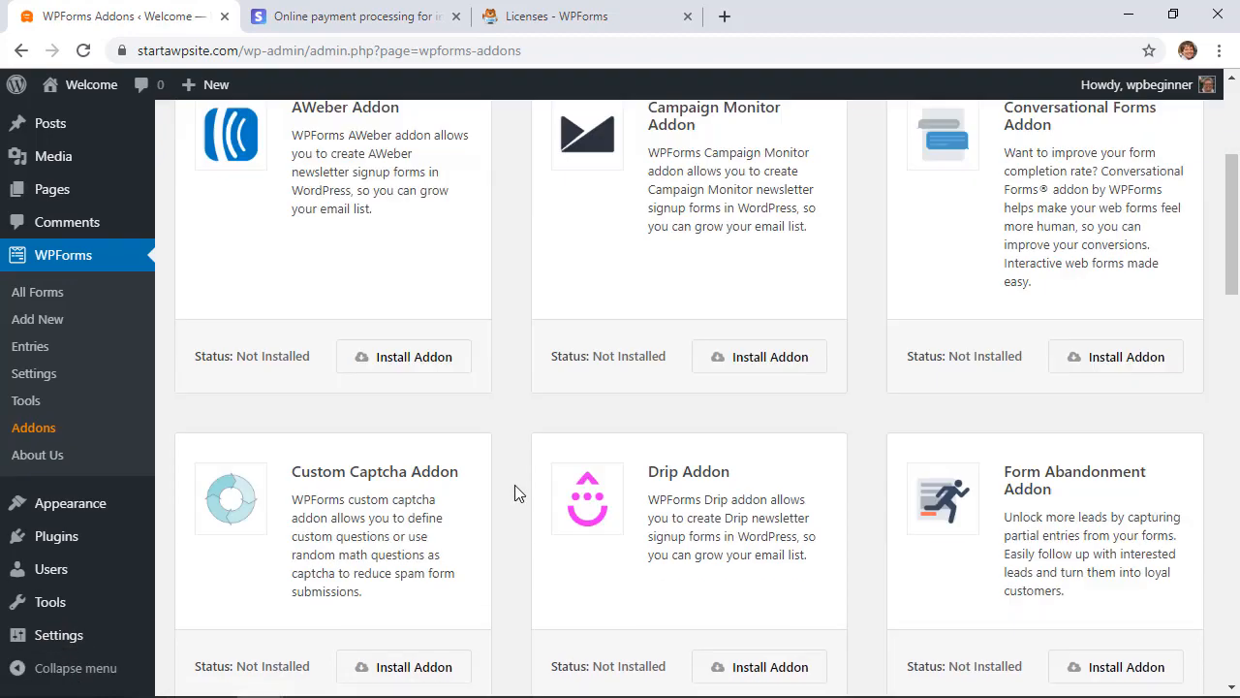
scroll(down, 3)
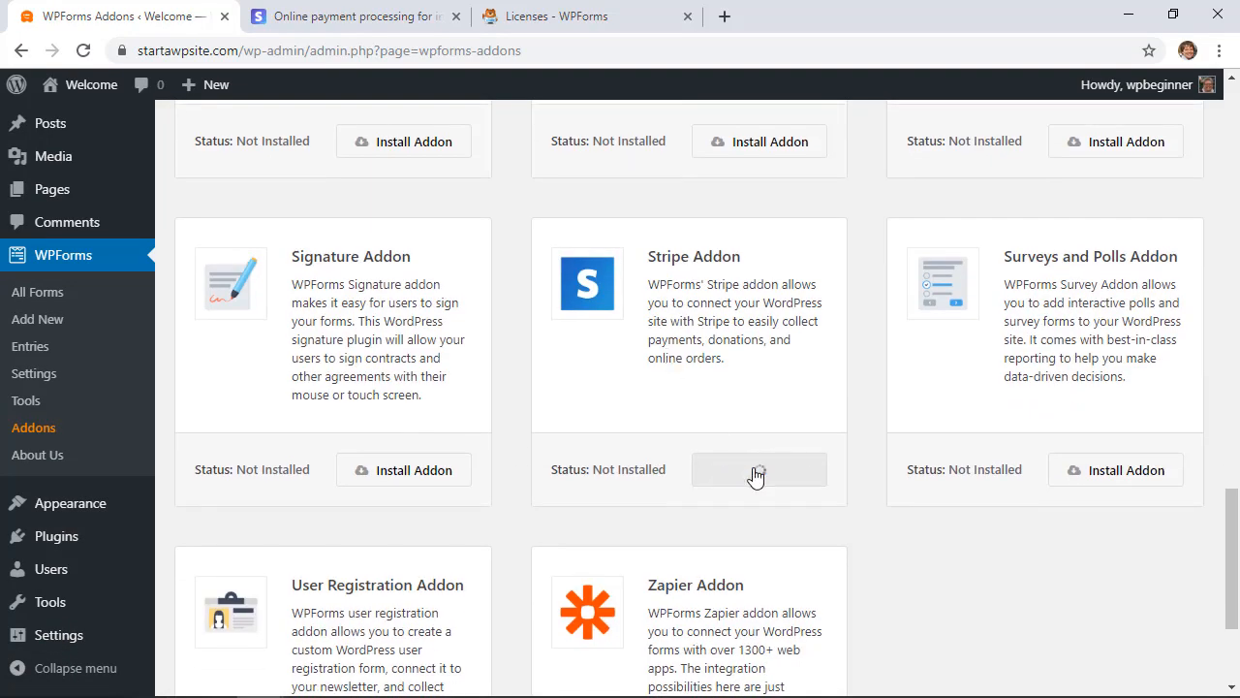
click(760, 471)
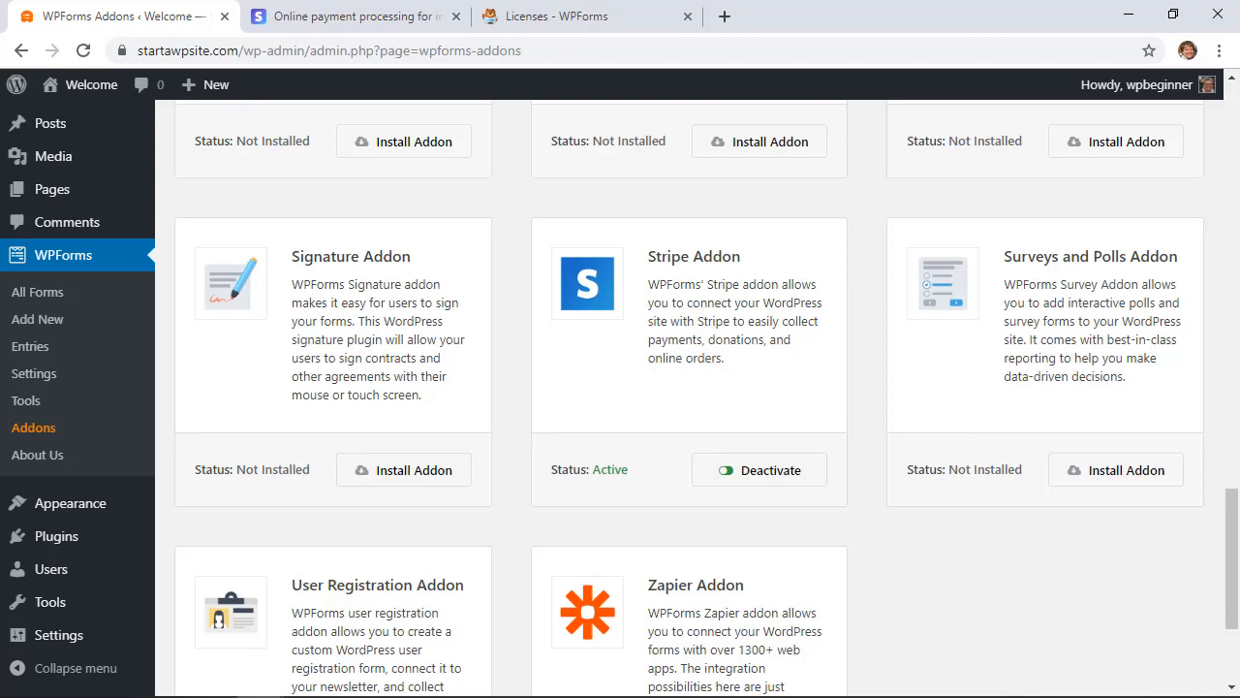
mouse_move(27, 391)
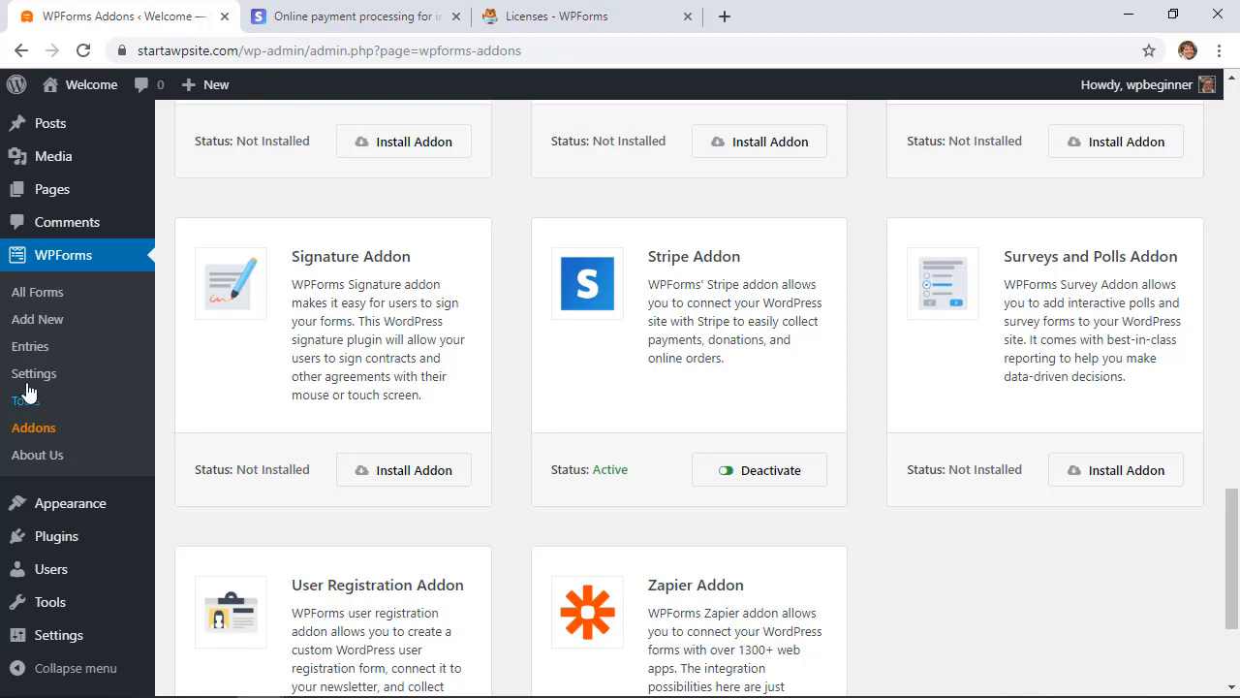
Go to the WPForms Settings Payments section and scroll to the Stripe key fields.
click(33, 372)
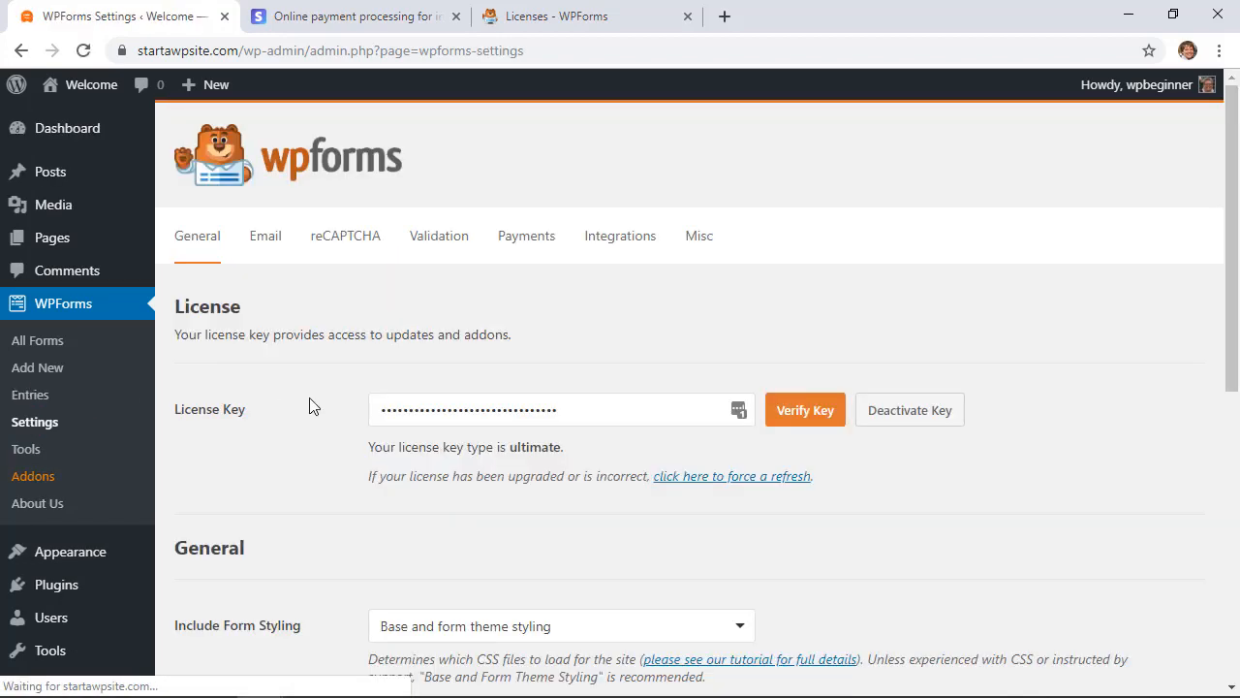
click(527, 236)
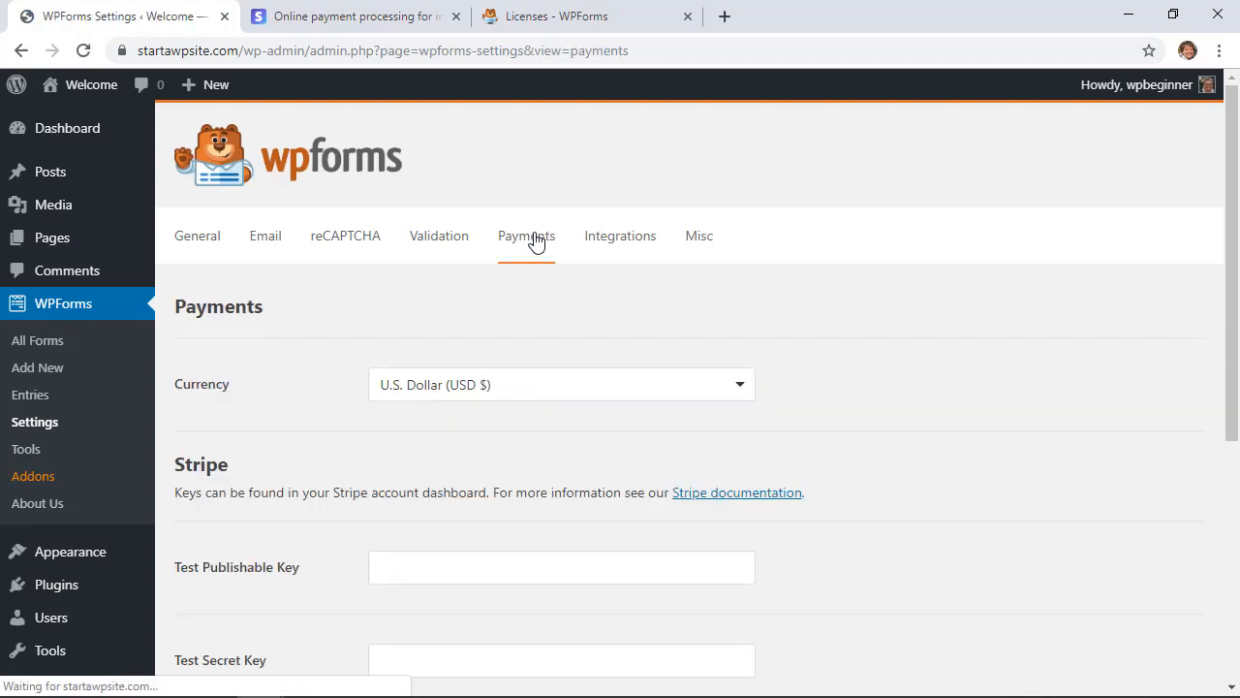
scroll(down, 3)
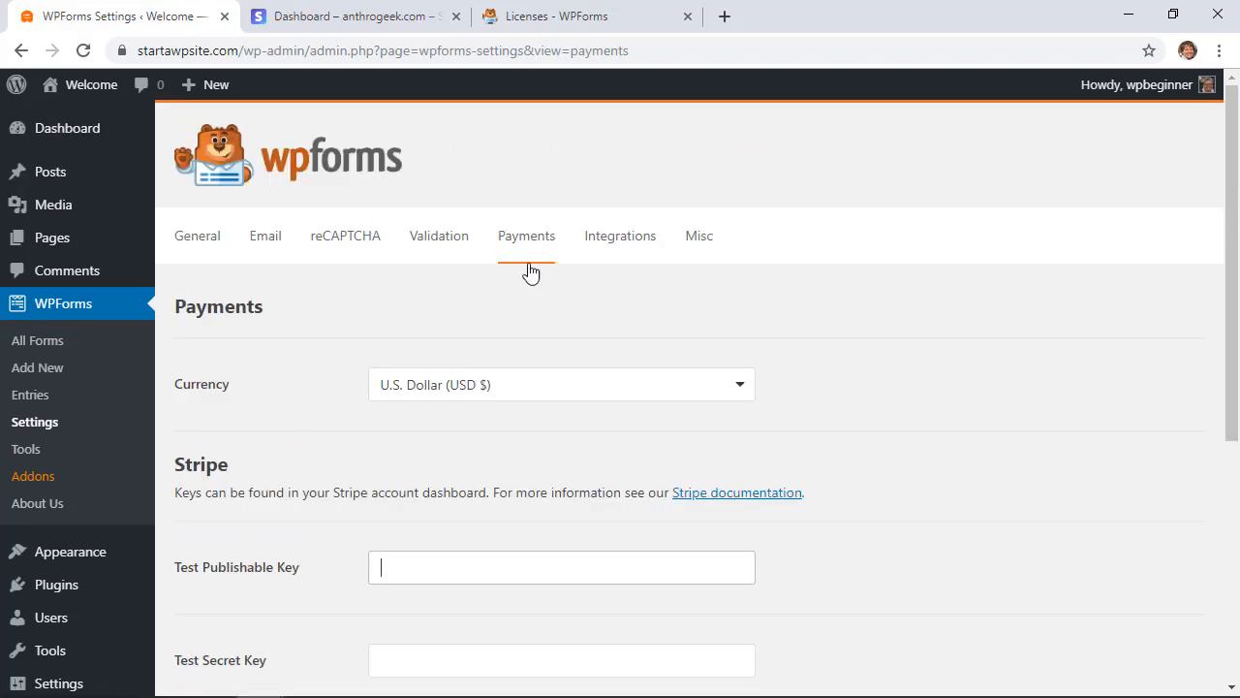
scroll(down, 3)
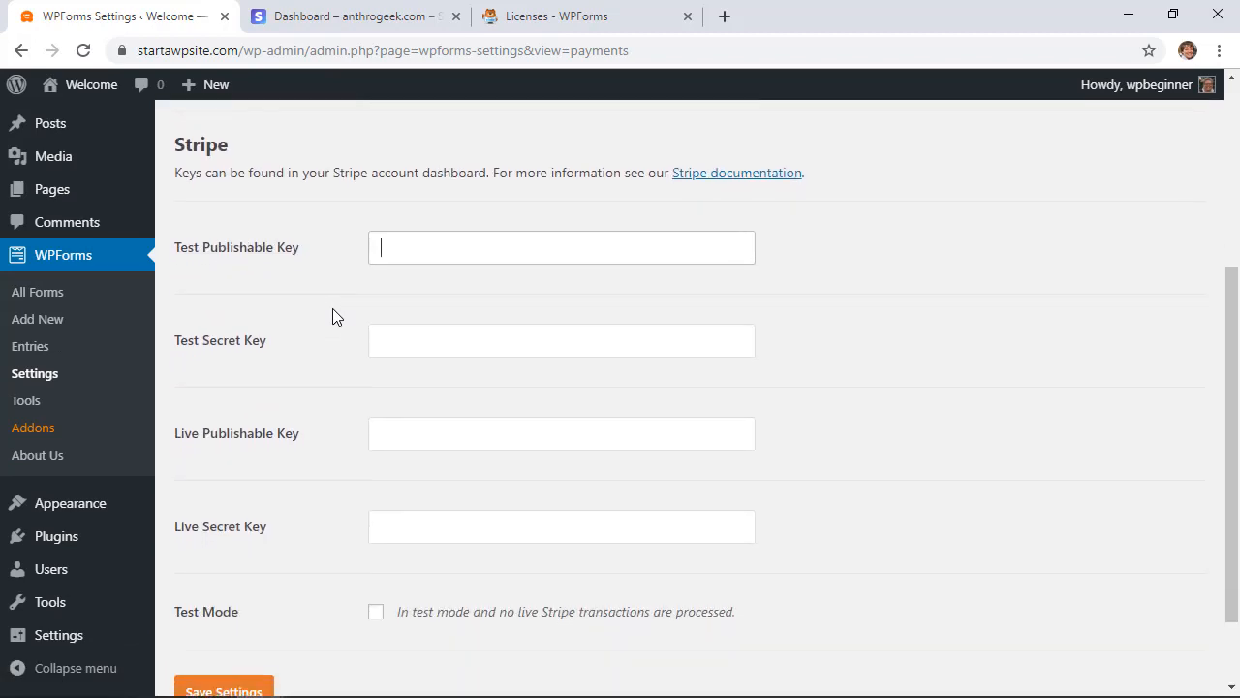
scroll(down, 3)
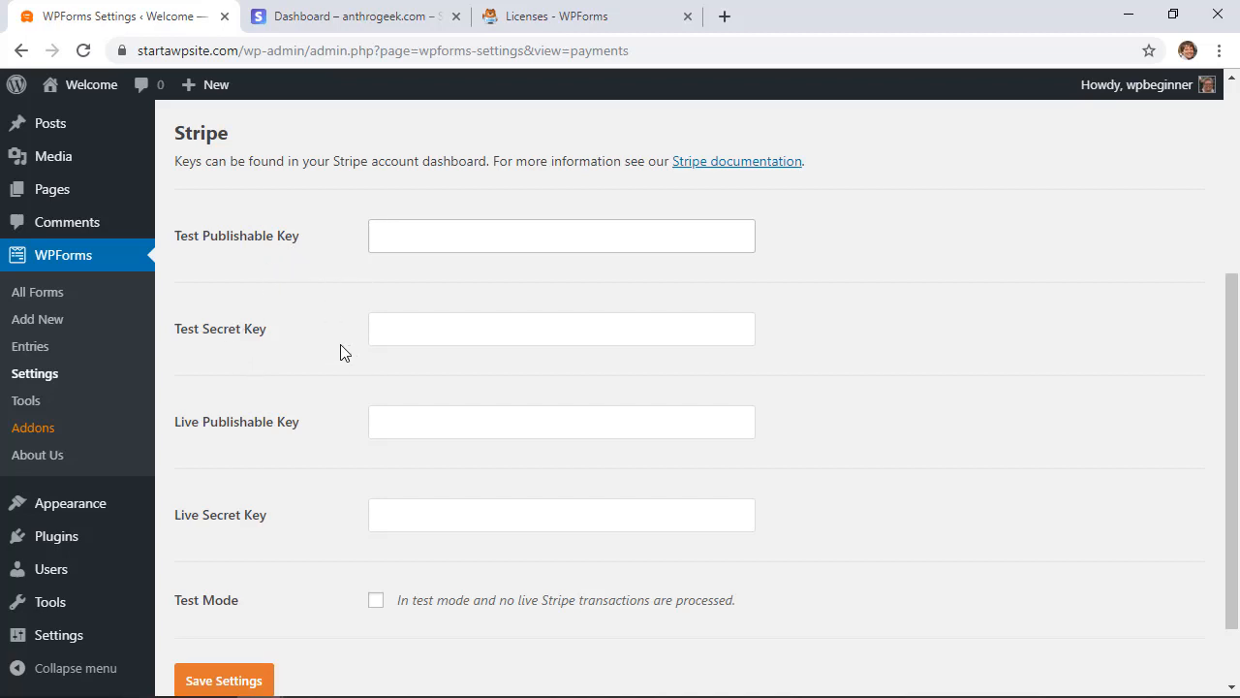
scroll(down, 3)
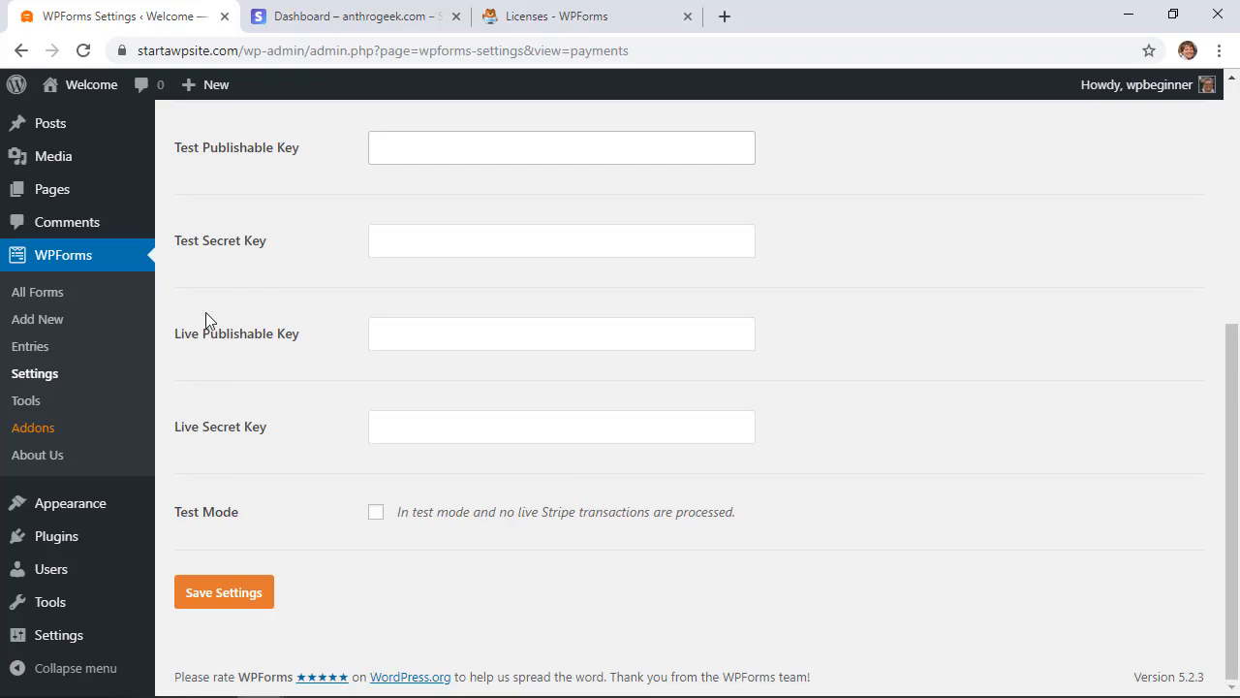
mouse_move(215, 428)
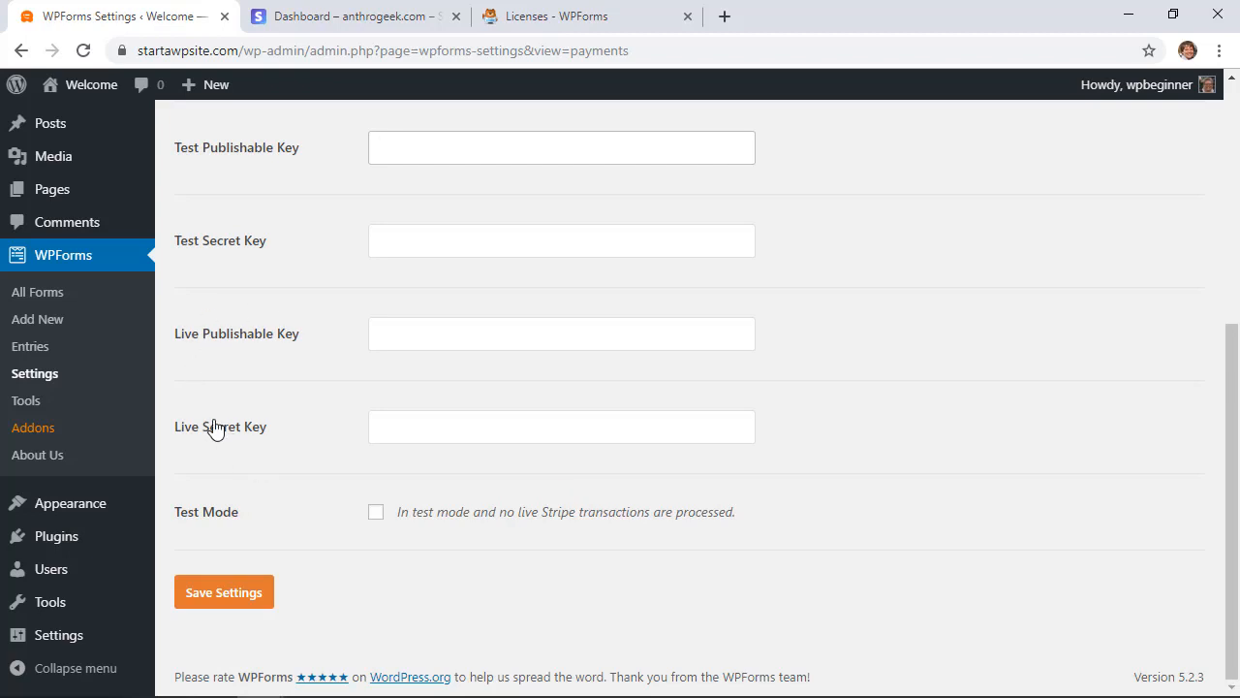
click(562, 147)
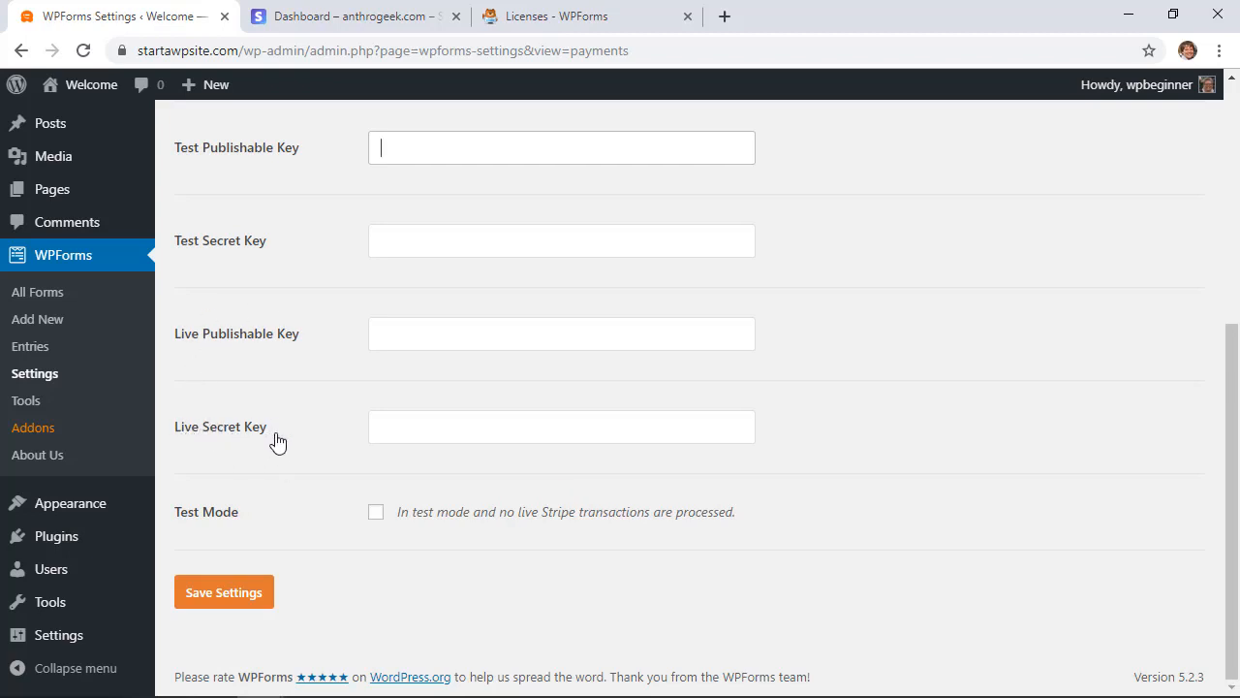
scroll(down, 3)
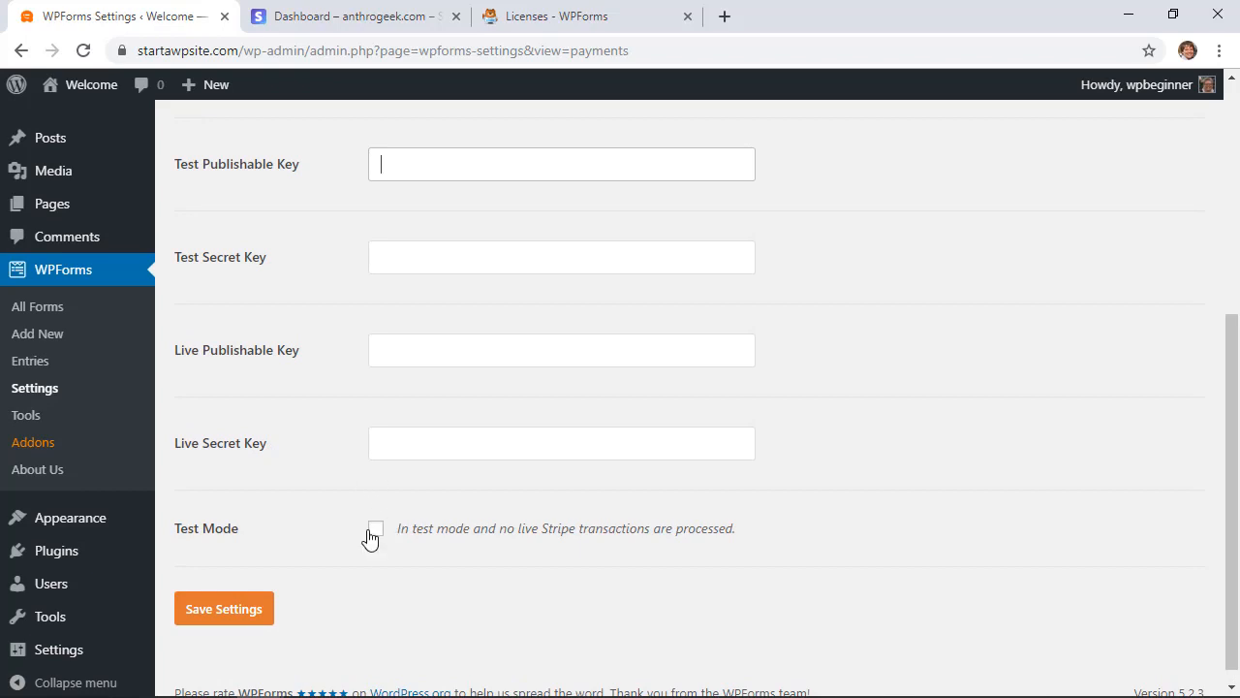
scroll(down, 3)
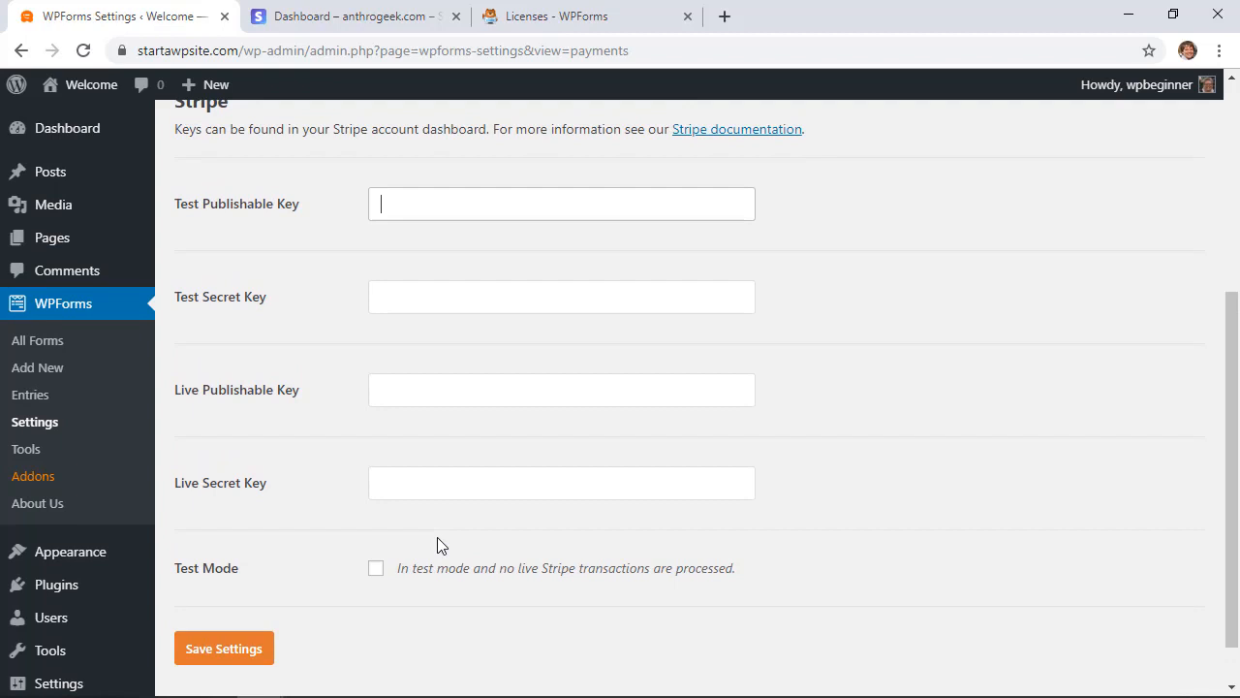
Copy the live publishable and secret keys from Stripe Developers > API keys into the Live key fields.
click(353, 15)
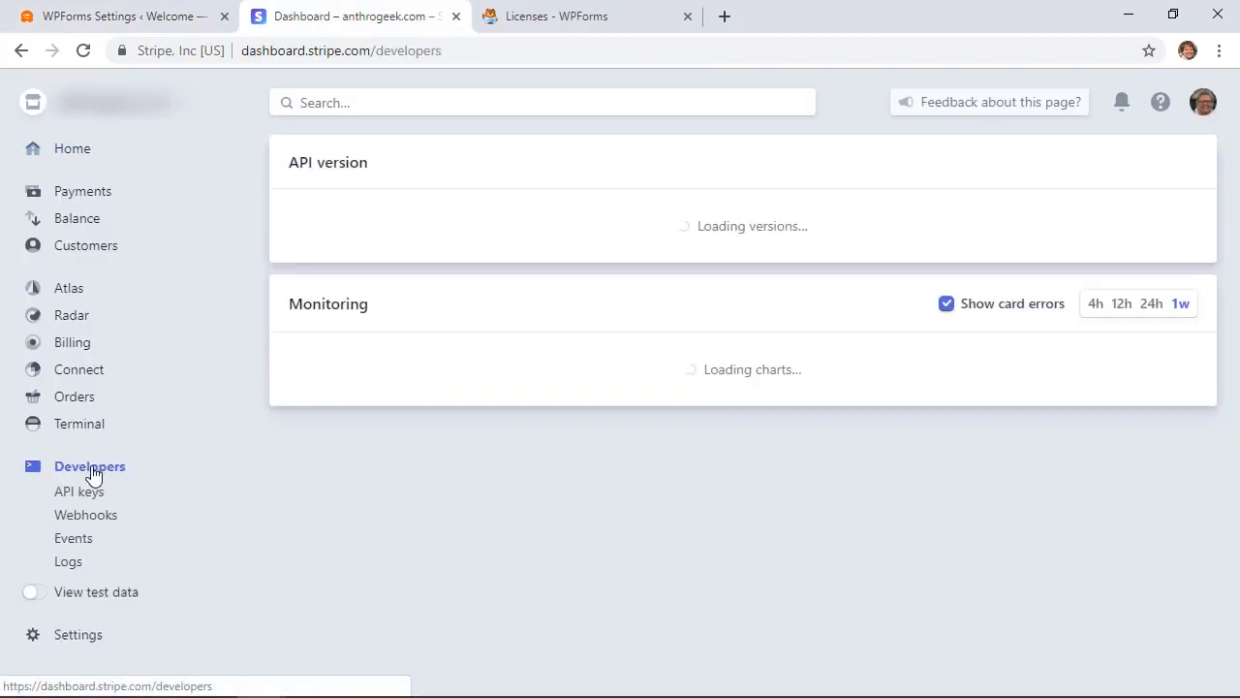
click(77, 492)
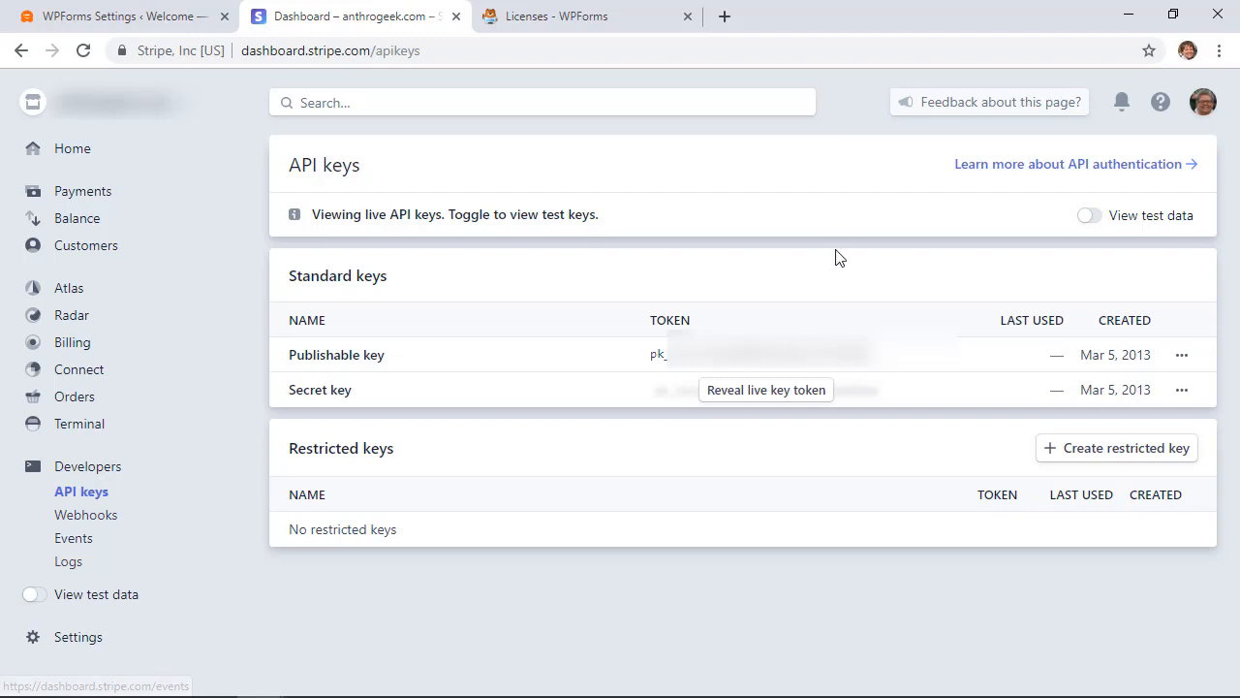
mouse_move(469, 347)
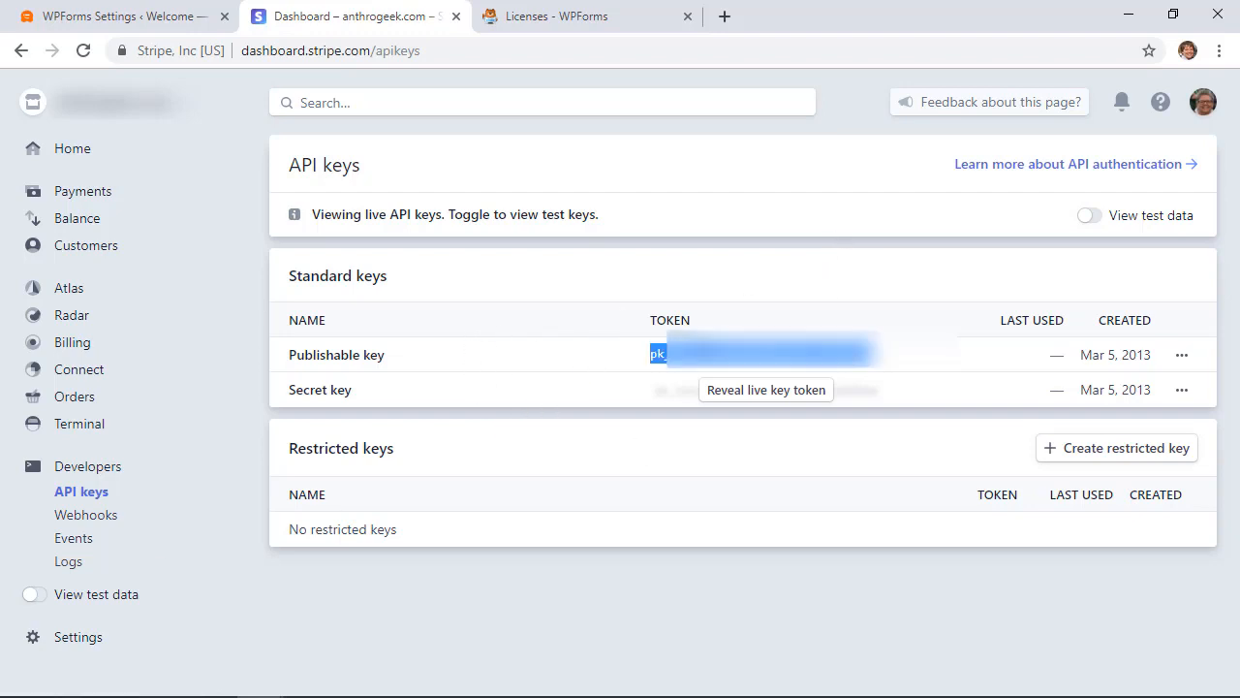
mouse_move(550, 74)
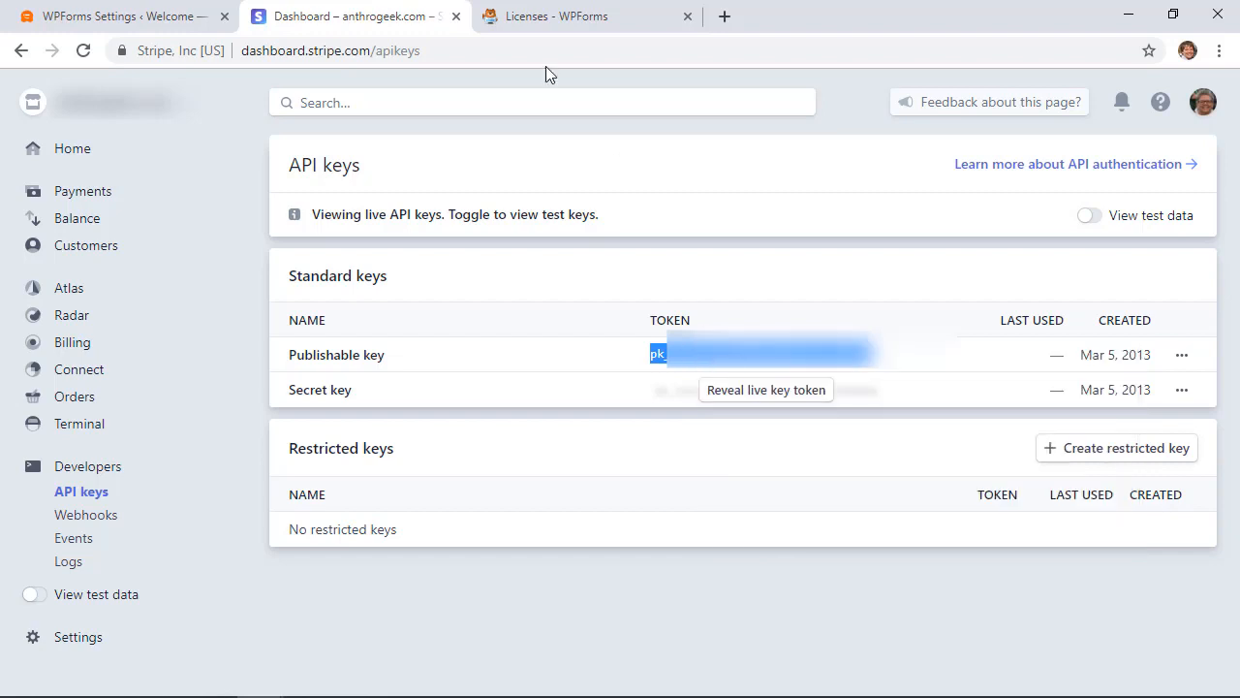
click(116, 15)
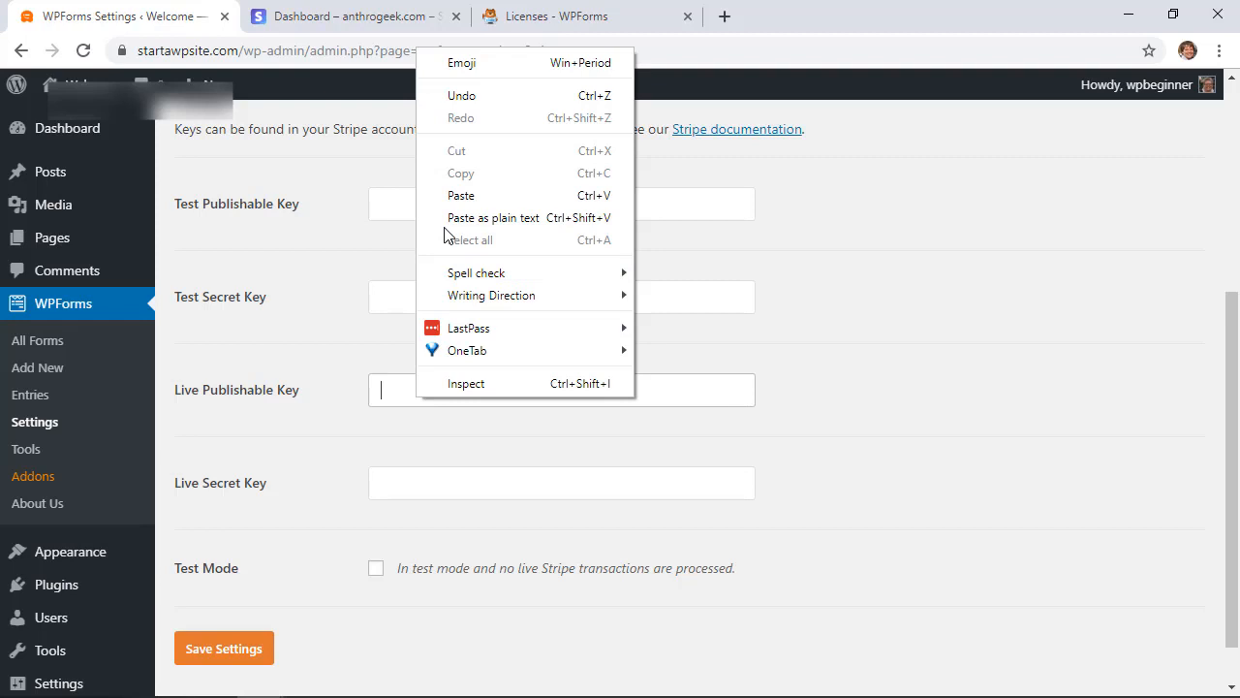
click(349, 16)
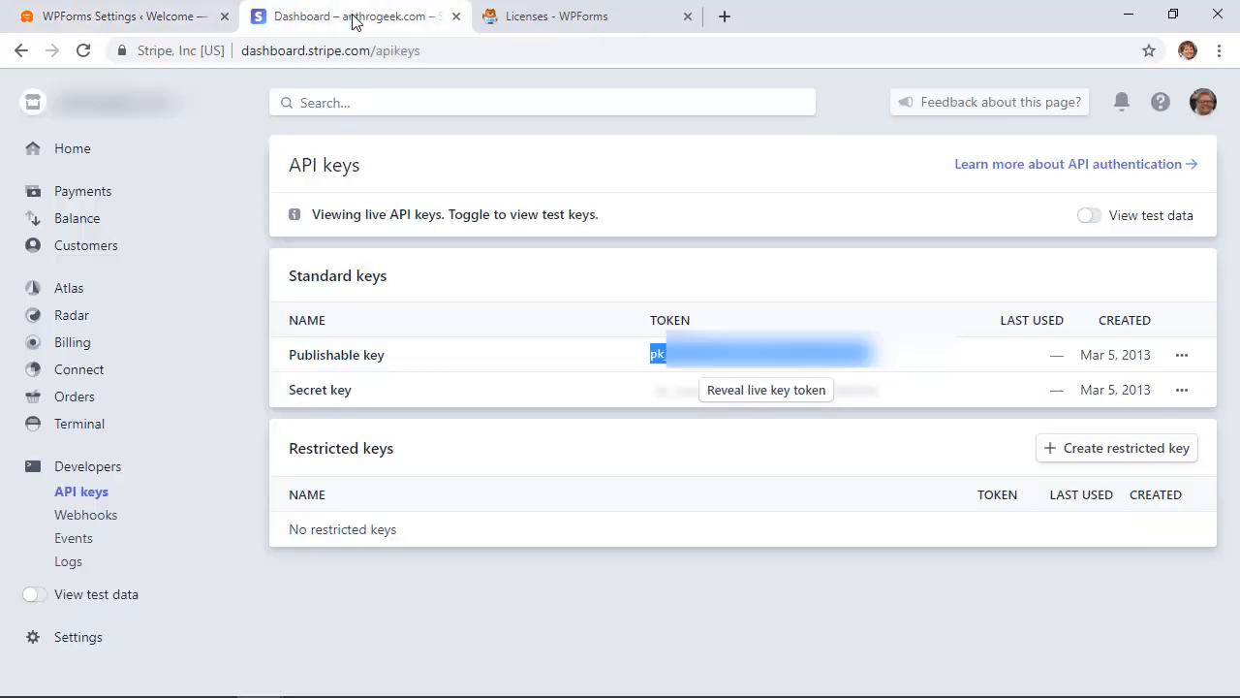
mouse_move(765, 390)
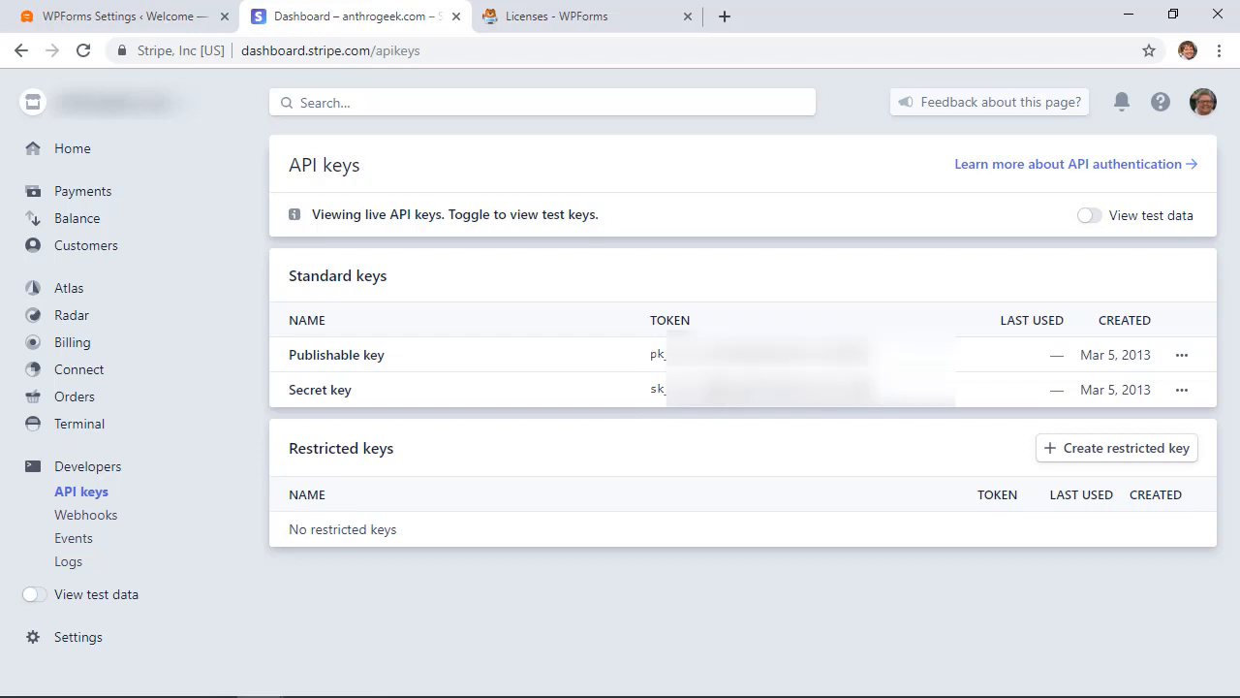
double_click(765, 387)
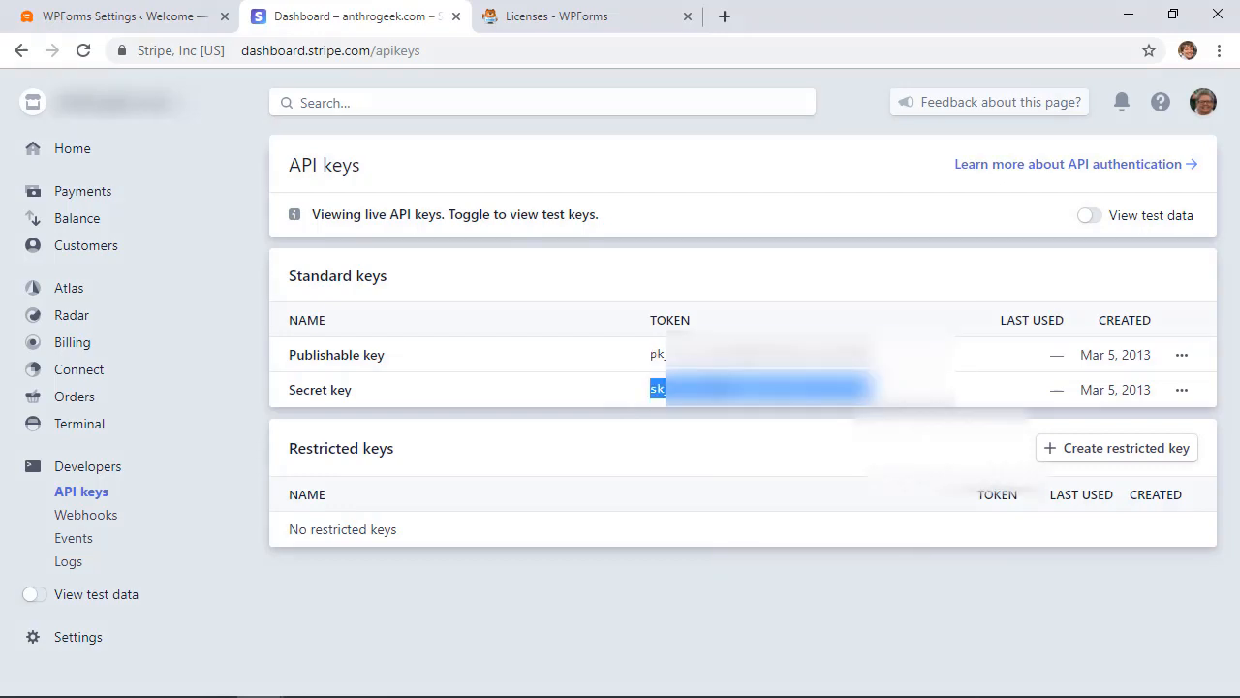
click(116, 16)
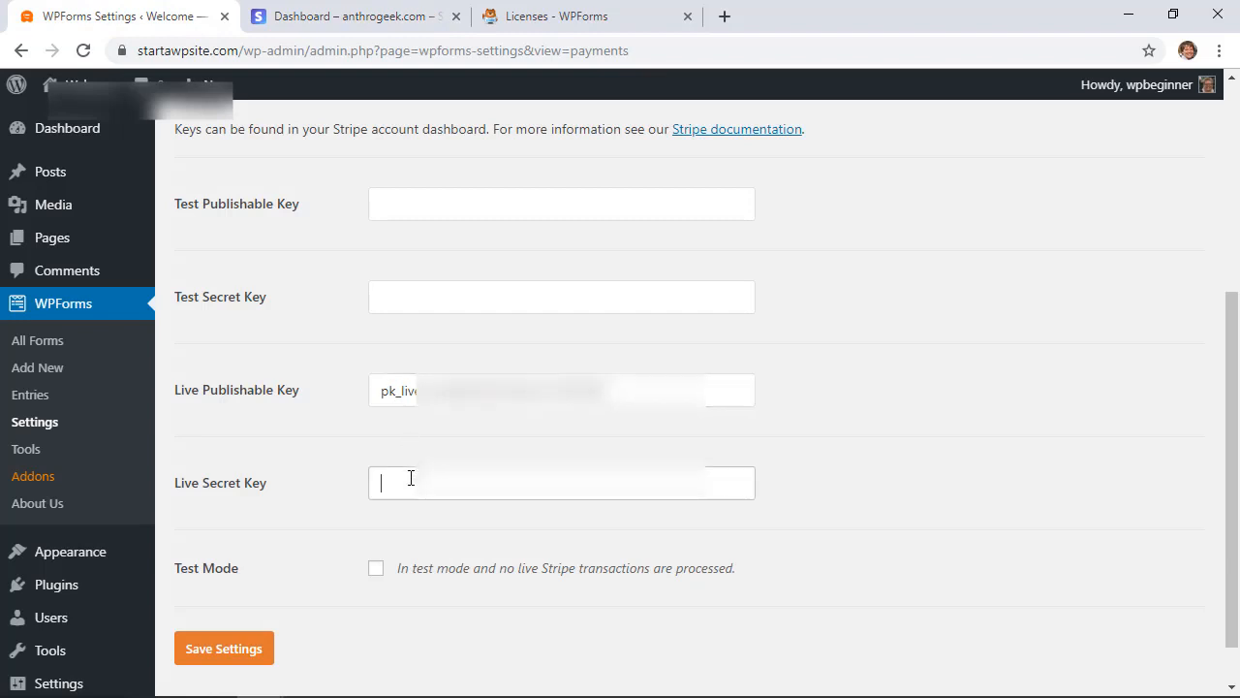
right_click(411, 481)
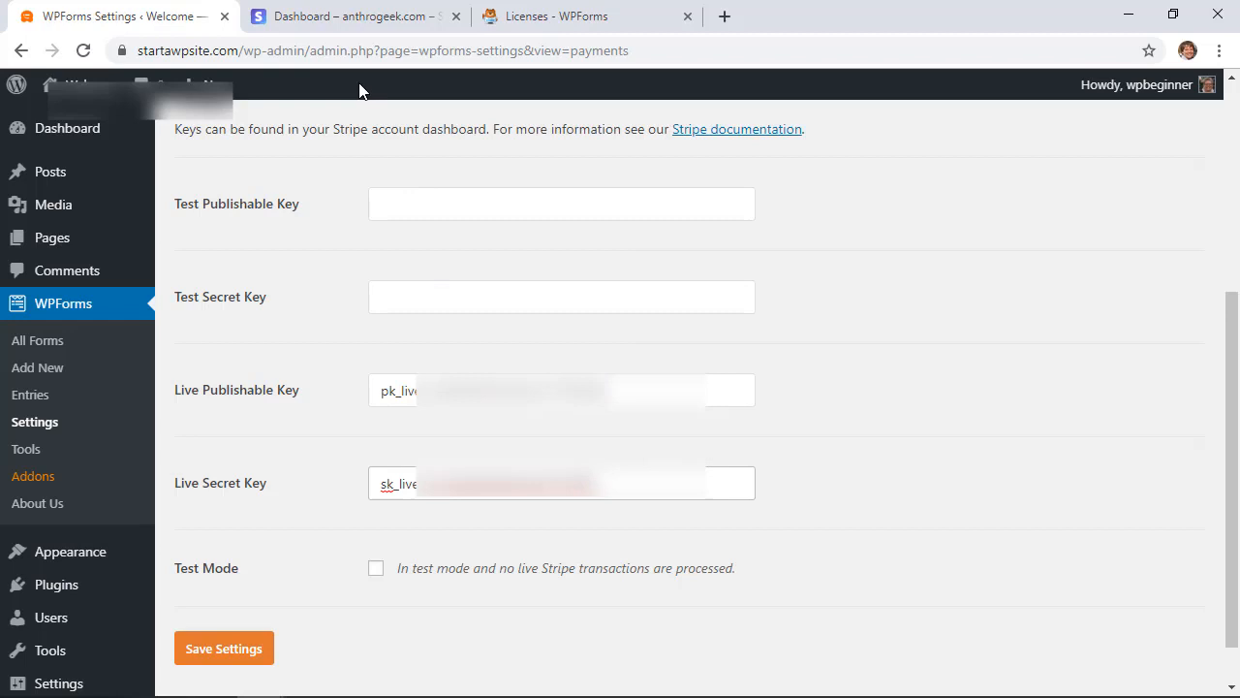
mouse_move(356, 41)
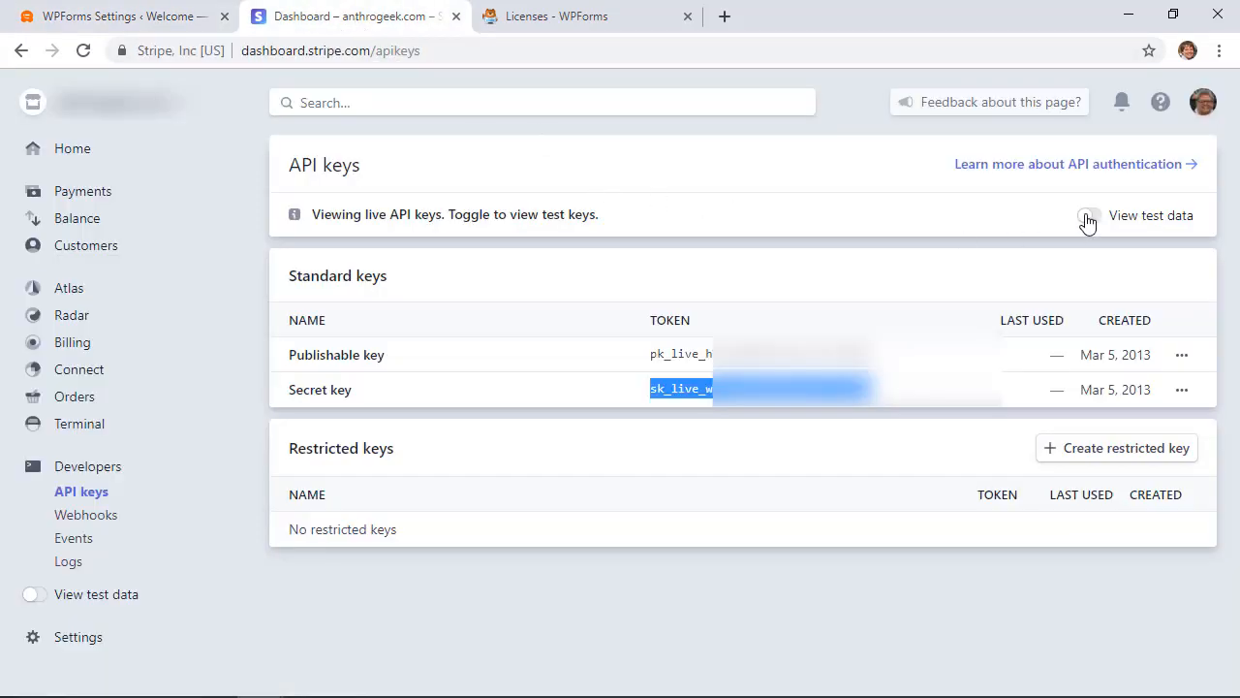
Copy Stripe's test publishable and secret keys into the Test key fields and tick Test Mode.
click(1065, 215)
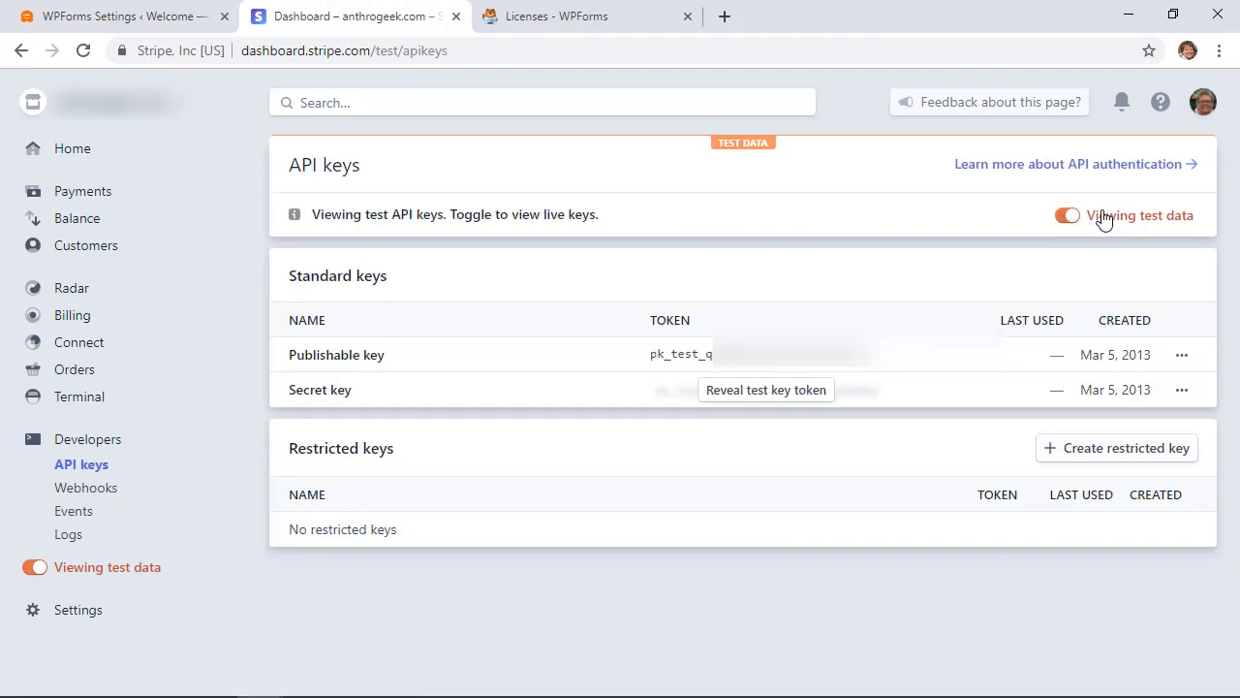
mouse_move(872, 228)
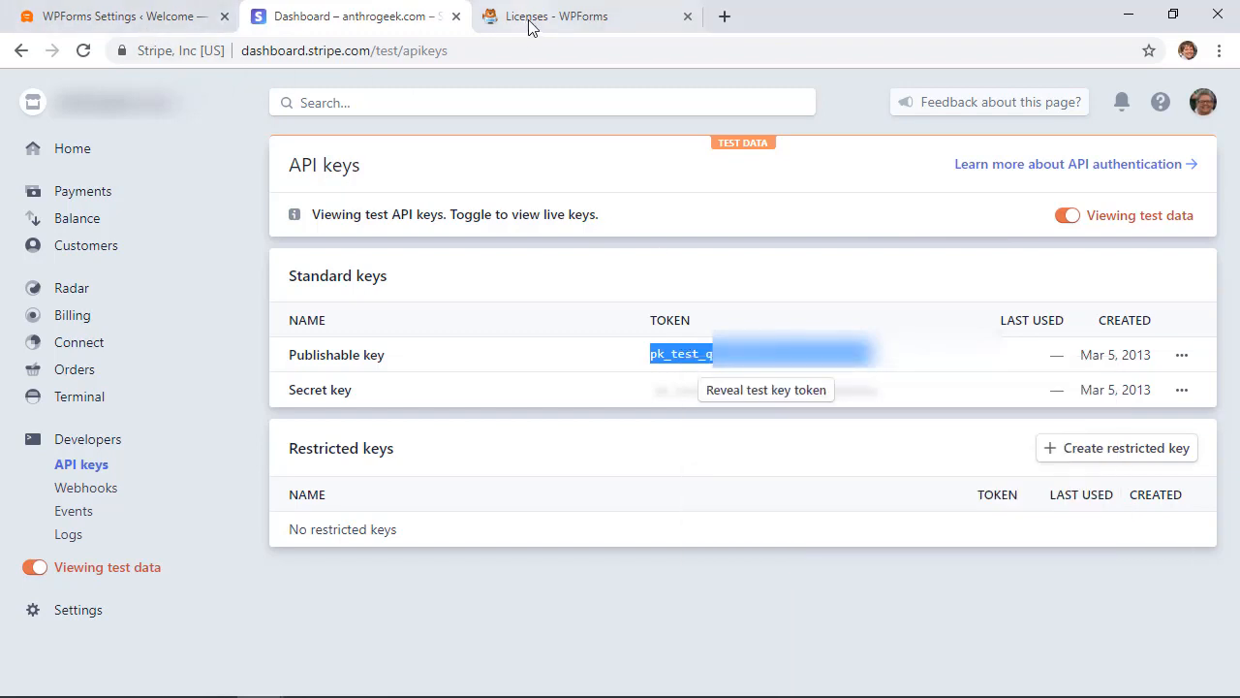
click(117, 16)
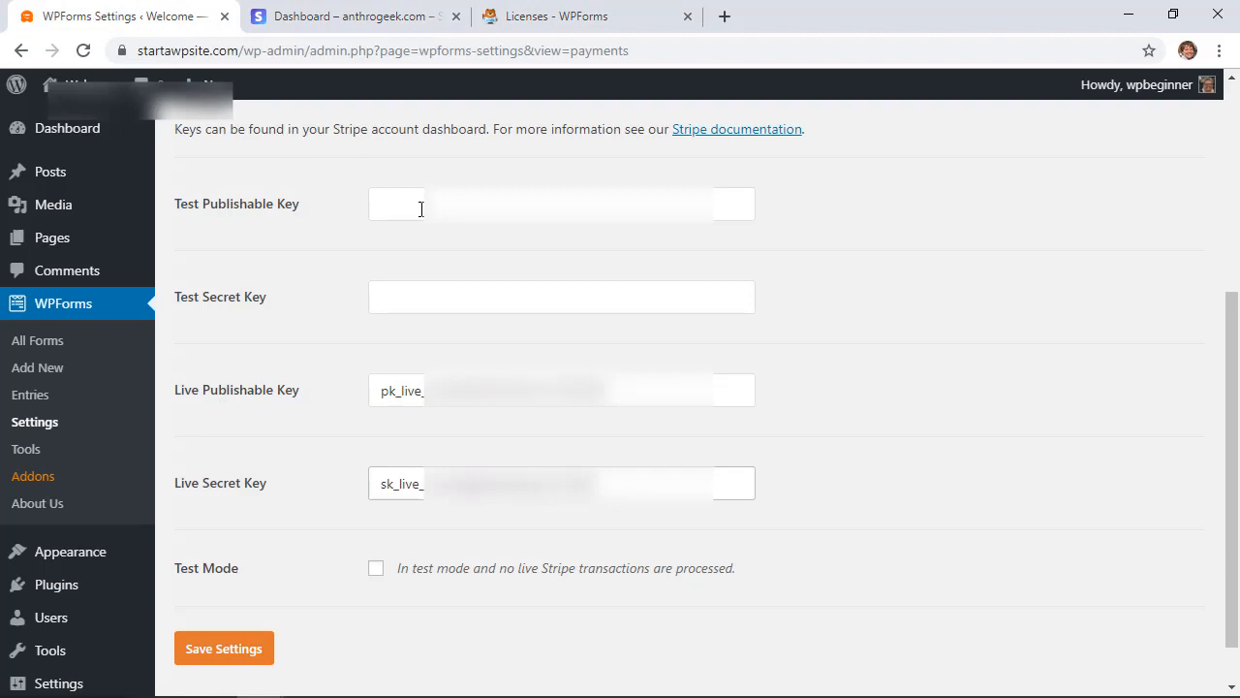
right_click(420, 203)
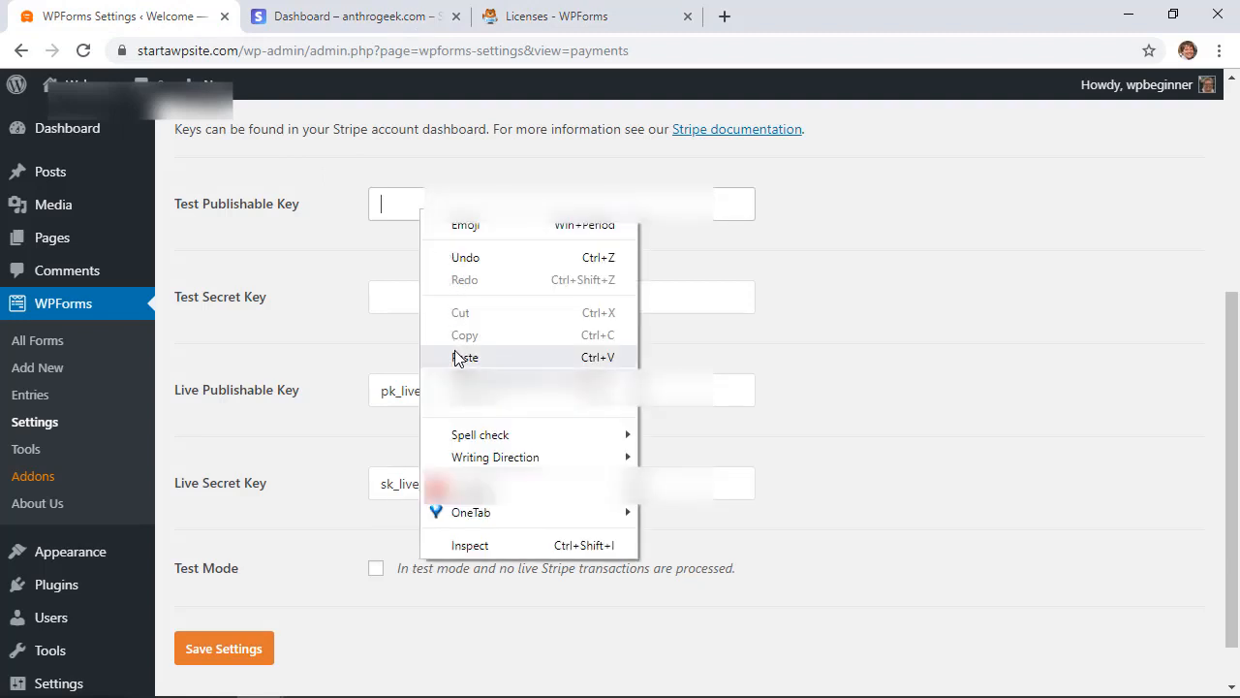
click(349, 16)
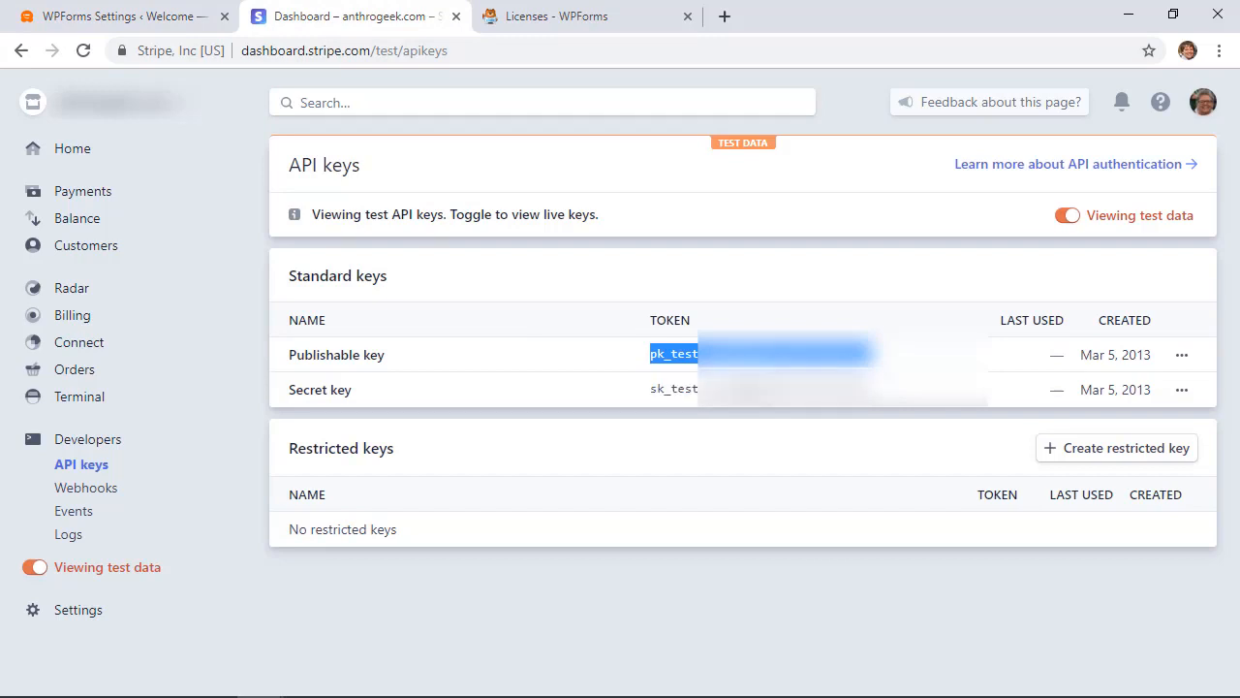
click(116, 15)
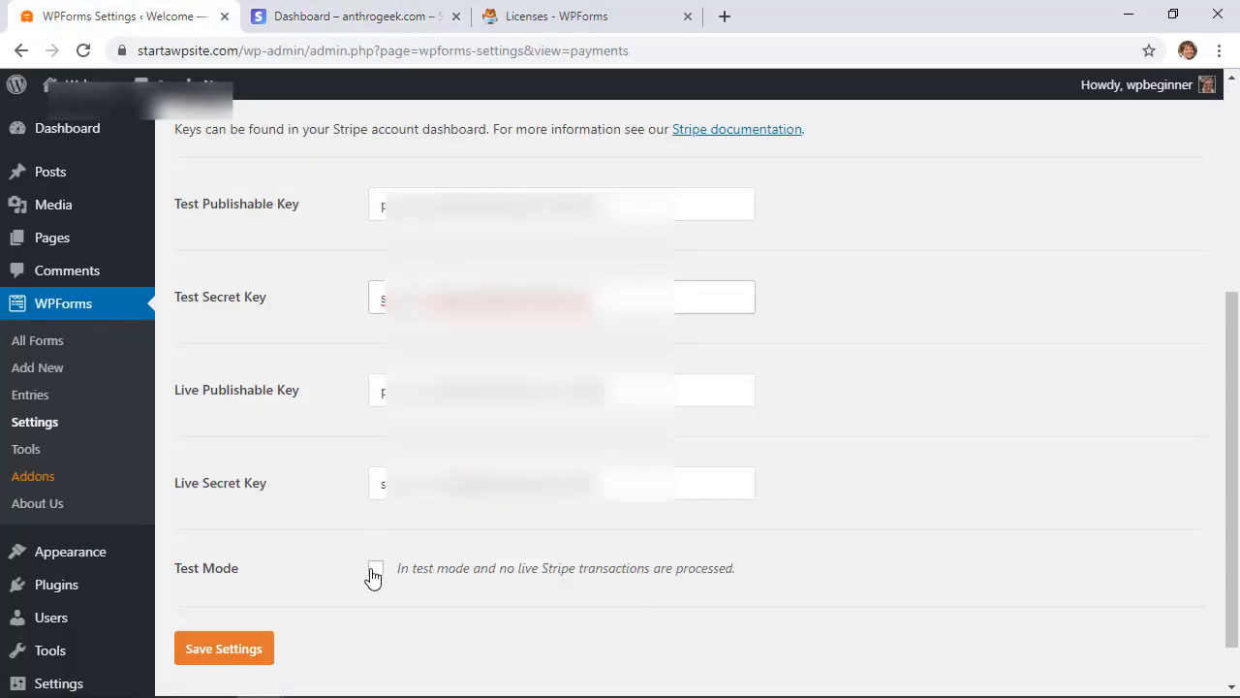
click(376, 568)
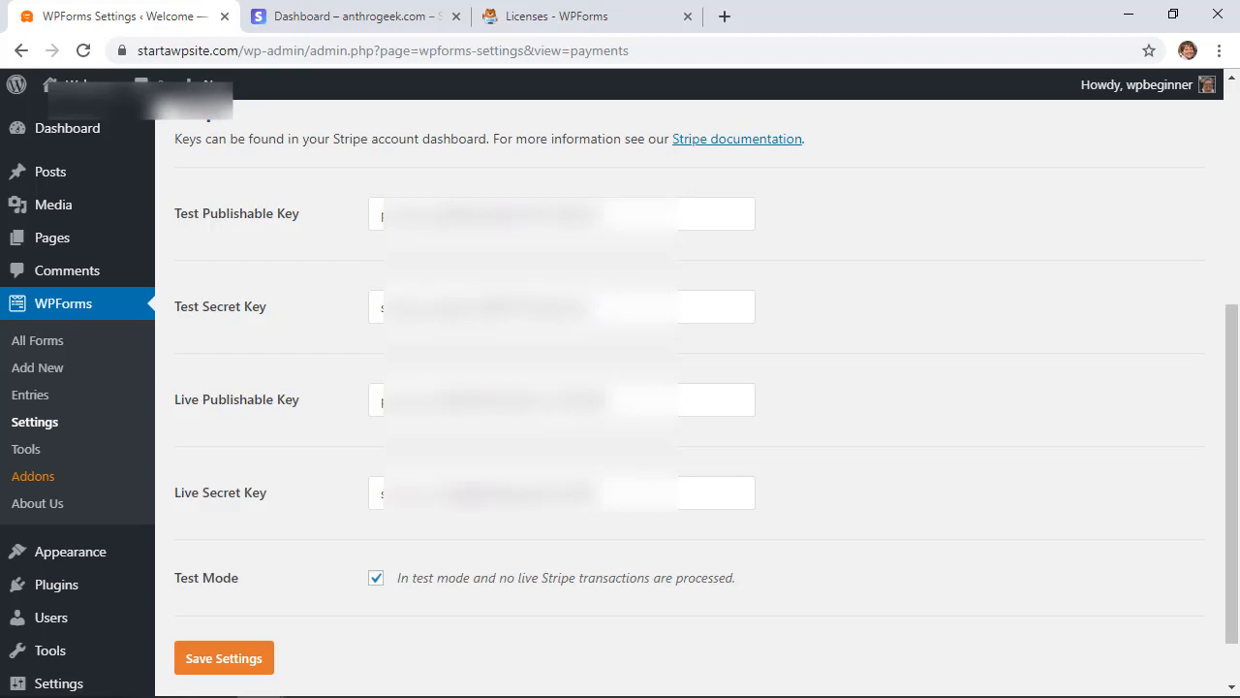
mouse_move(186, 397)
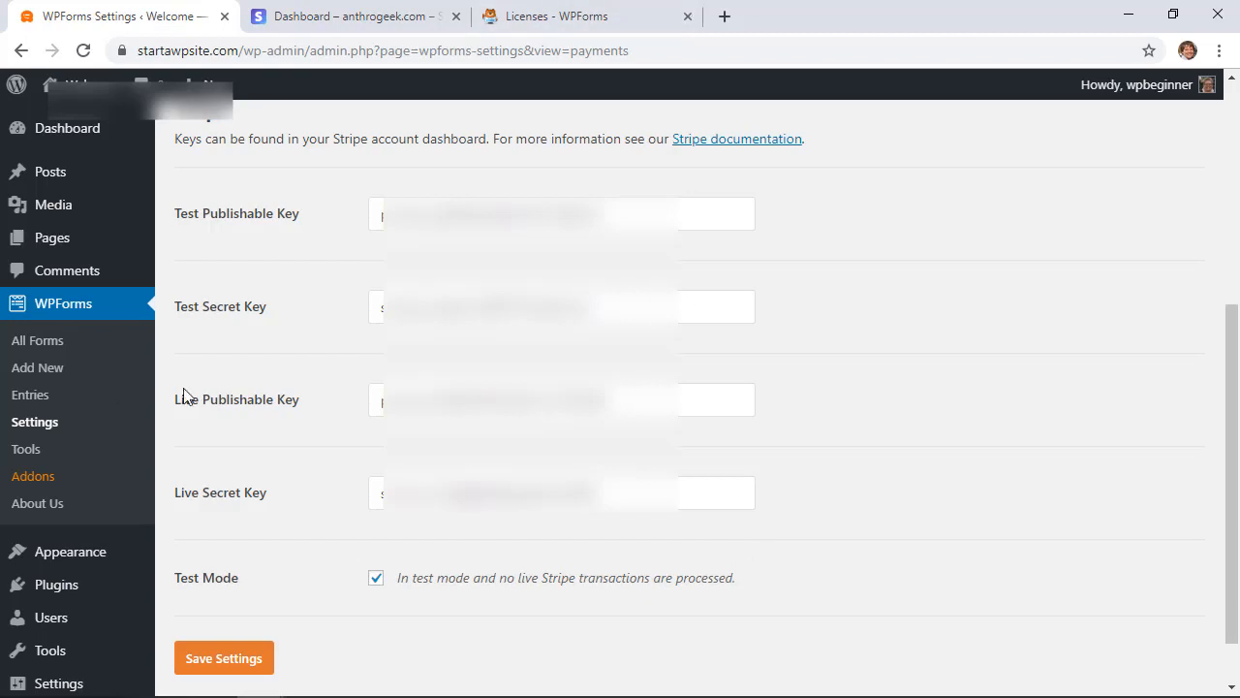
Create a new form from the Donation Form template and dismiss the payment setup reminder.
click(36, 368)
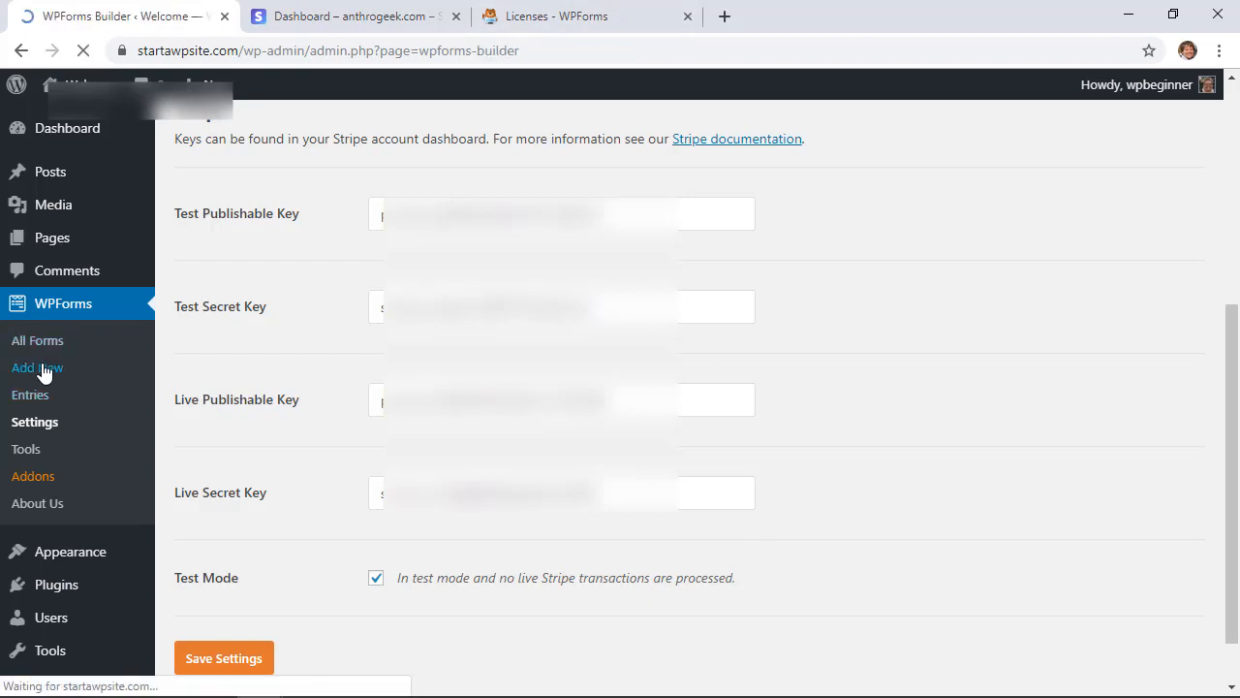
click(37, 368)
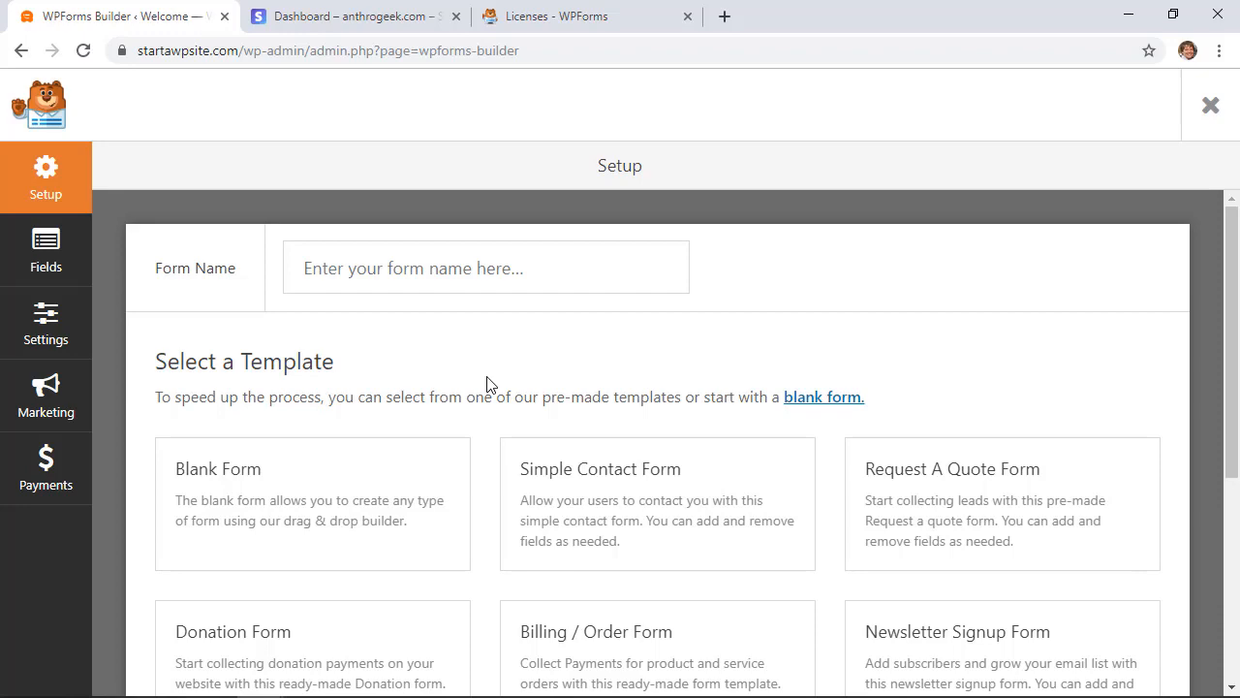
scroll(down, 3)
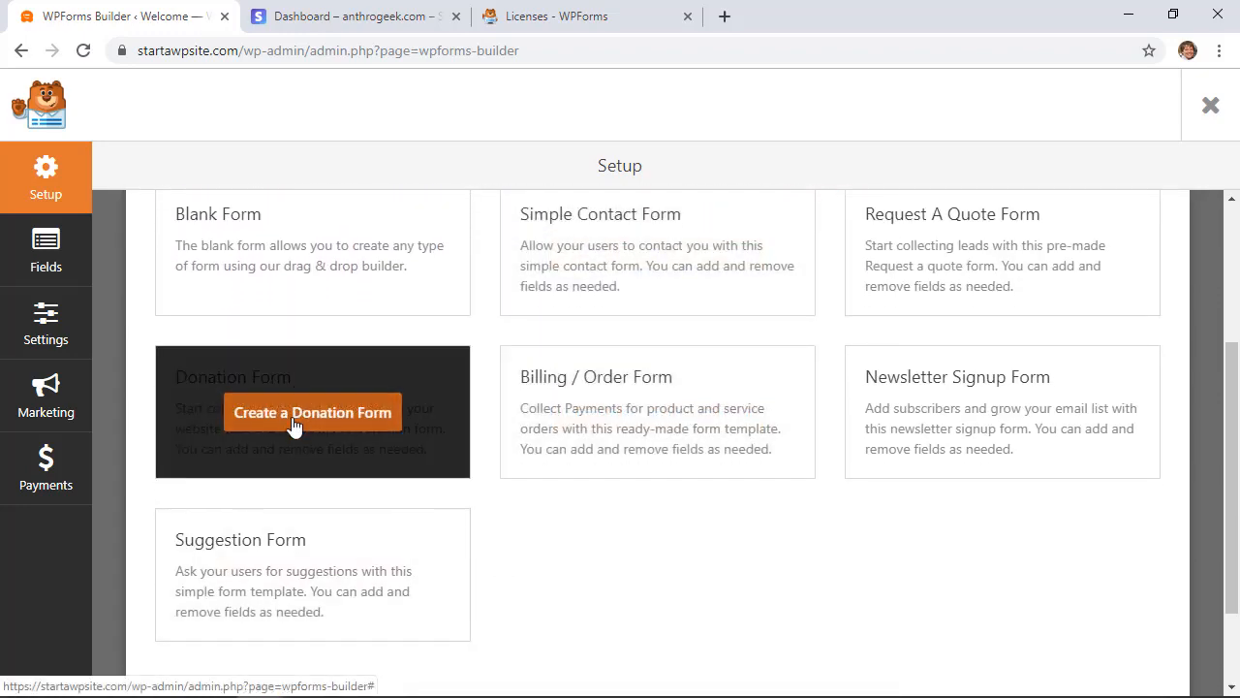
click(312, 411)
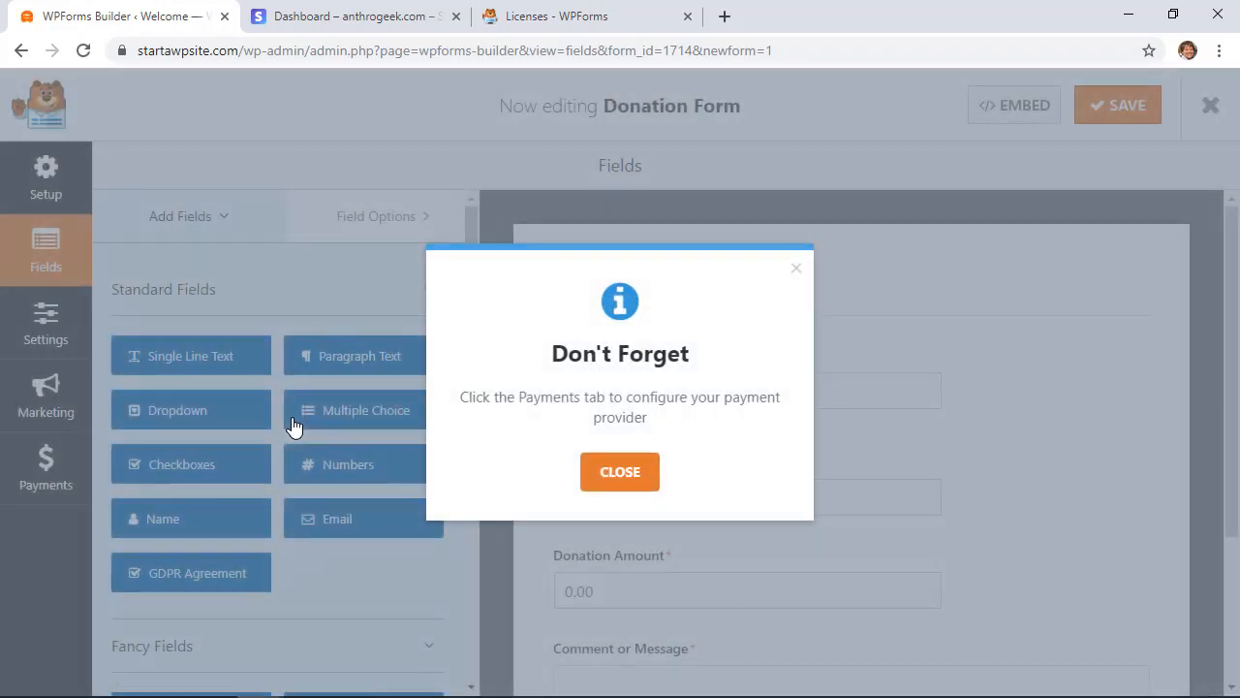
click(620, 471)
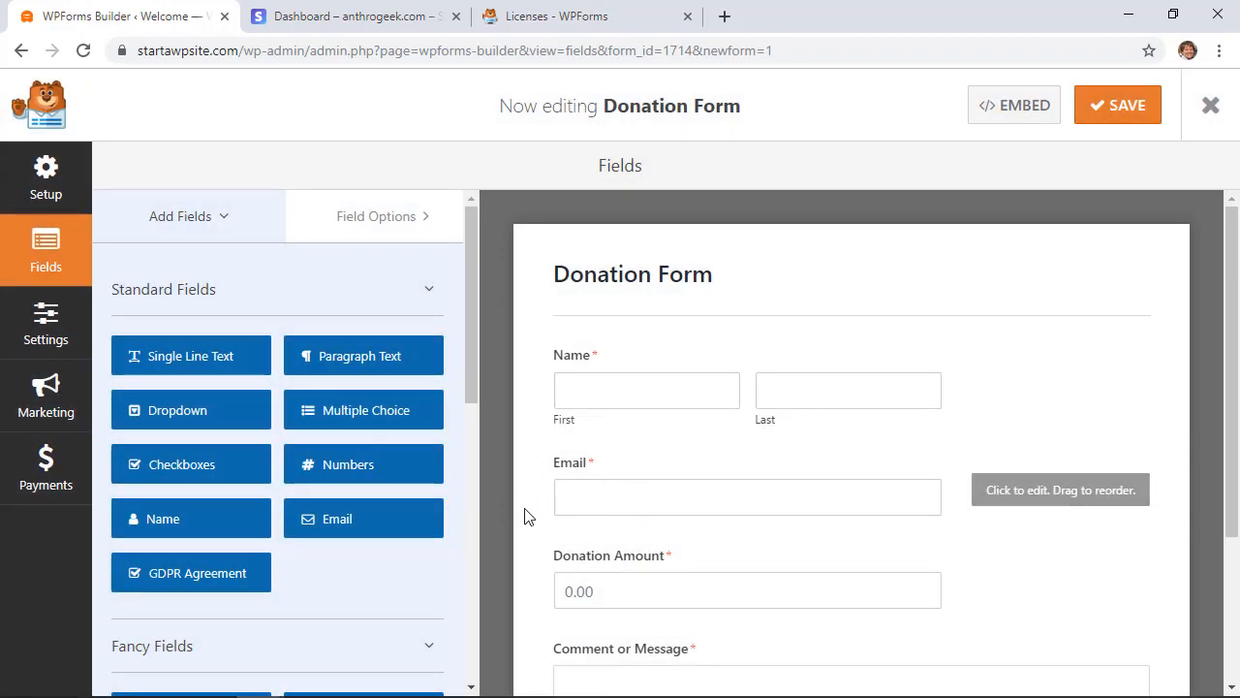
View the options of the Name and Donation Amount fields.
scroll(down, 3)
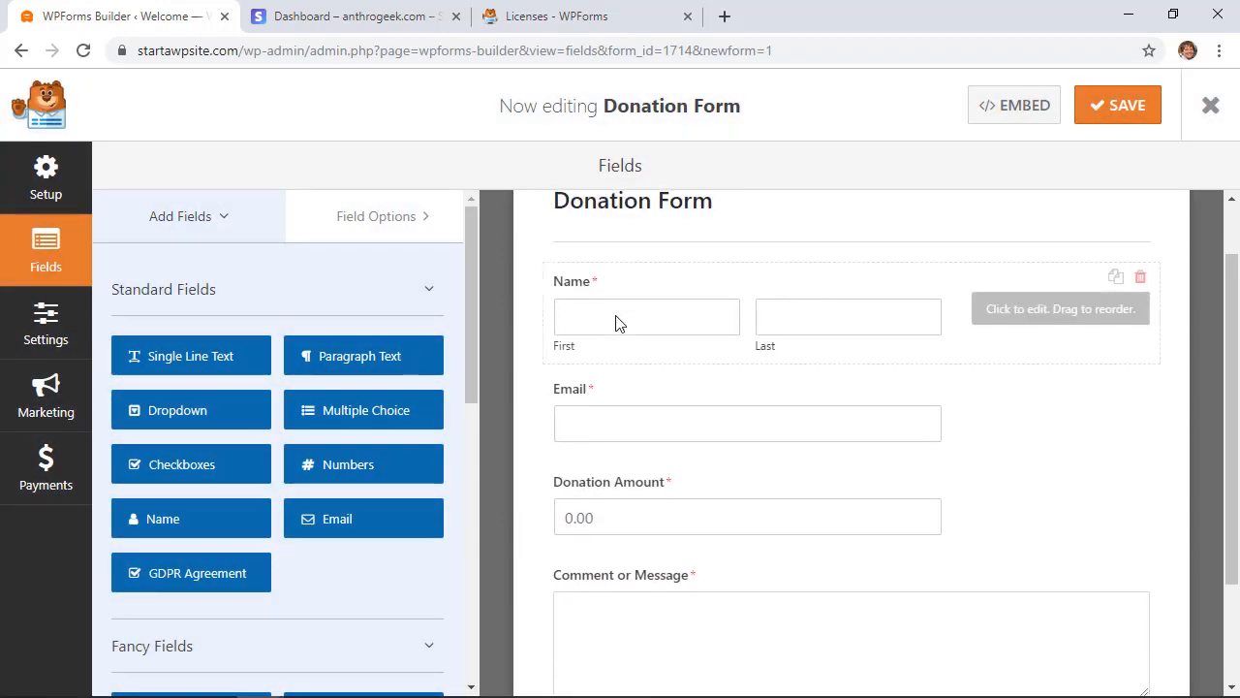
click(644, 310)
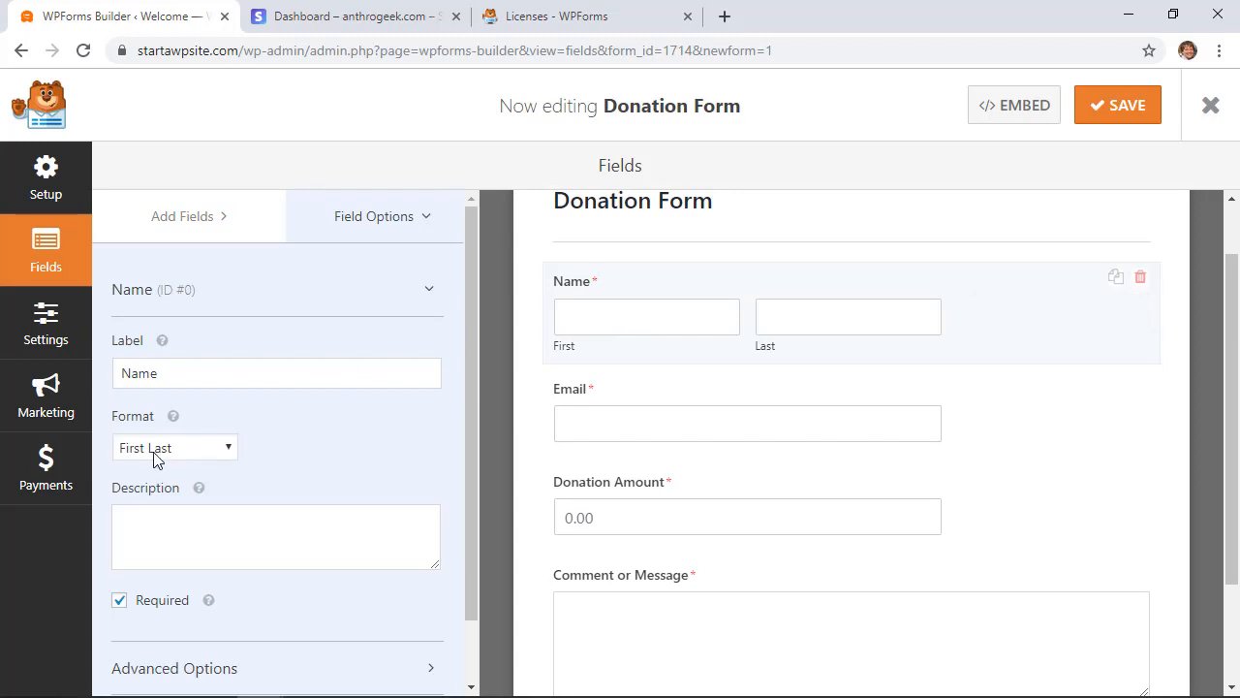
click(175, 446)
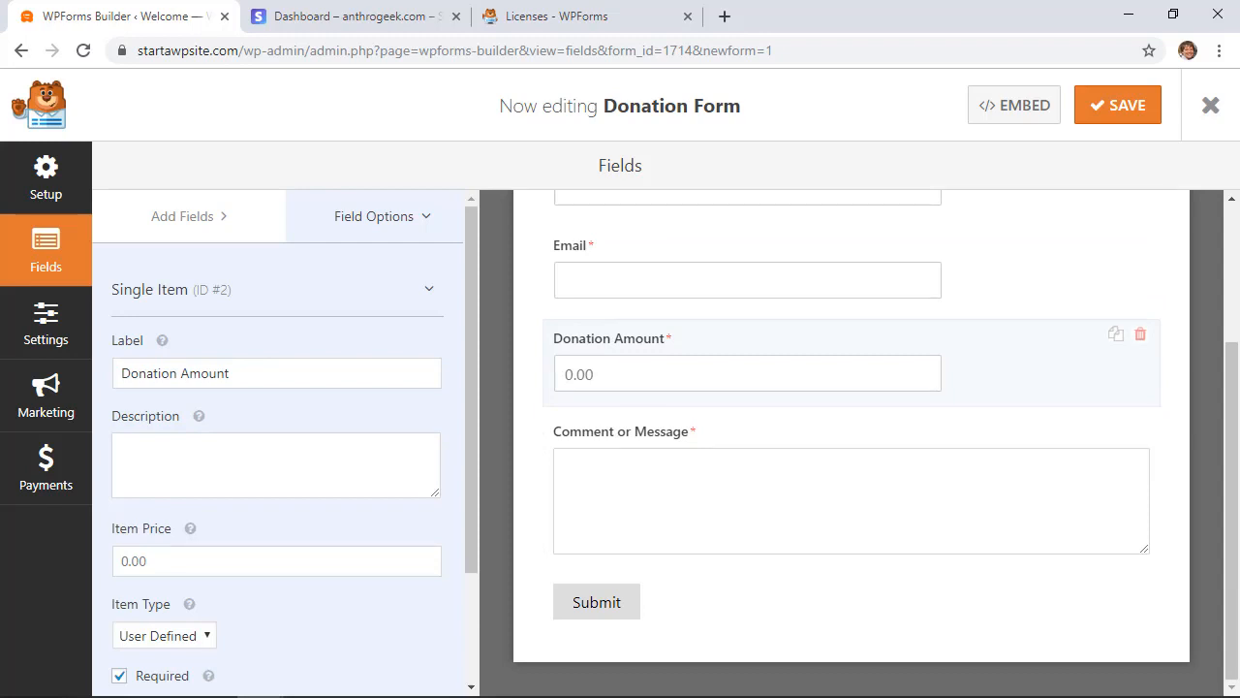
mouse_move(740, 338)
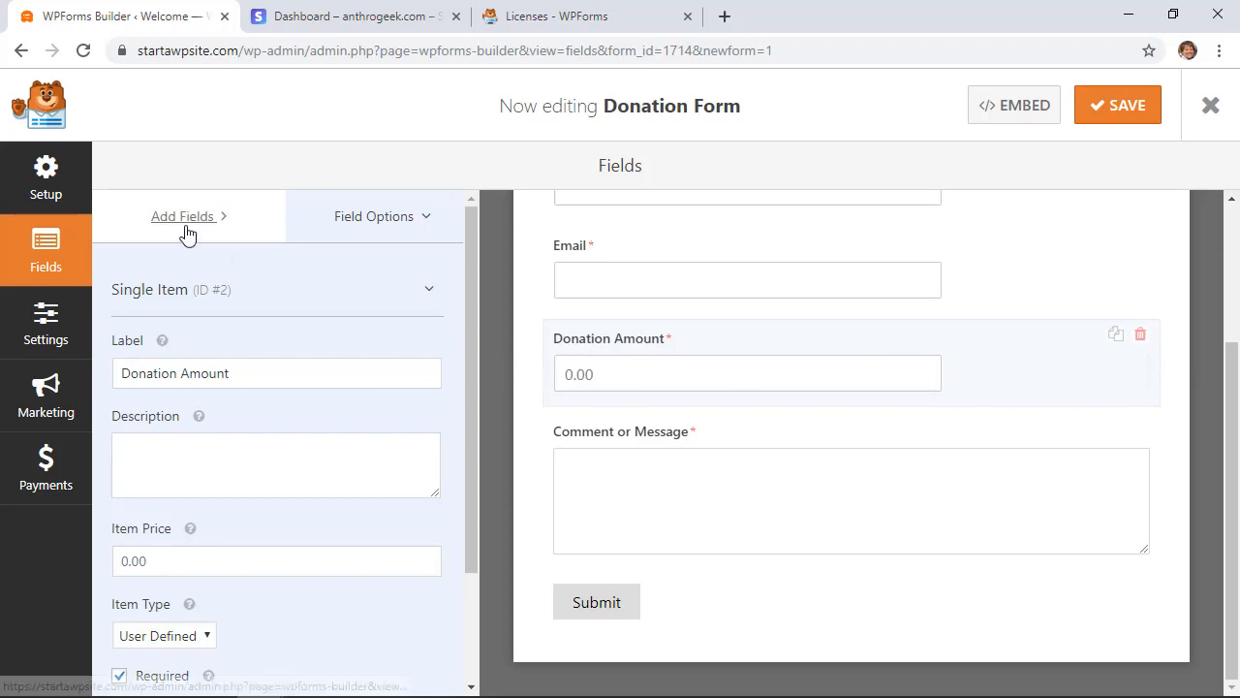
Add a Credit Card field from Payment Fields below the donation amount.
click(182, 217)
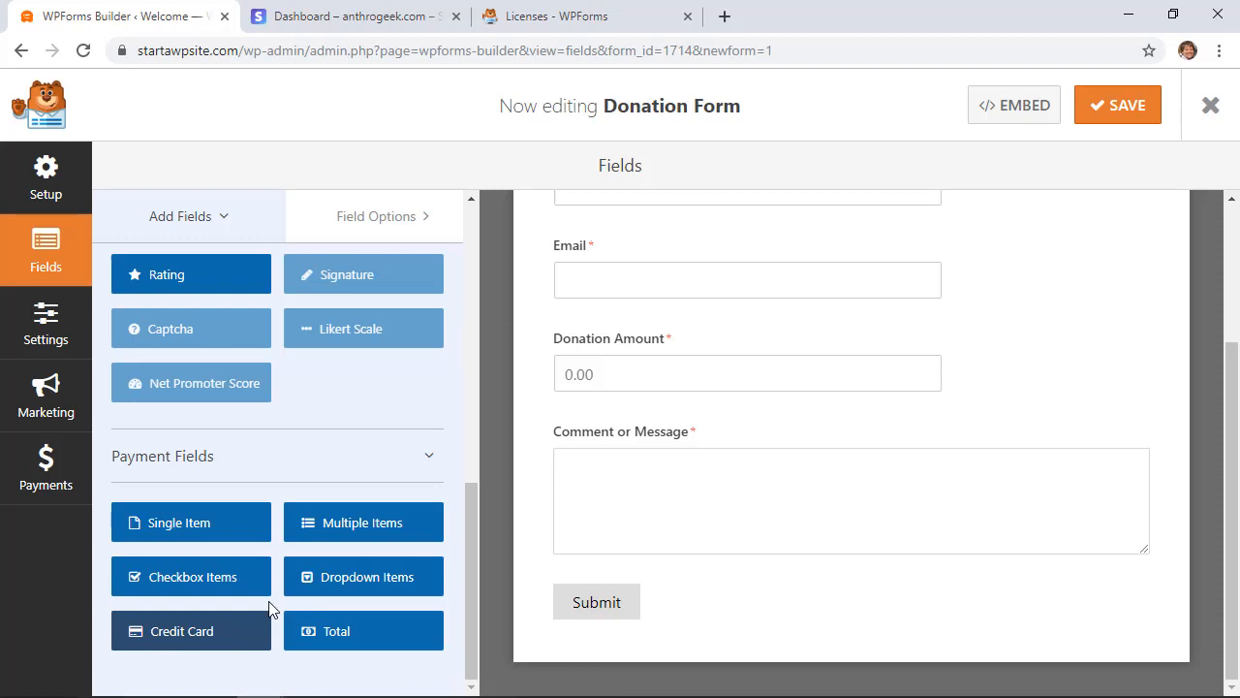
click(190, 632)
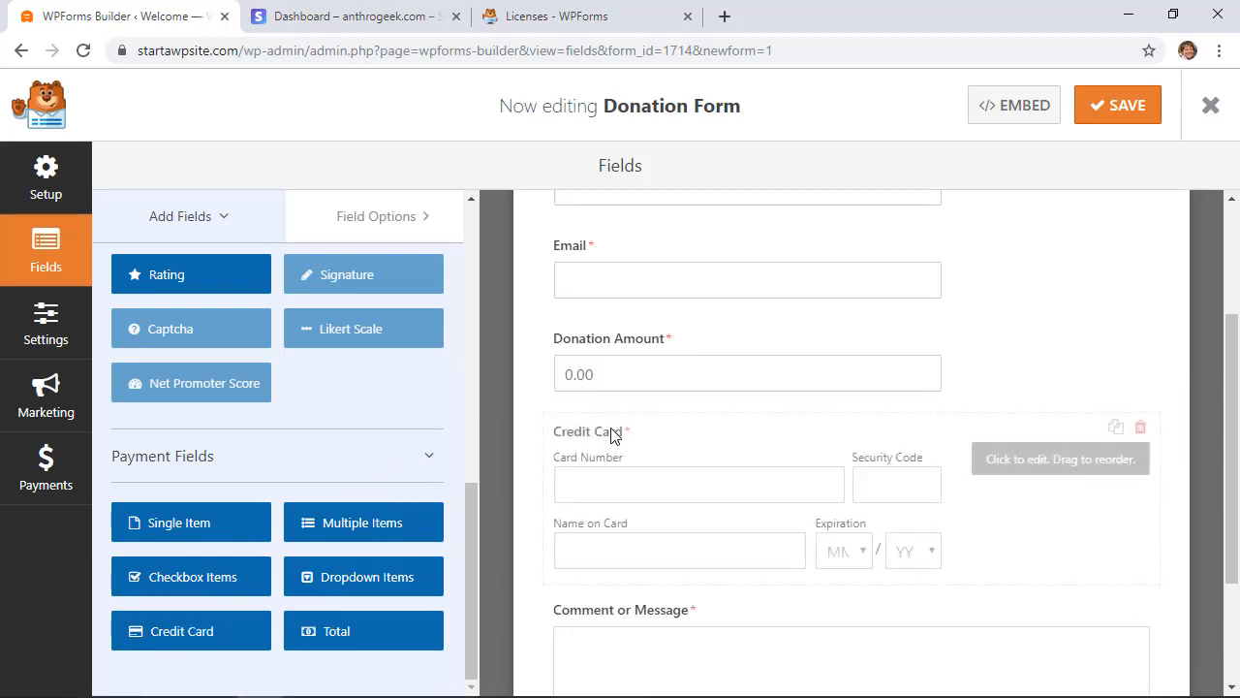
mouse_move(697, 475)
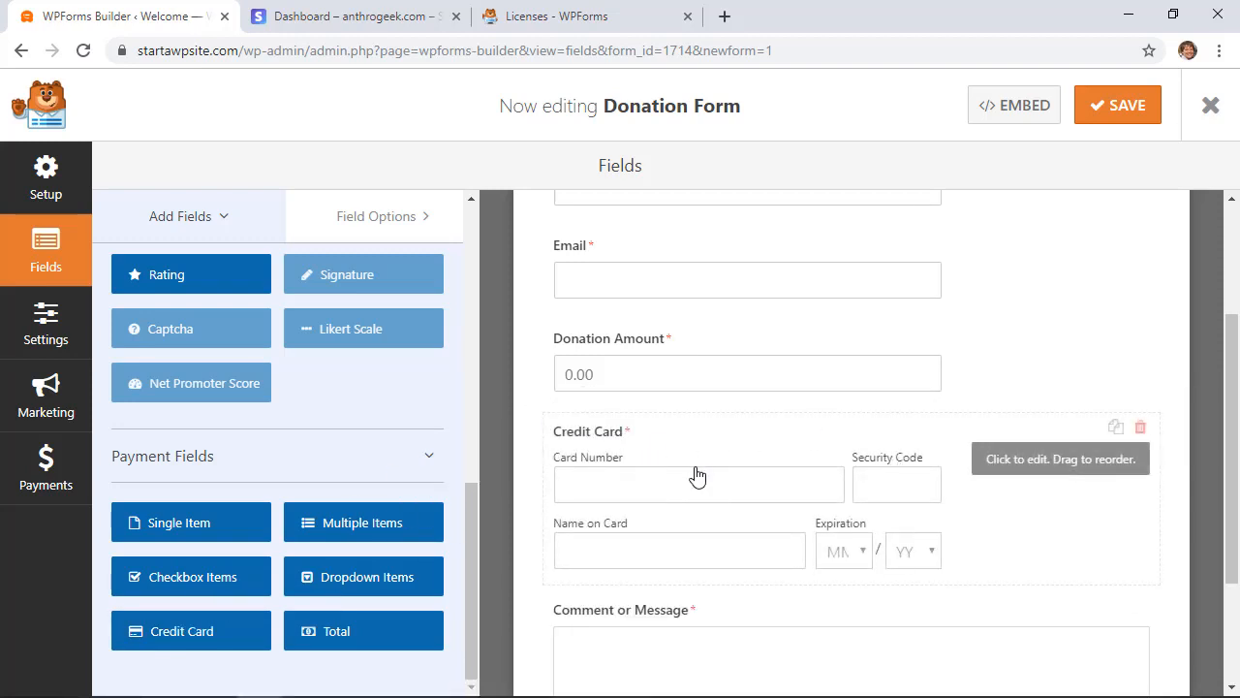
mouse_move(630, 496)
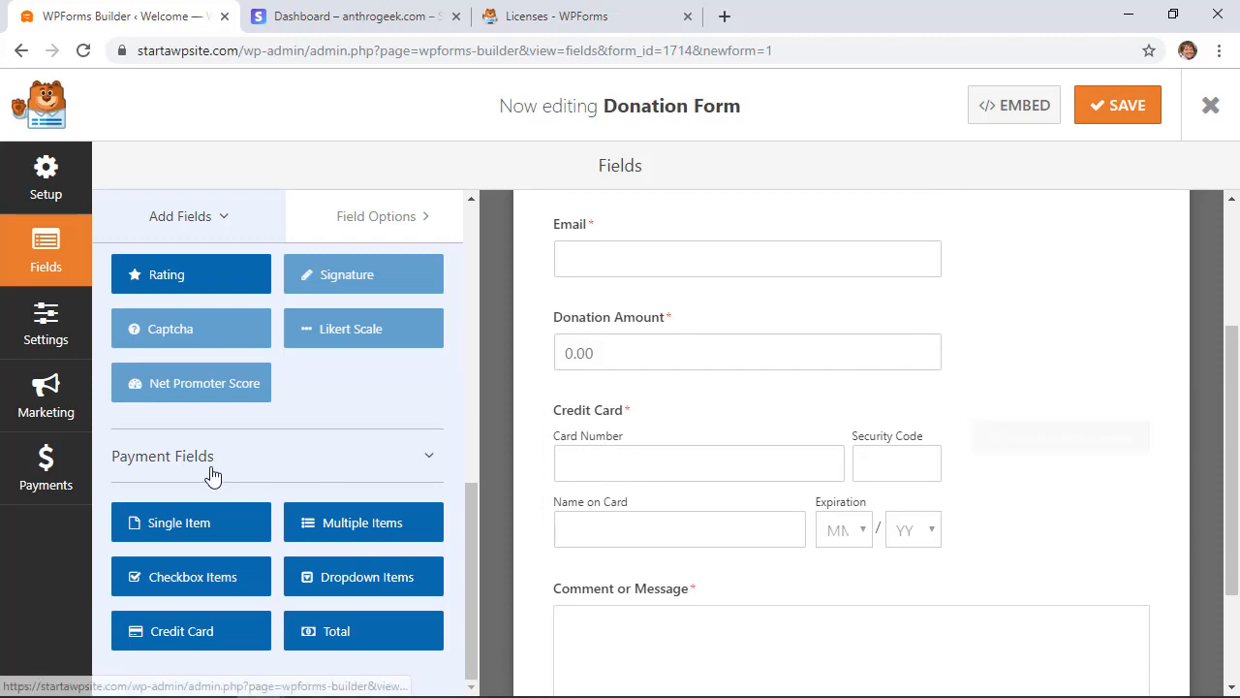
Enable Stripe payments with description 'Donations for Site' and the receipt sent to the Email field.
click(46, 467)
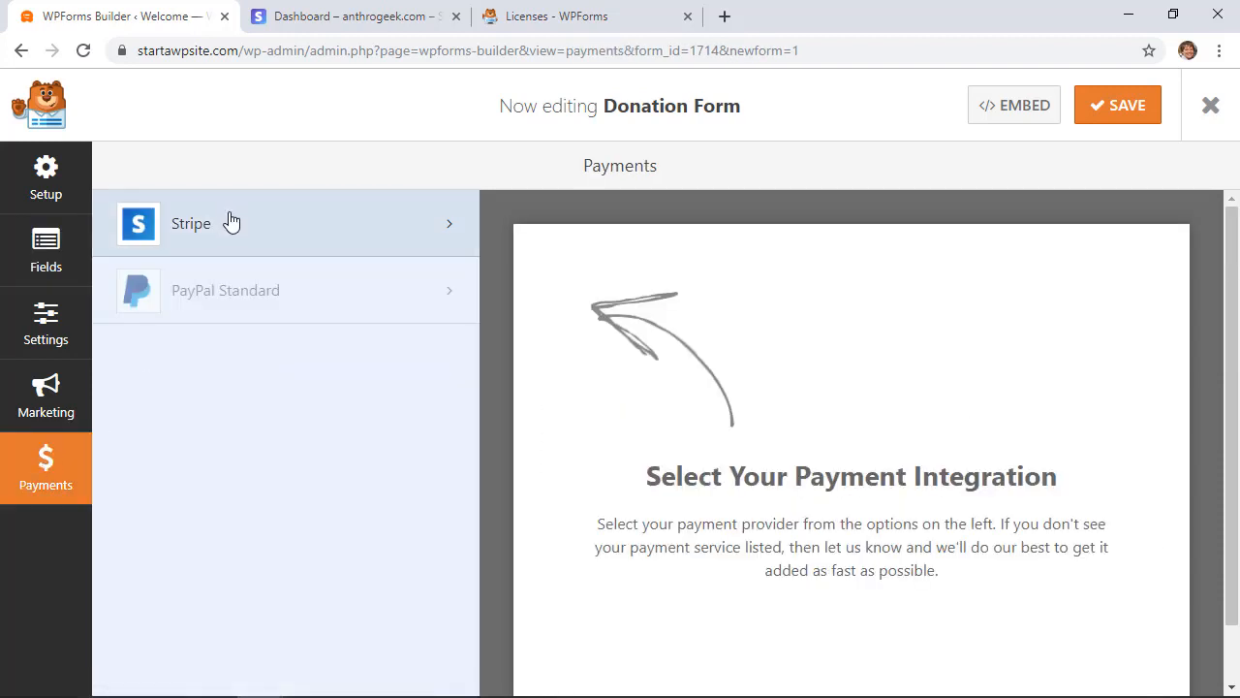
click(190, 223)
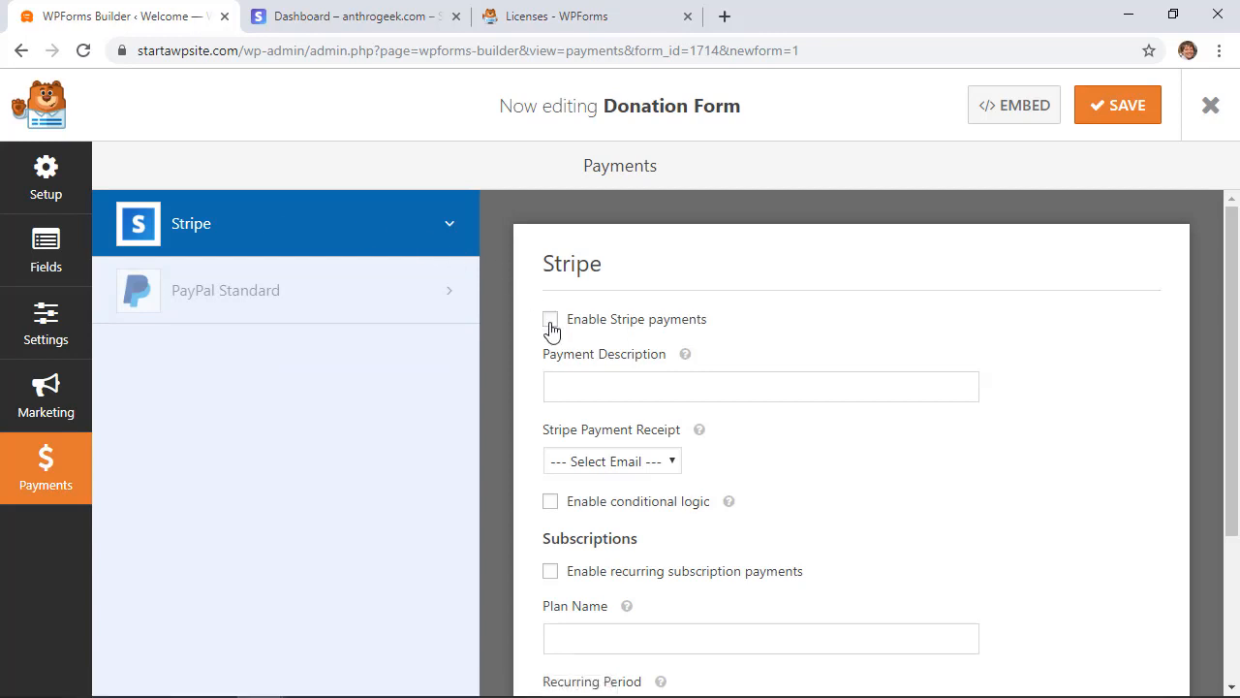
click(550, 319)
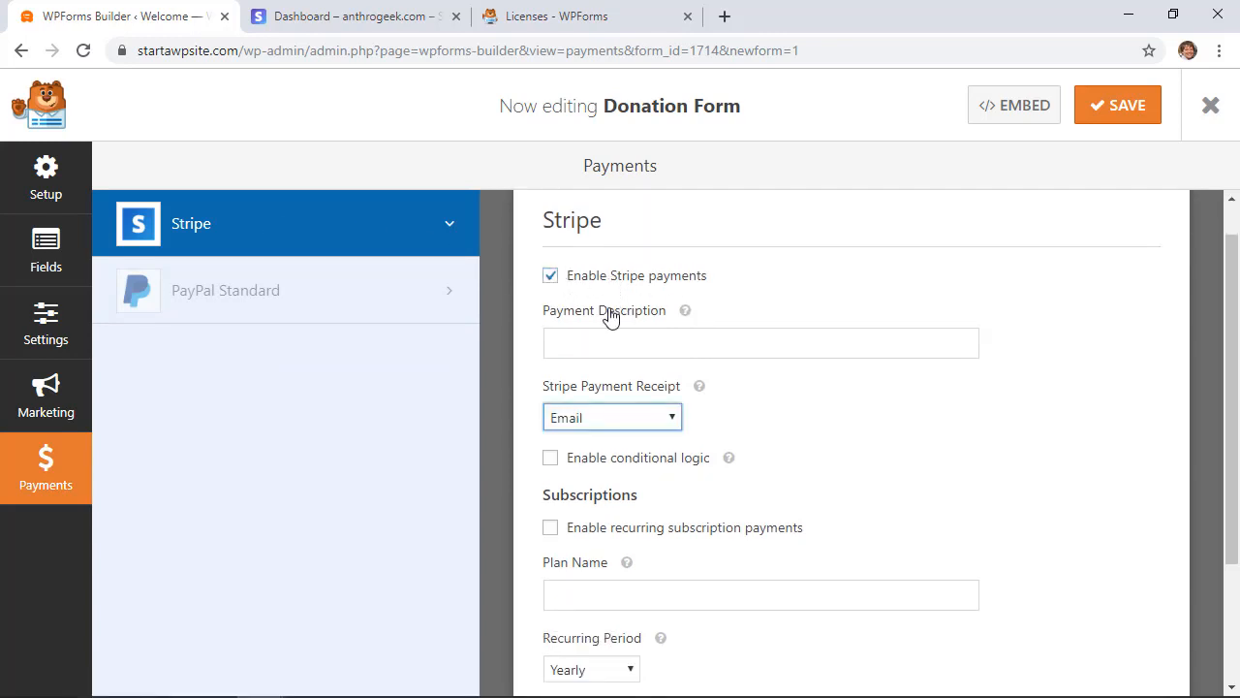
text(Donations for Site)
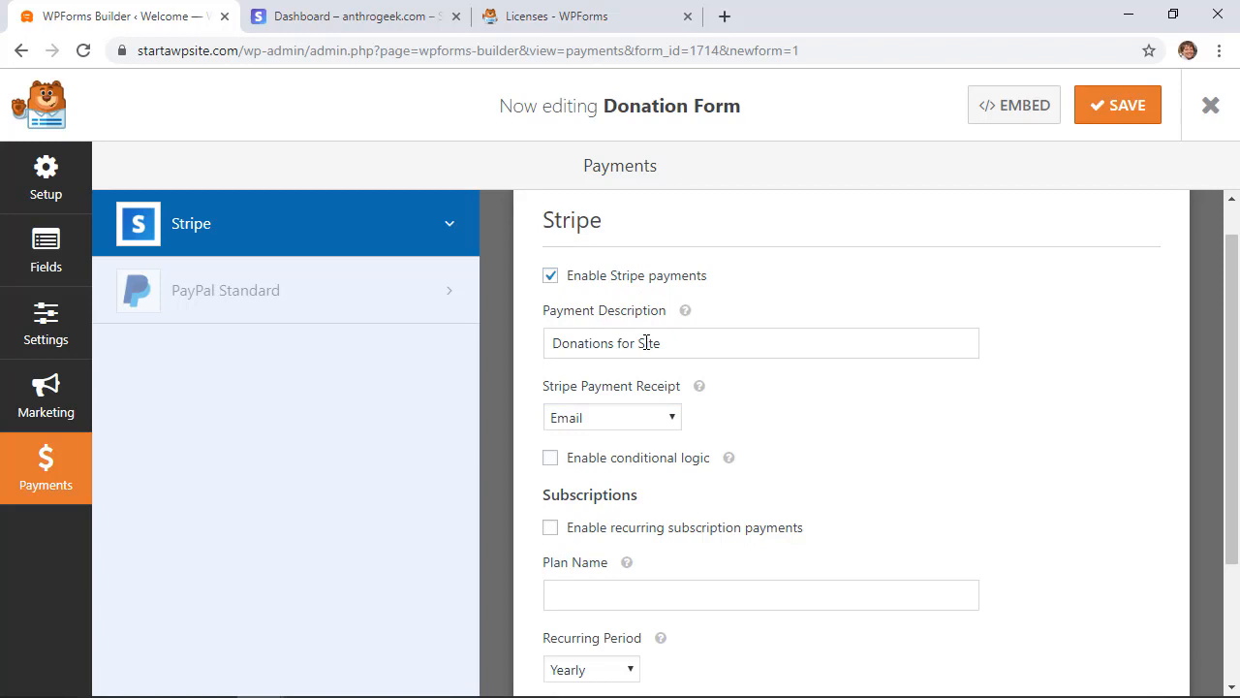
scroll(down, 3)
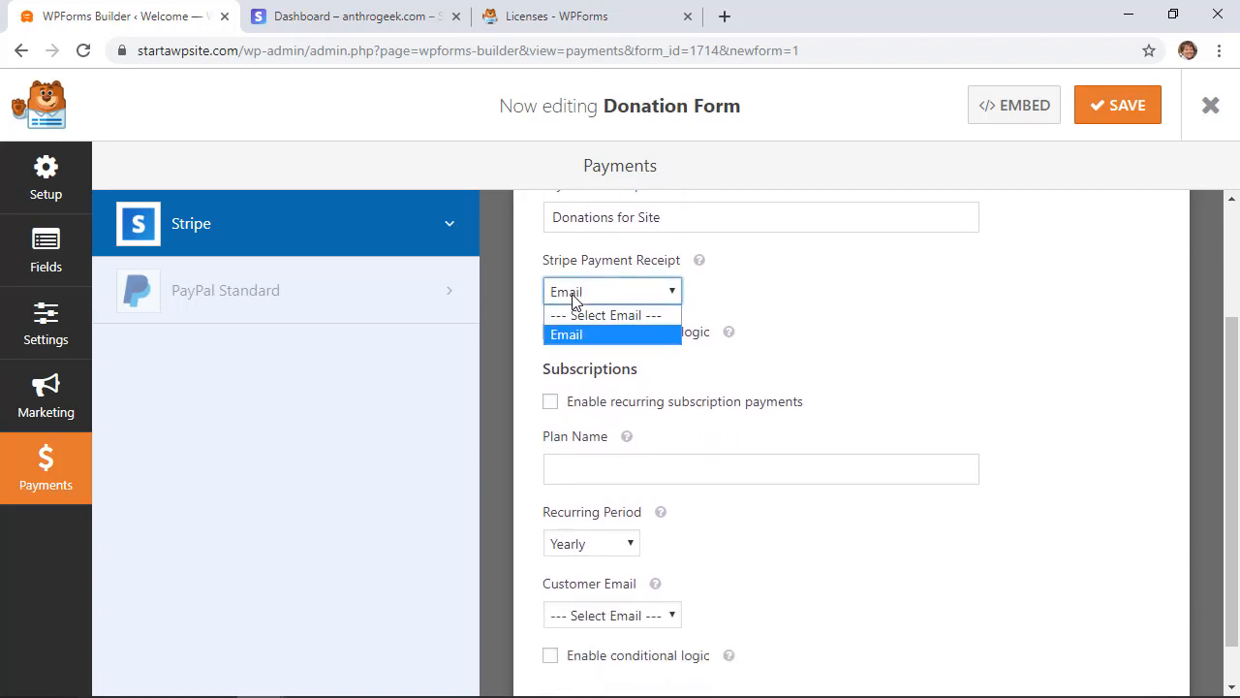
click(566, 334)
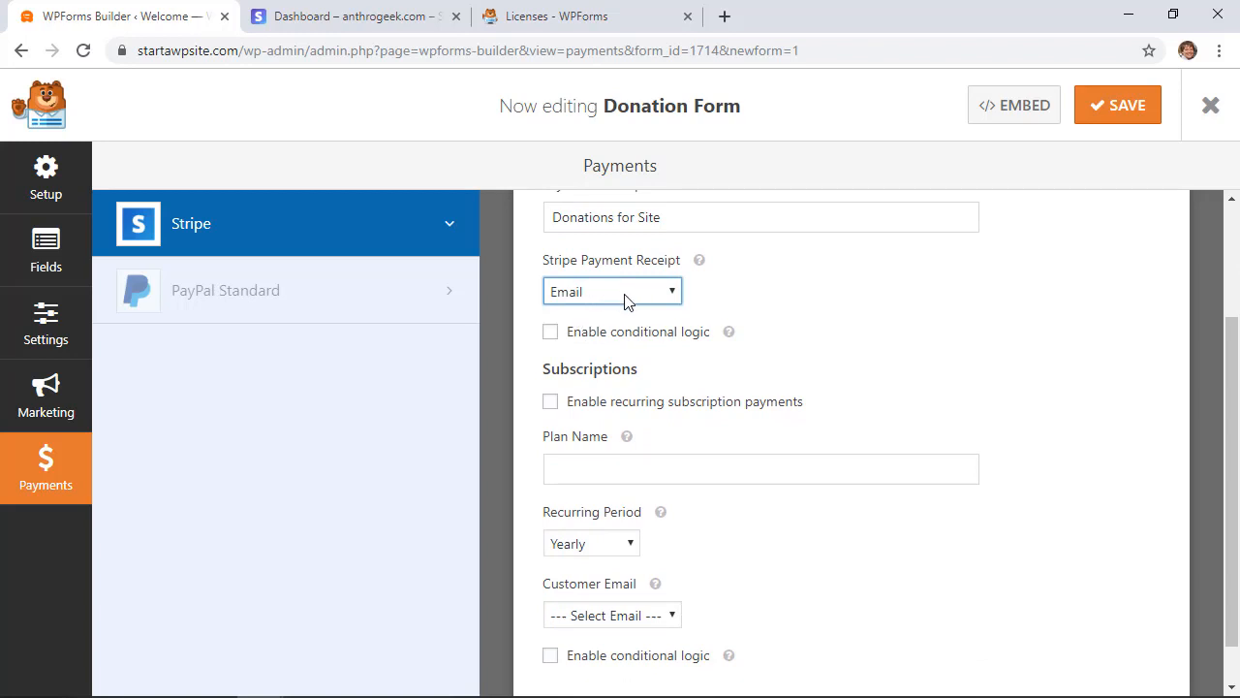
mouse_move(756, 442)
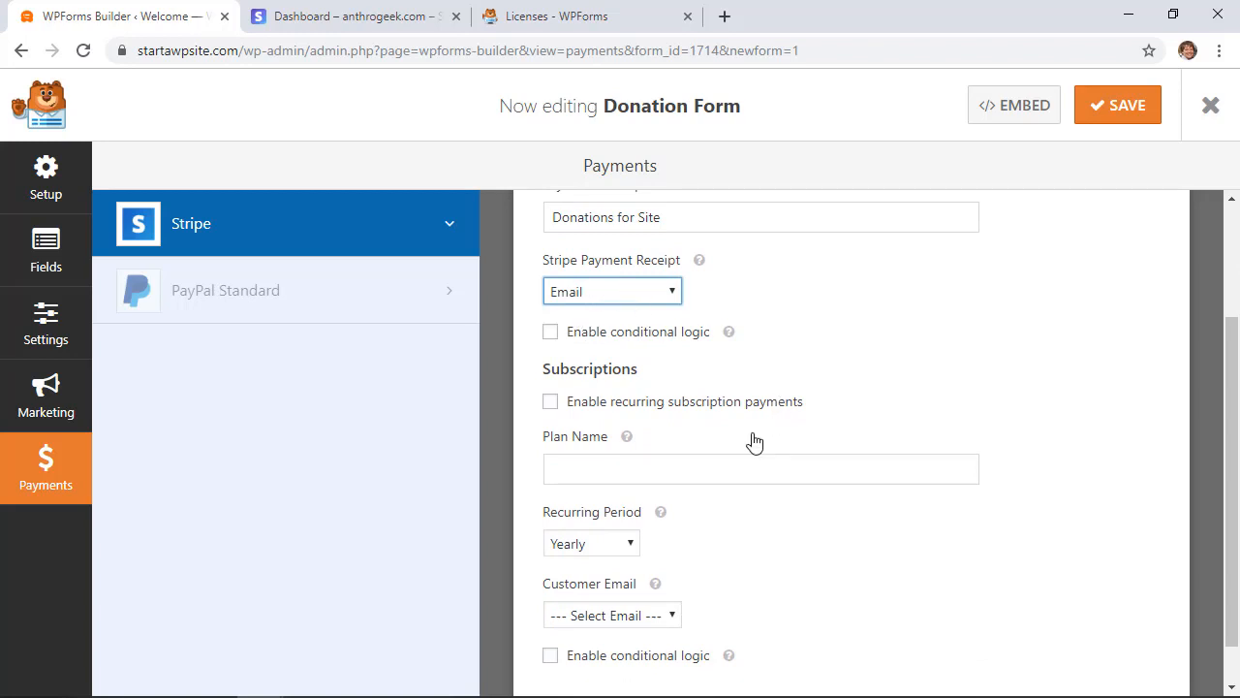
Enable recurring payments with Monthly period, plan name 'Donations for Site' and Email as customer email.
click(550, 351)
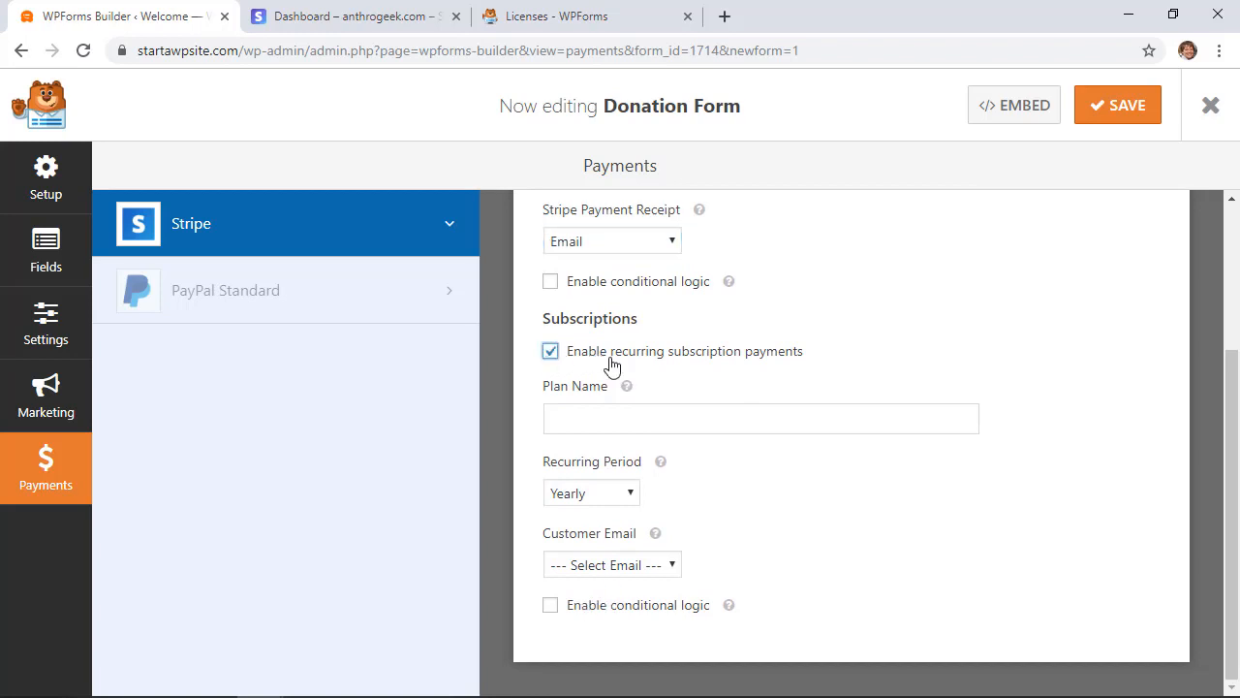
click(591, 492)
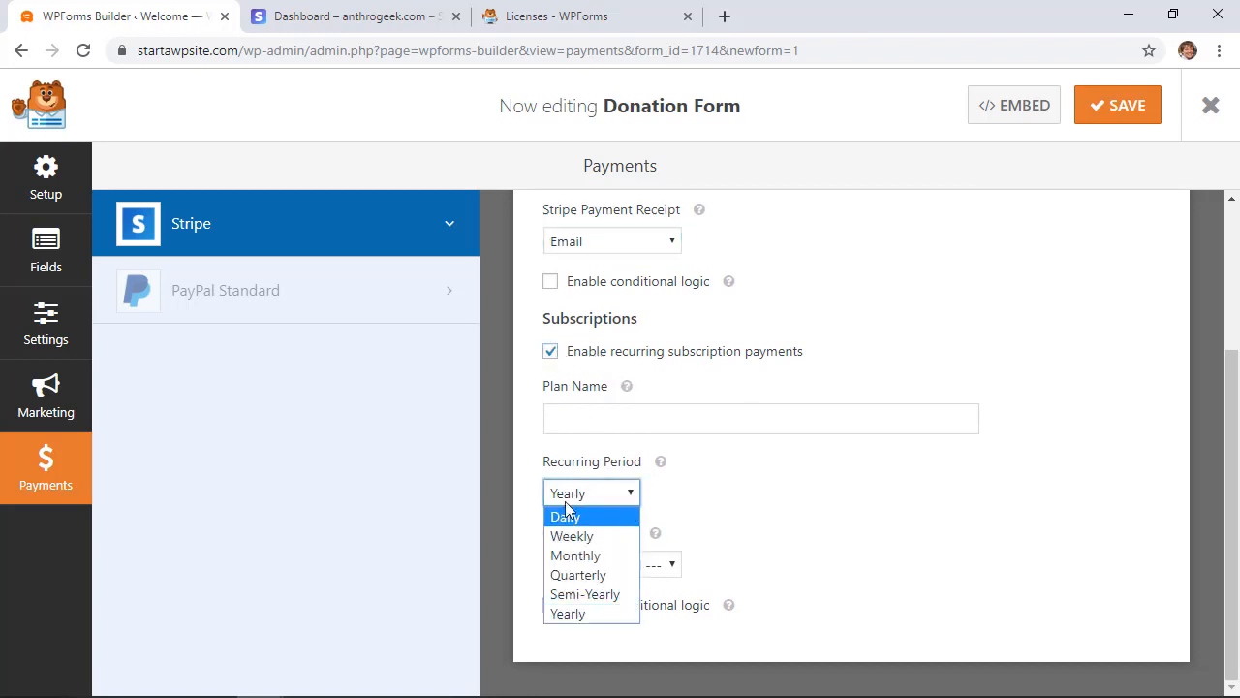
mouse_move(585, 593)
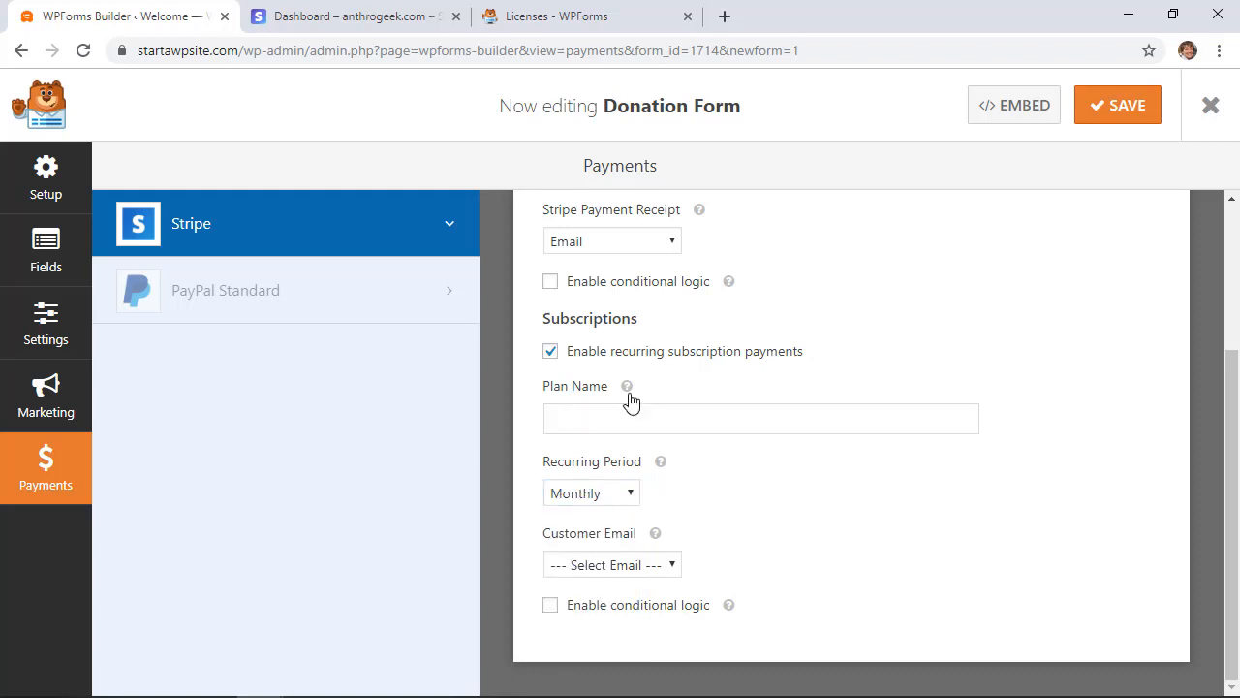
text(Monthly)
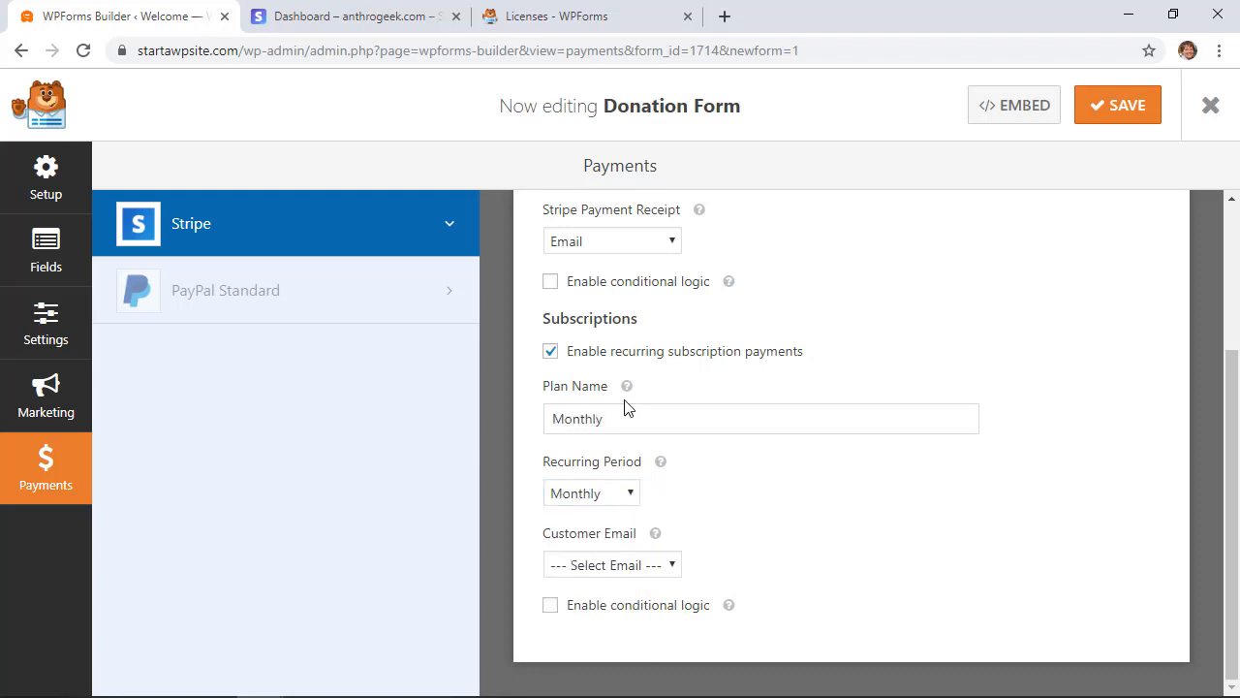
text(Donations for Site)
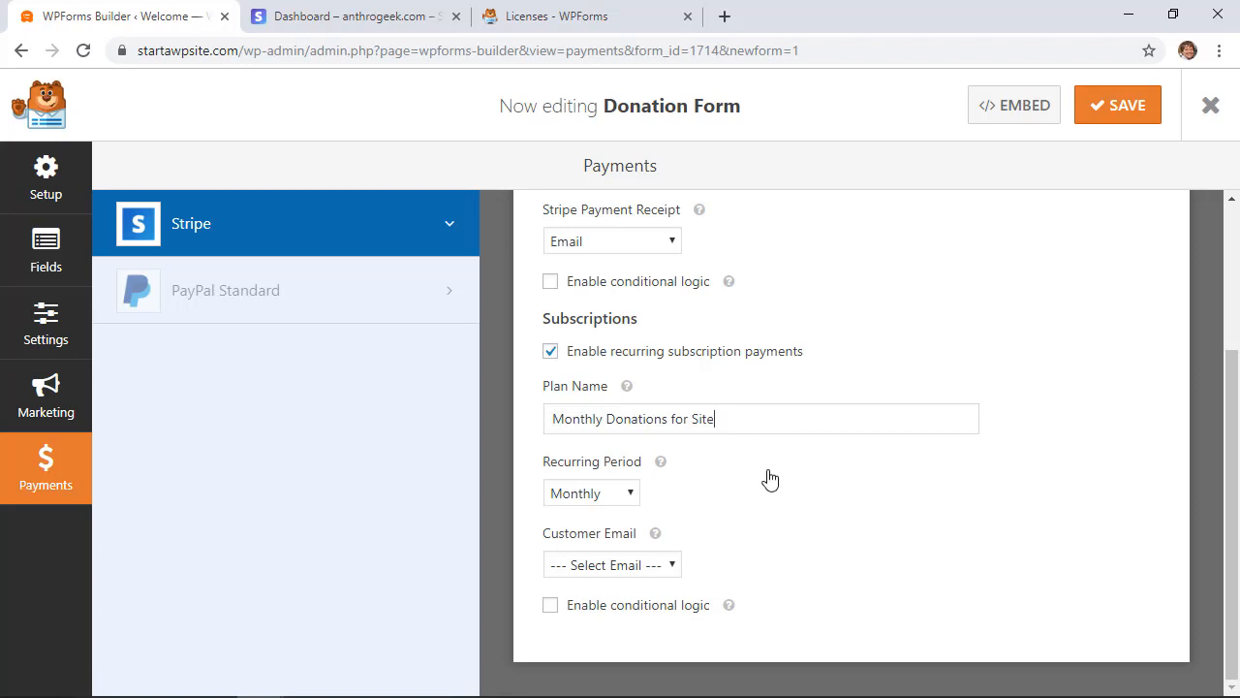
click(613, 566)
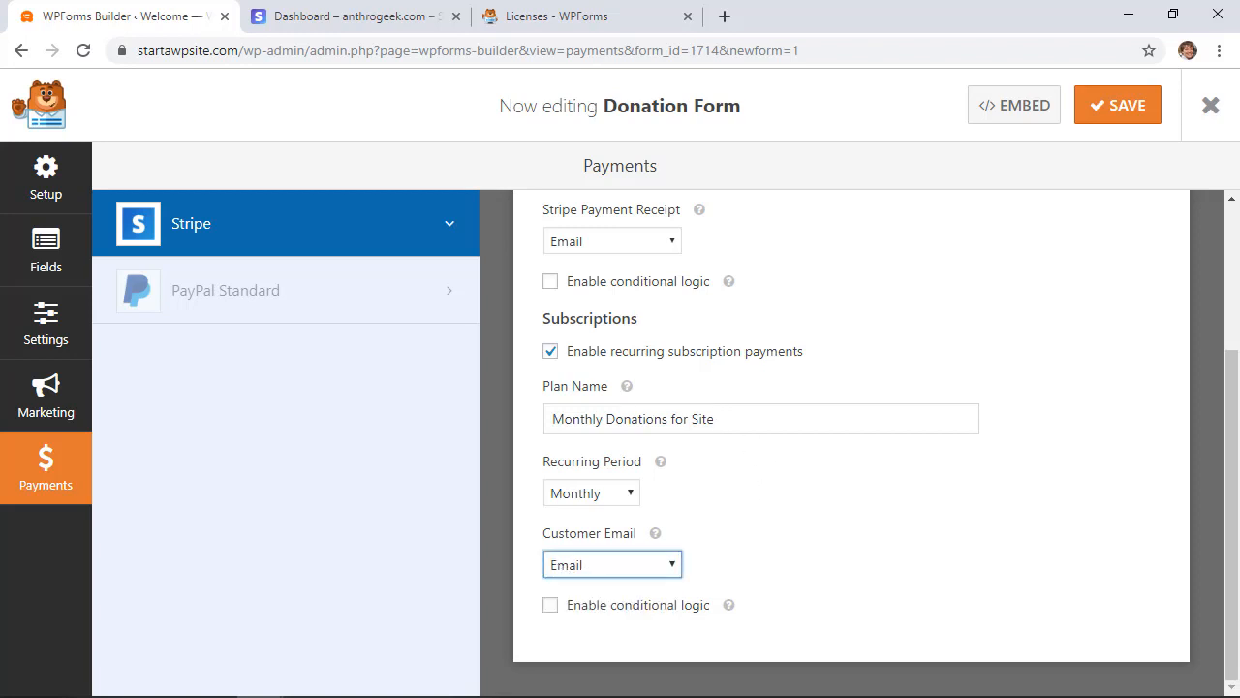
mouse_move(1085, 508)
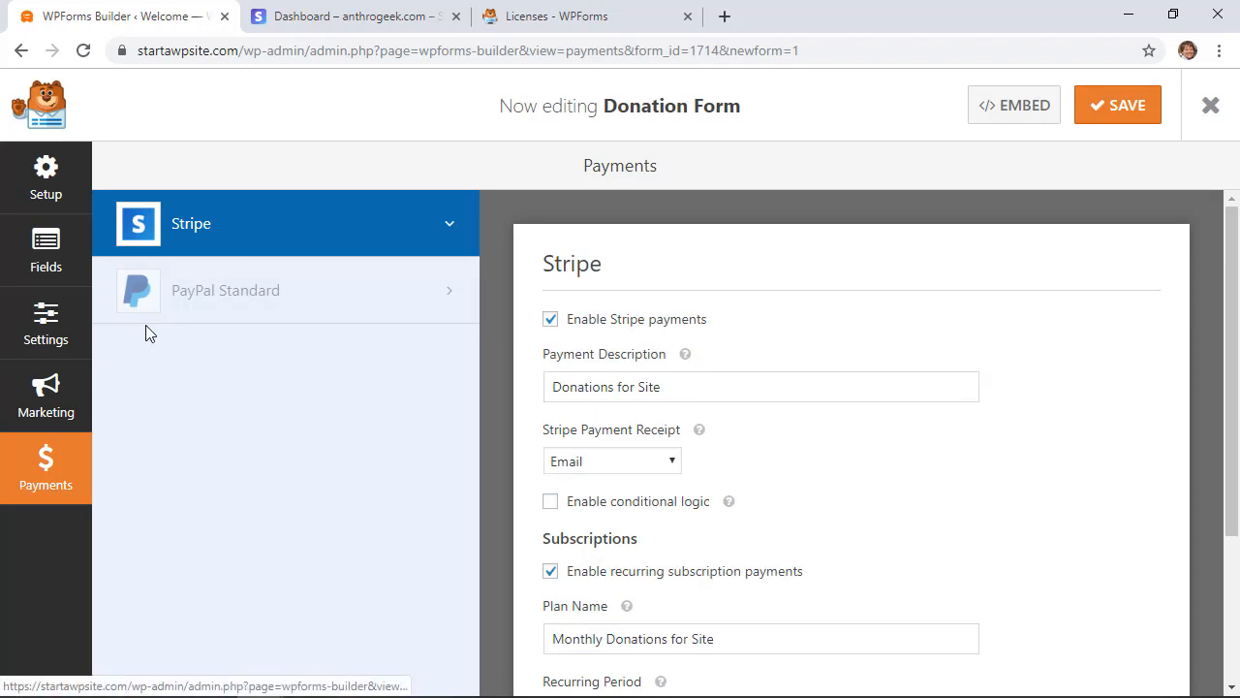
Review the form's default confirmation message in the Confirmation settings.
click(46, 326)
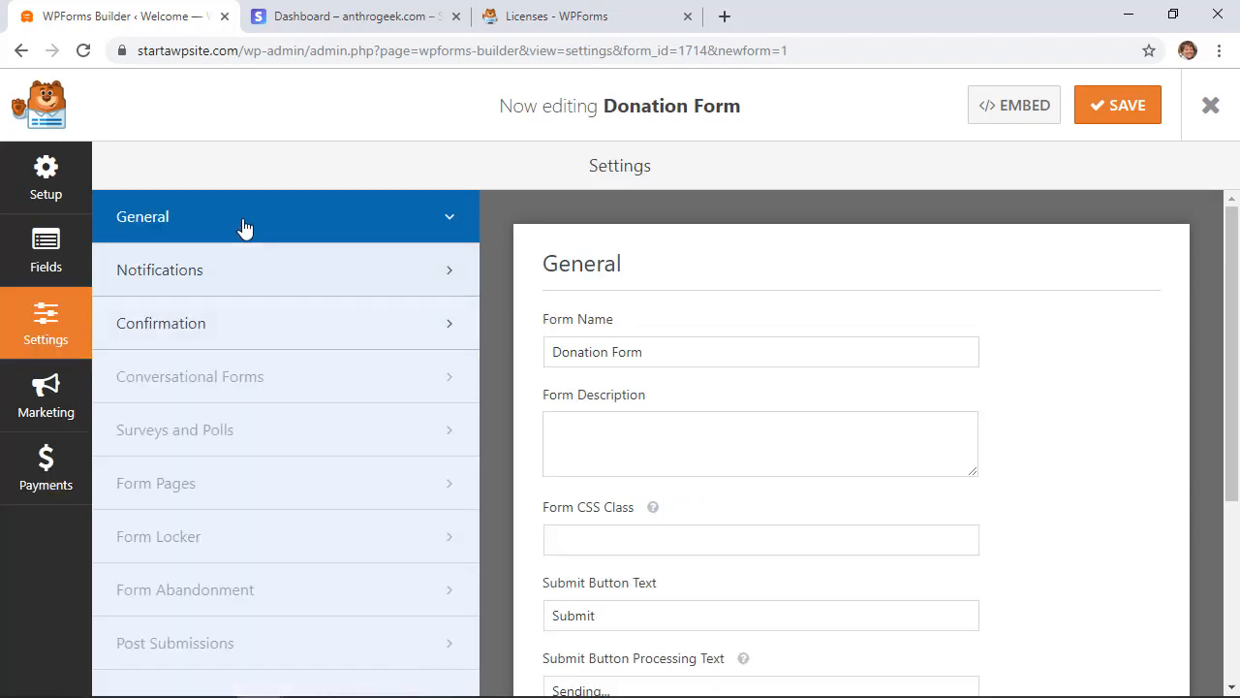
click(159, 321)
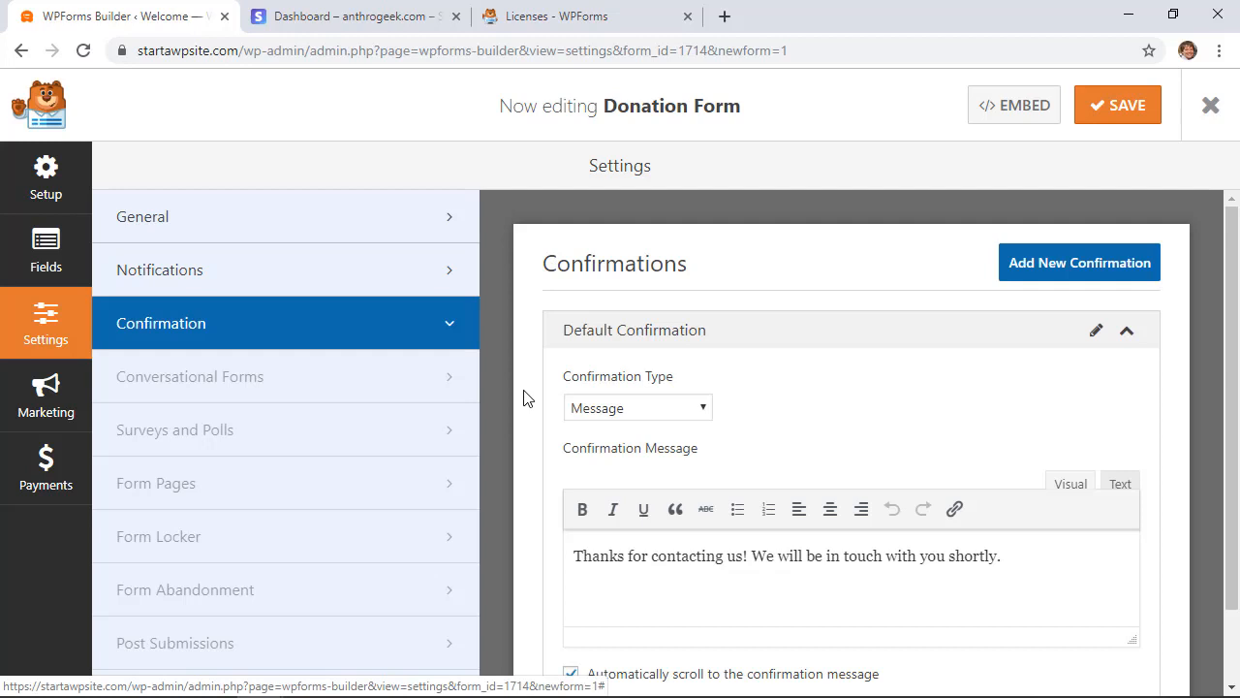
scroll(down, 3)
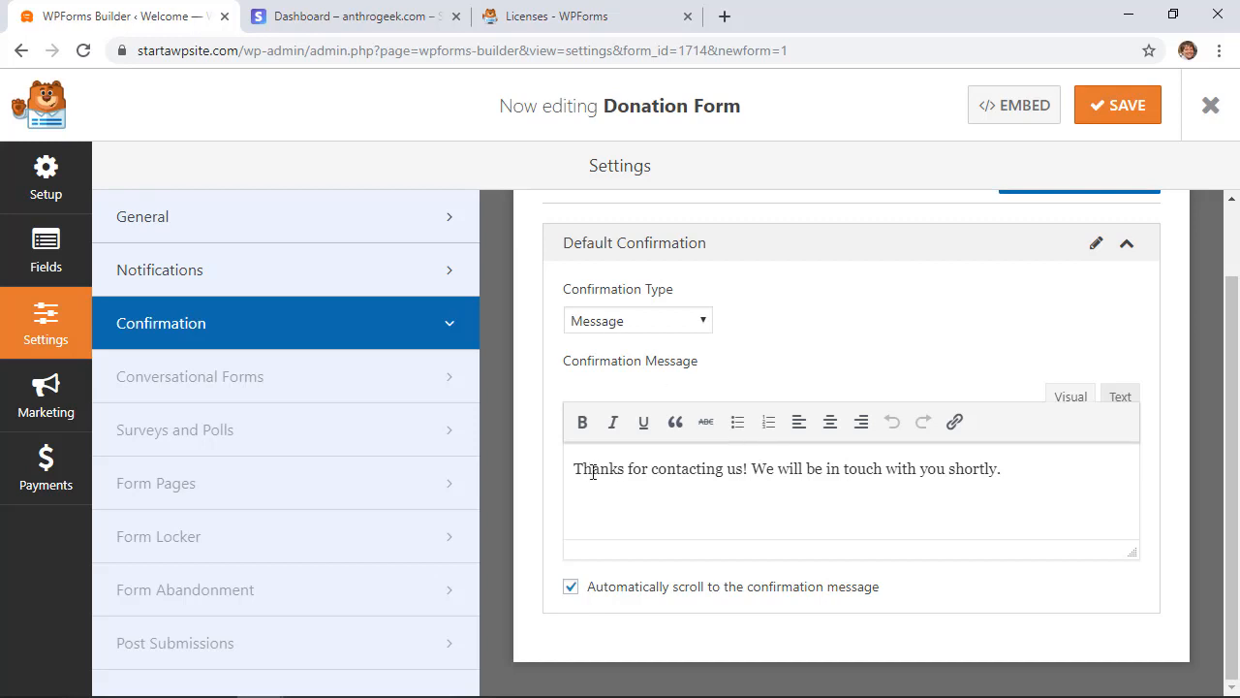
drag(656, 467, 1002, 467)
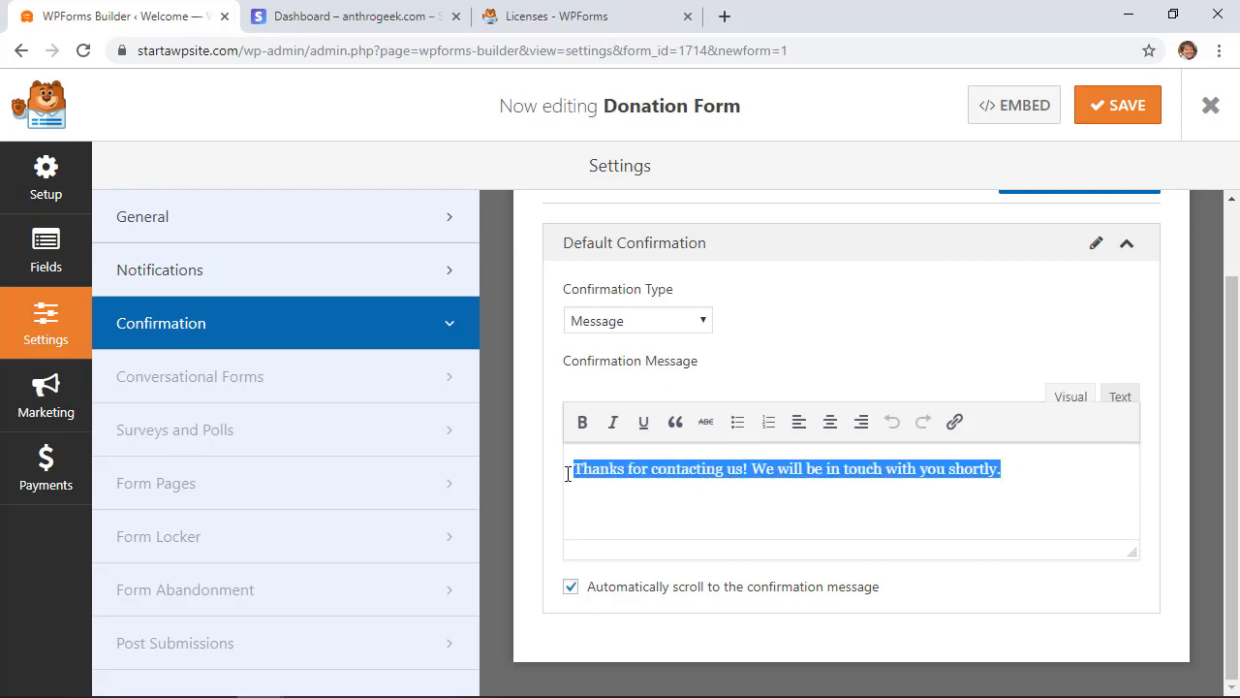
Set Confirmation Type to Show Page with the Thank You page as the confirmation.
click(636, 319)
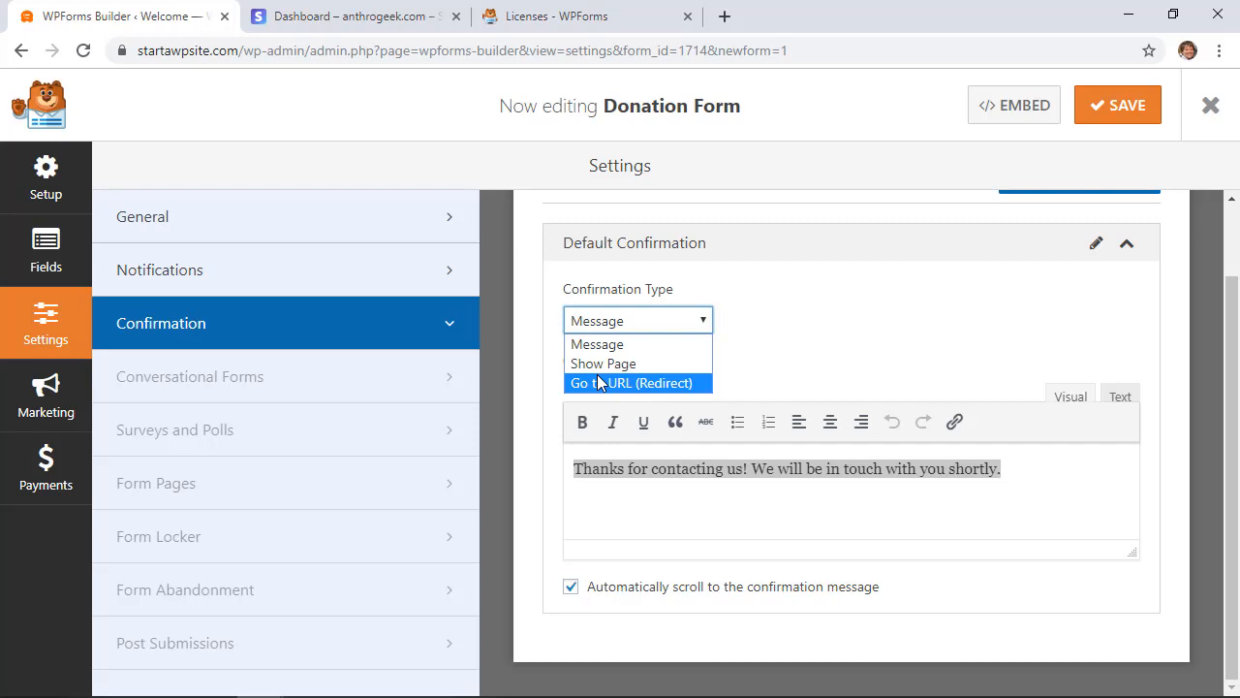
click(603, 364)
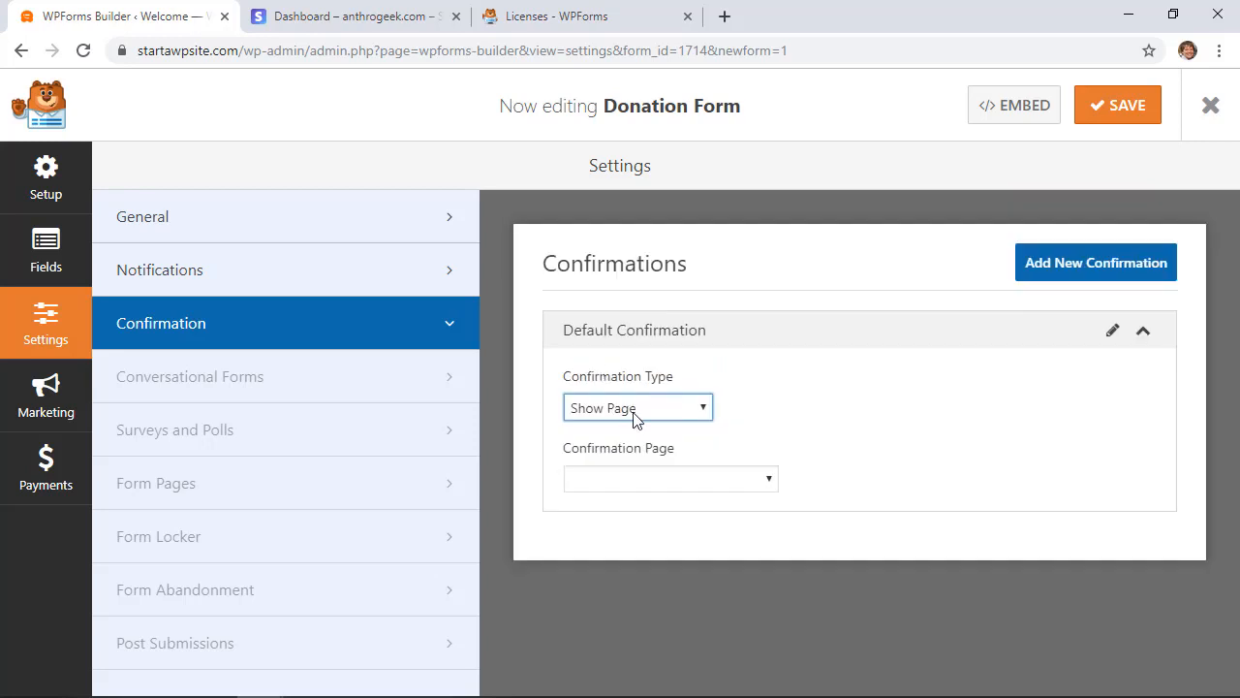
click(670, 477)
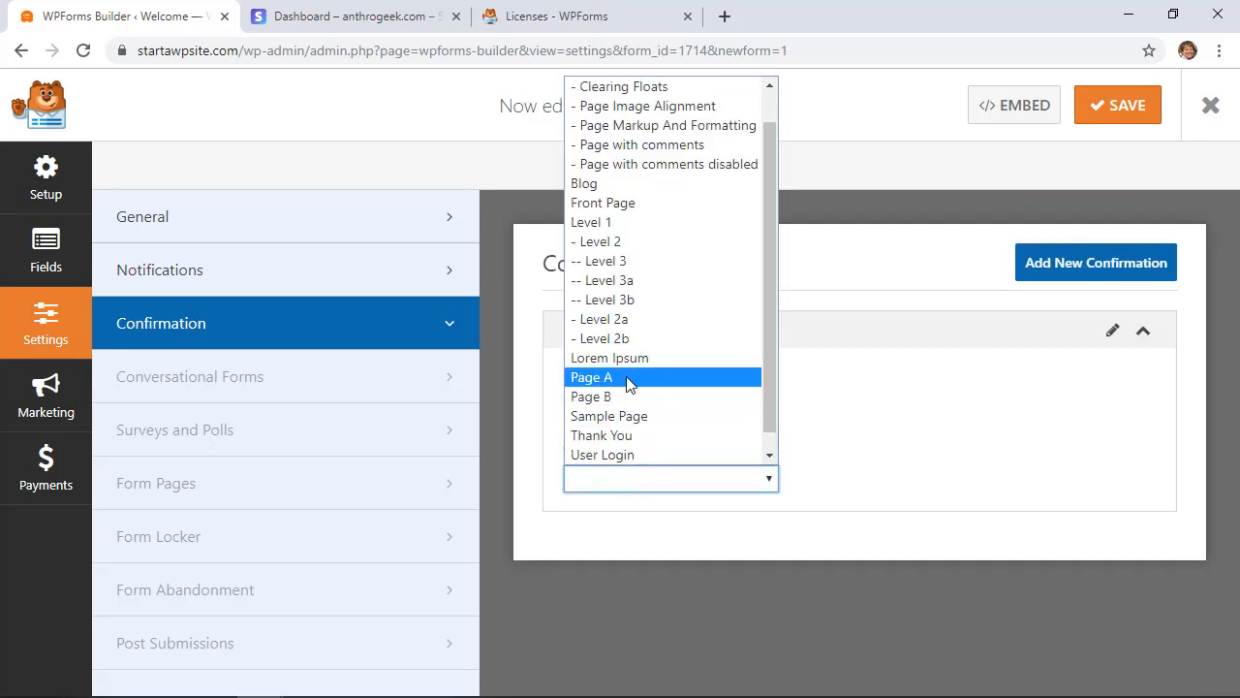
click(600, 434)
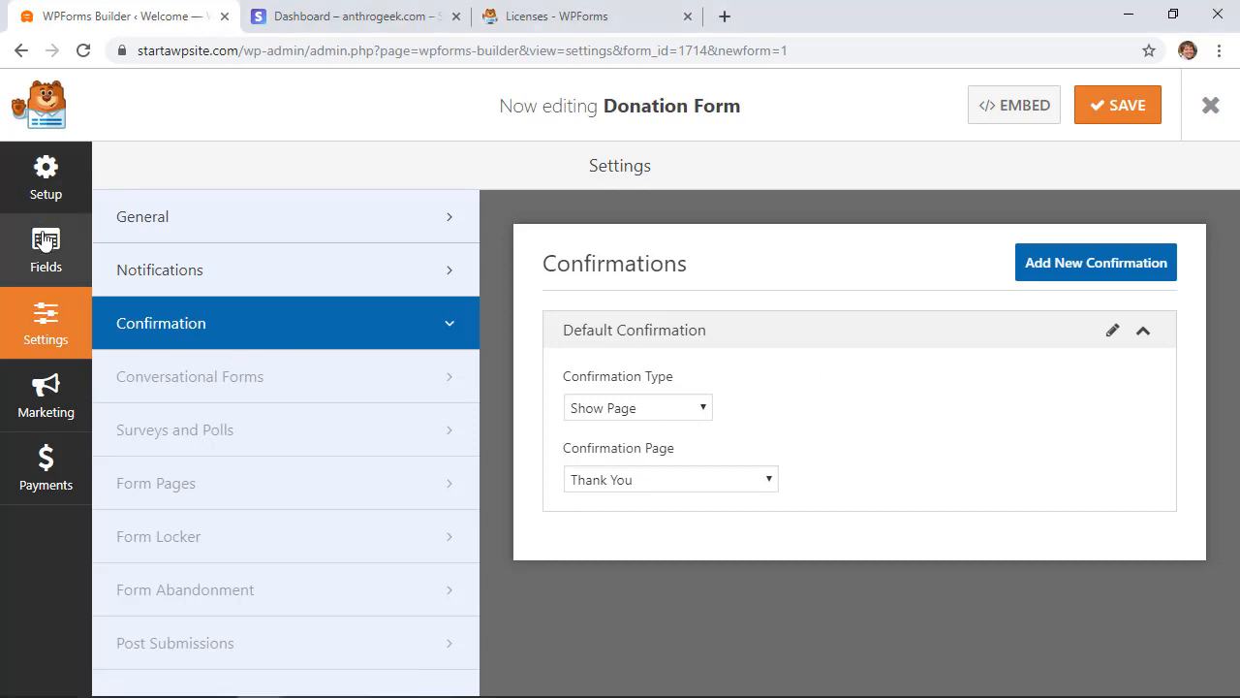
click(47, 250)
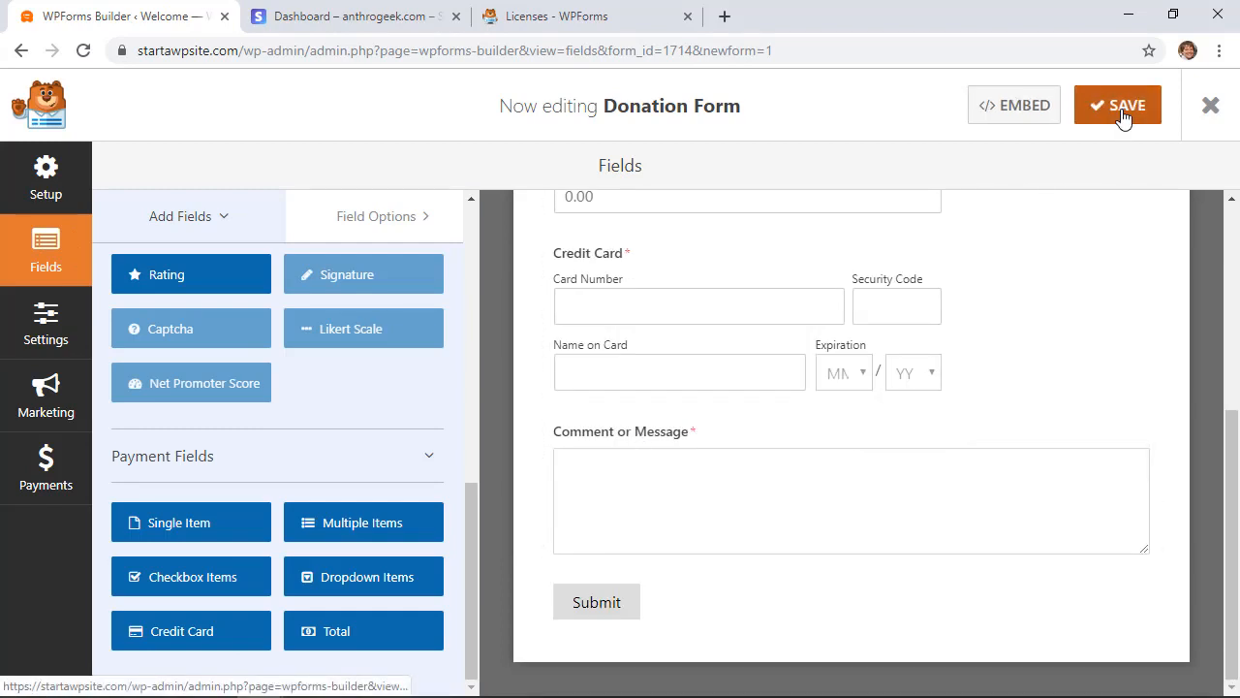
mouse_move(1209, 105)
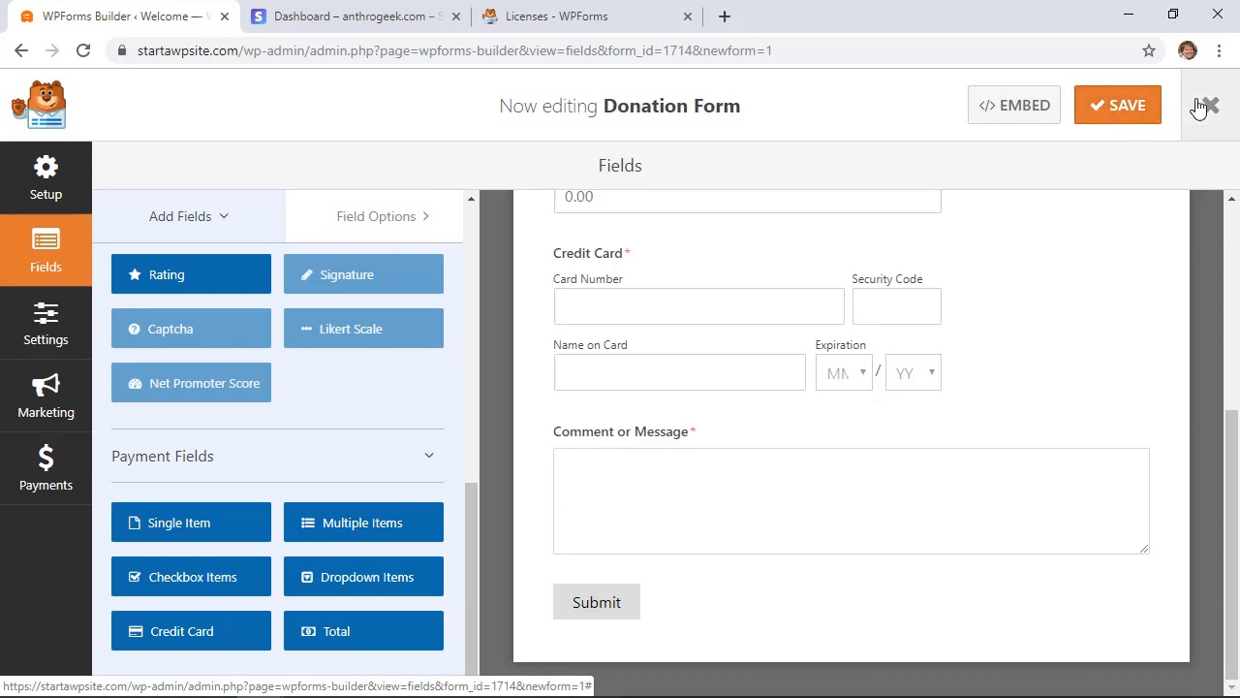
Leave the form builder so the saved Donation Form tops the forms overview list.
click(1205, 104)
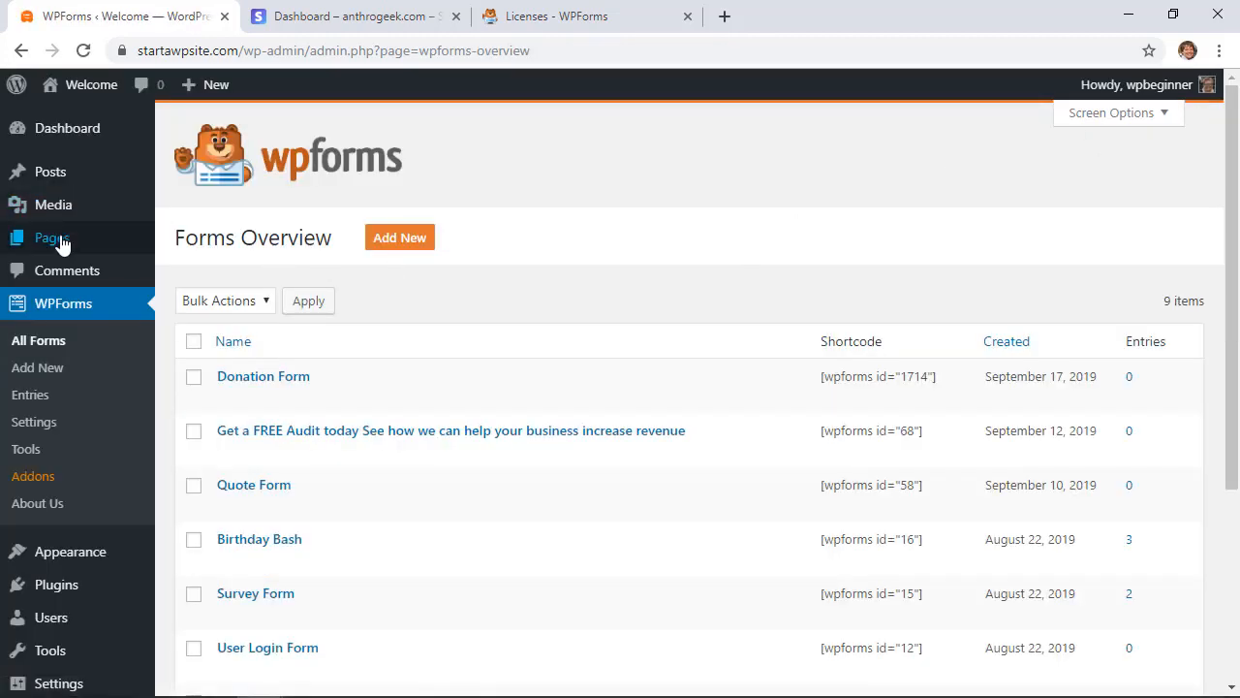
mouse_move(50, 236)
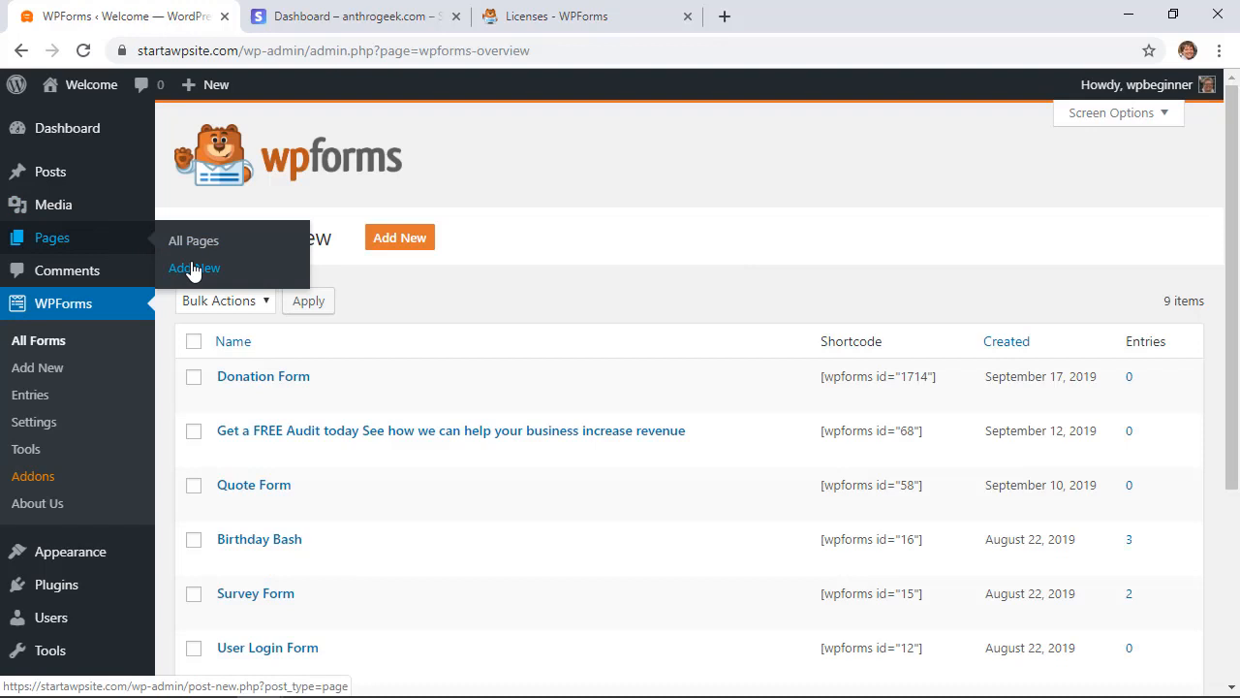
Start a new page with the line 'Thank you for your support.'.
click(194, 267)
text(Donation)
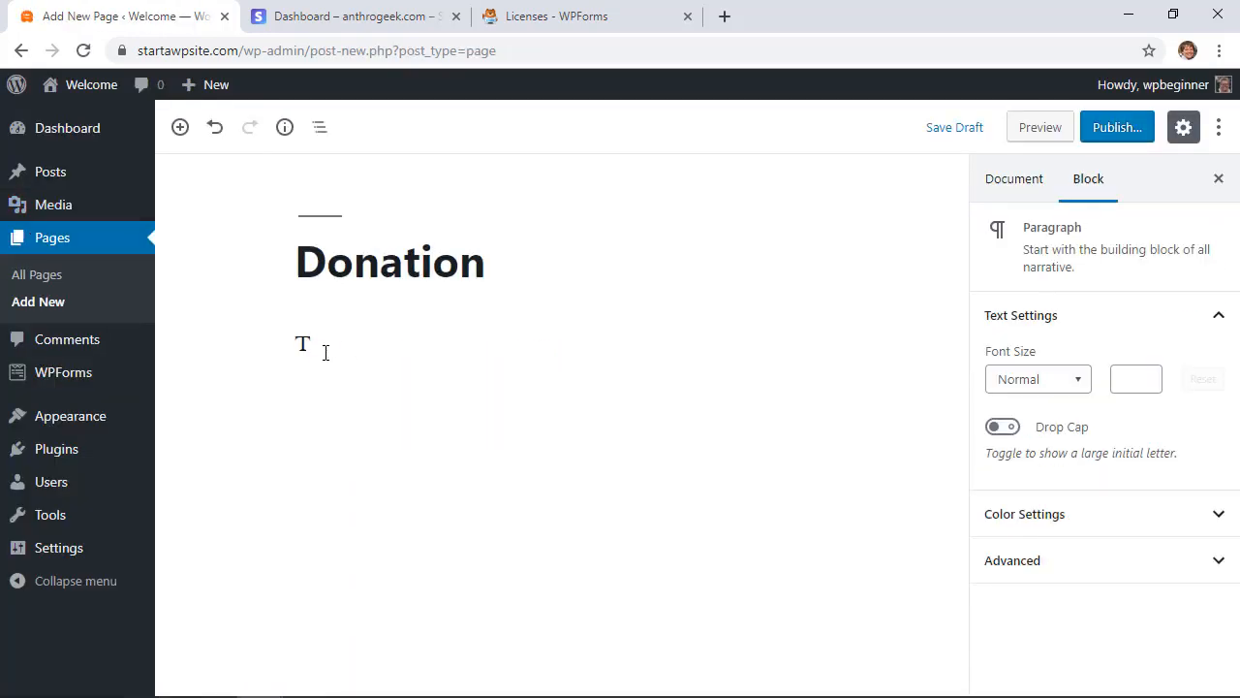
text(Thank you for your support.)
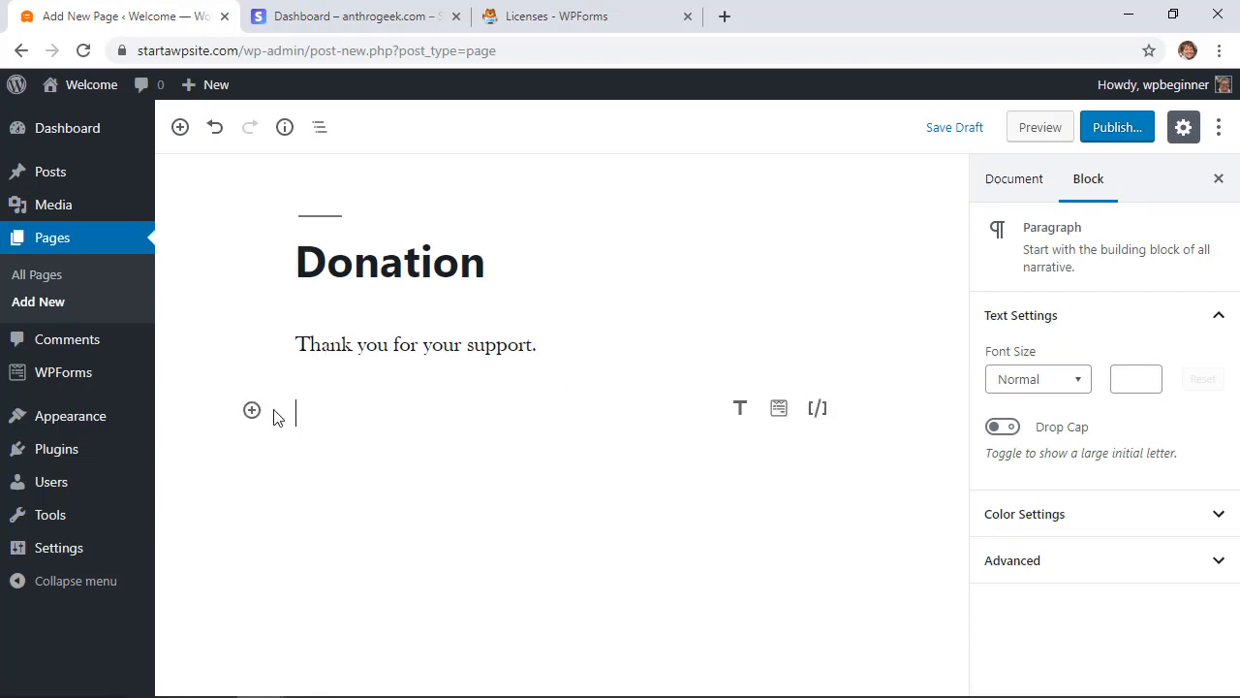
Embed a WPForms block showing the Donation Form.
click(252, 410)
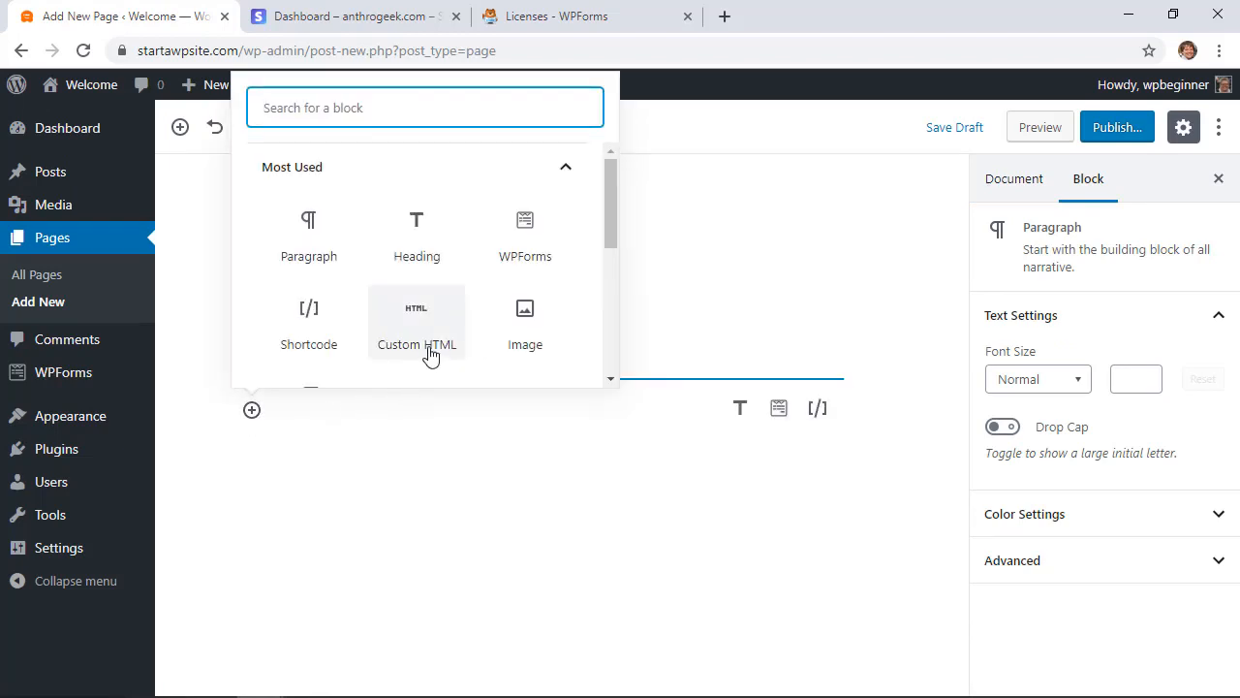
mouse_move(523, 233)
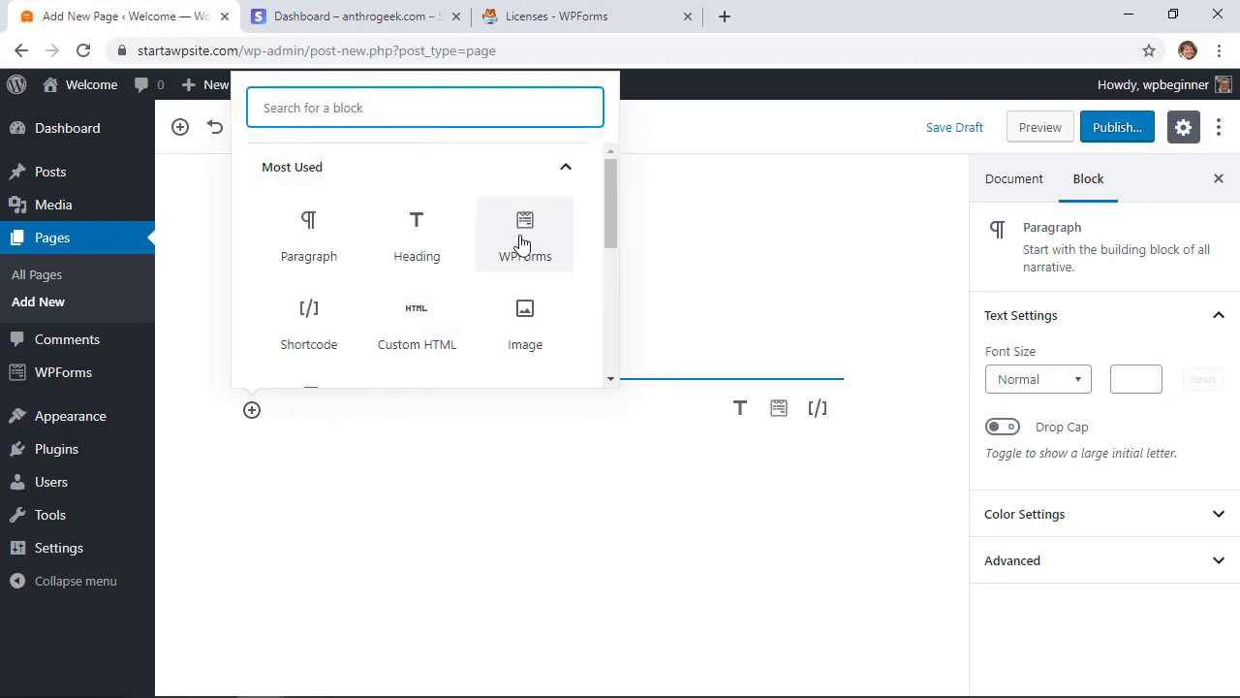
text(w)
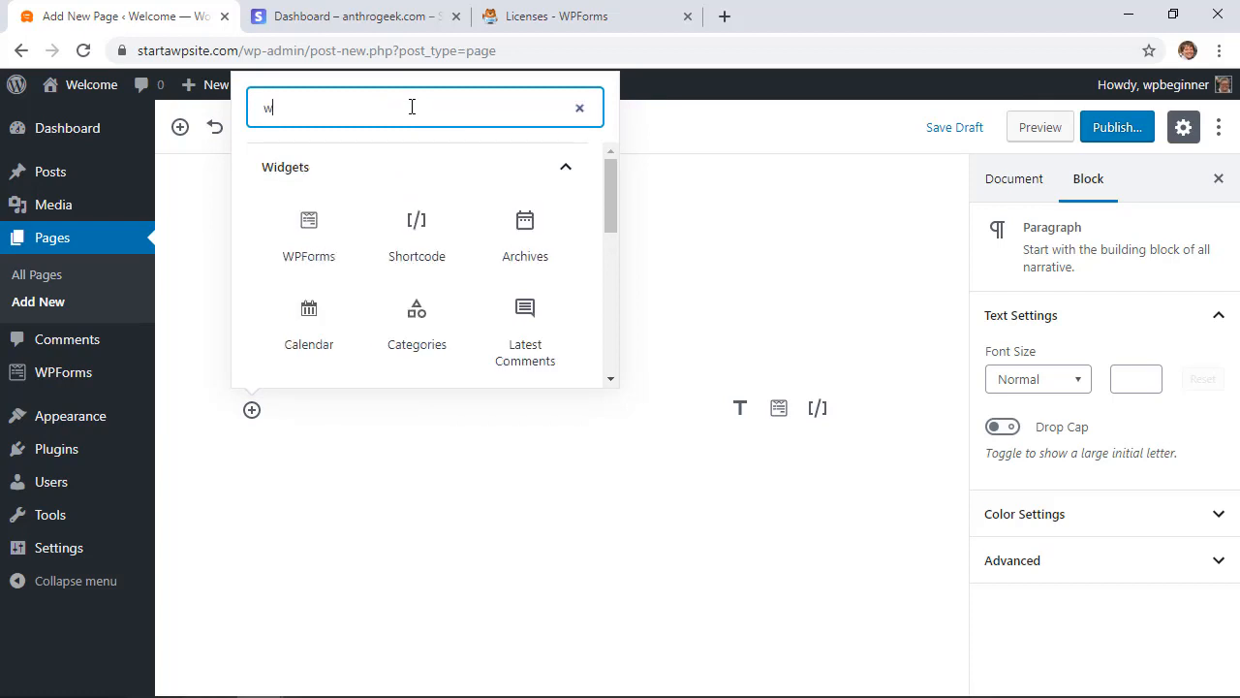
text(pform)
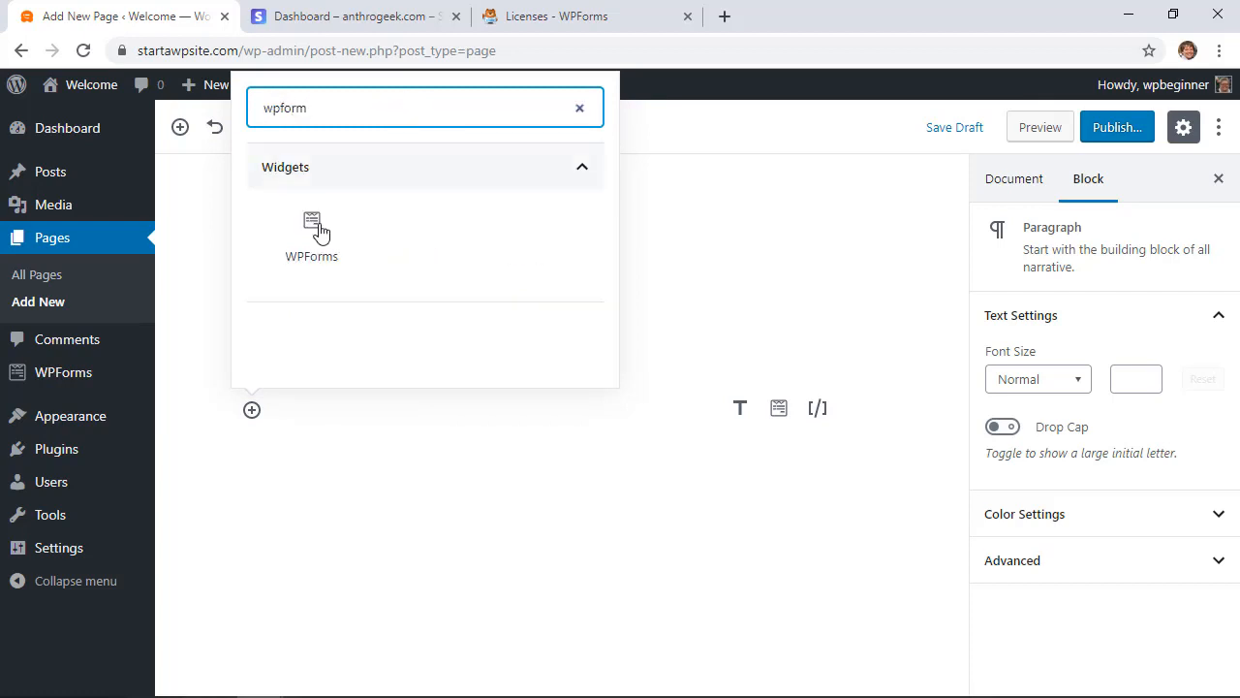
click(310, 228)
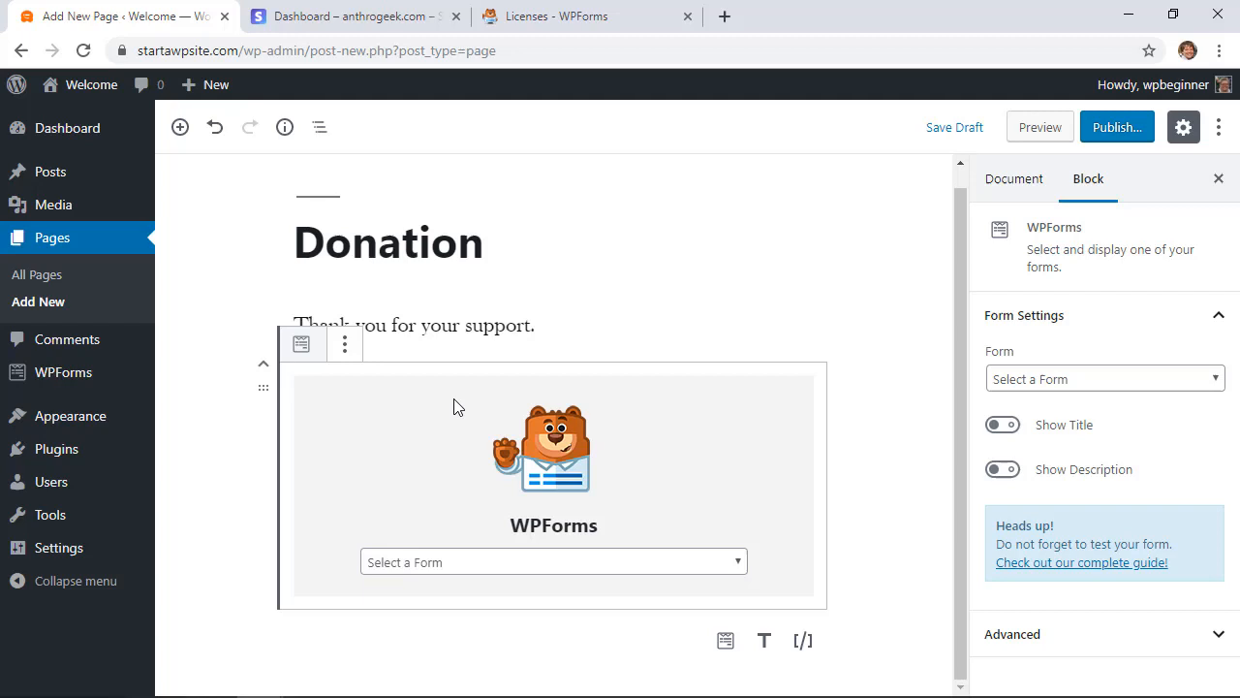
click(554, 562)
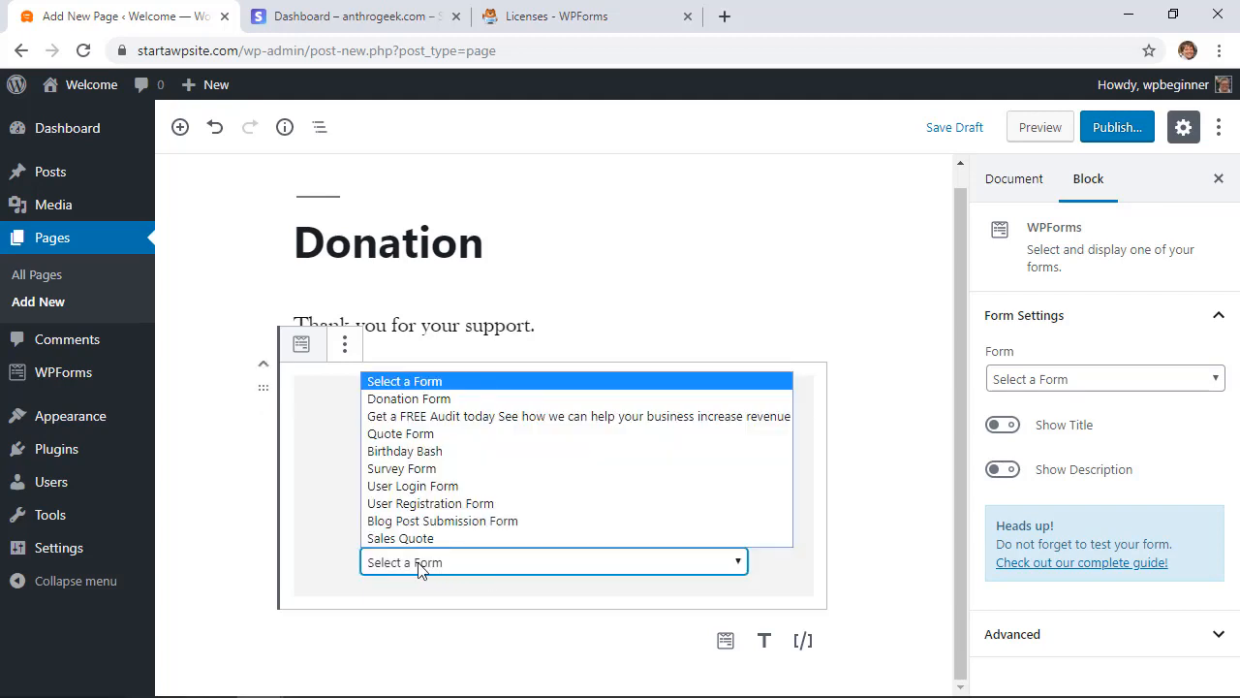
mouse_move(407, 399)
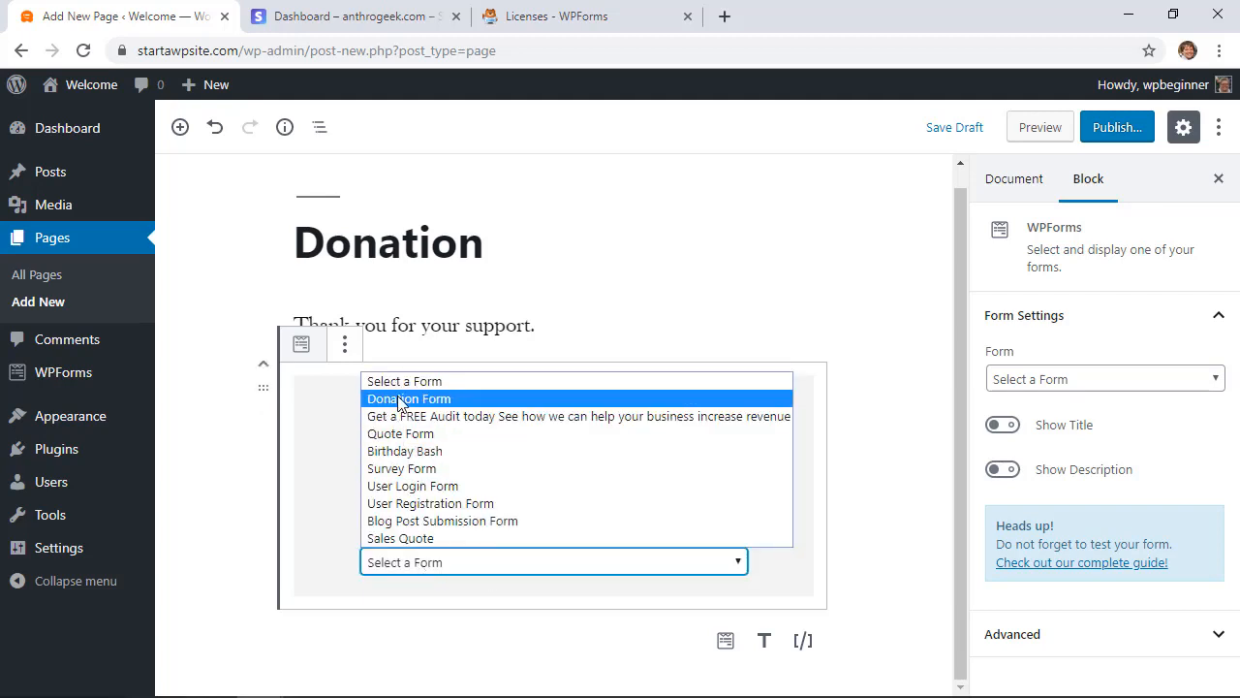
click(409, 399)
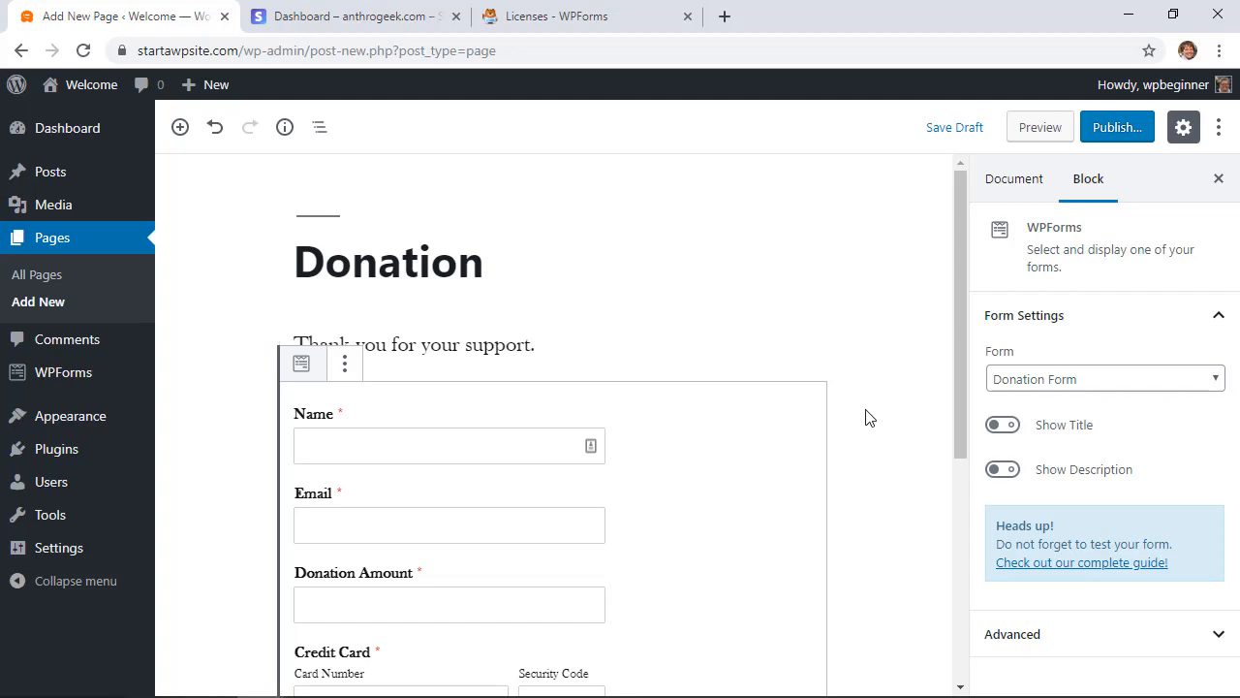
Begin publishing the Donation page.
scroll(down, 3)
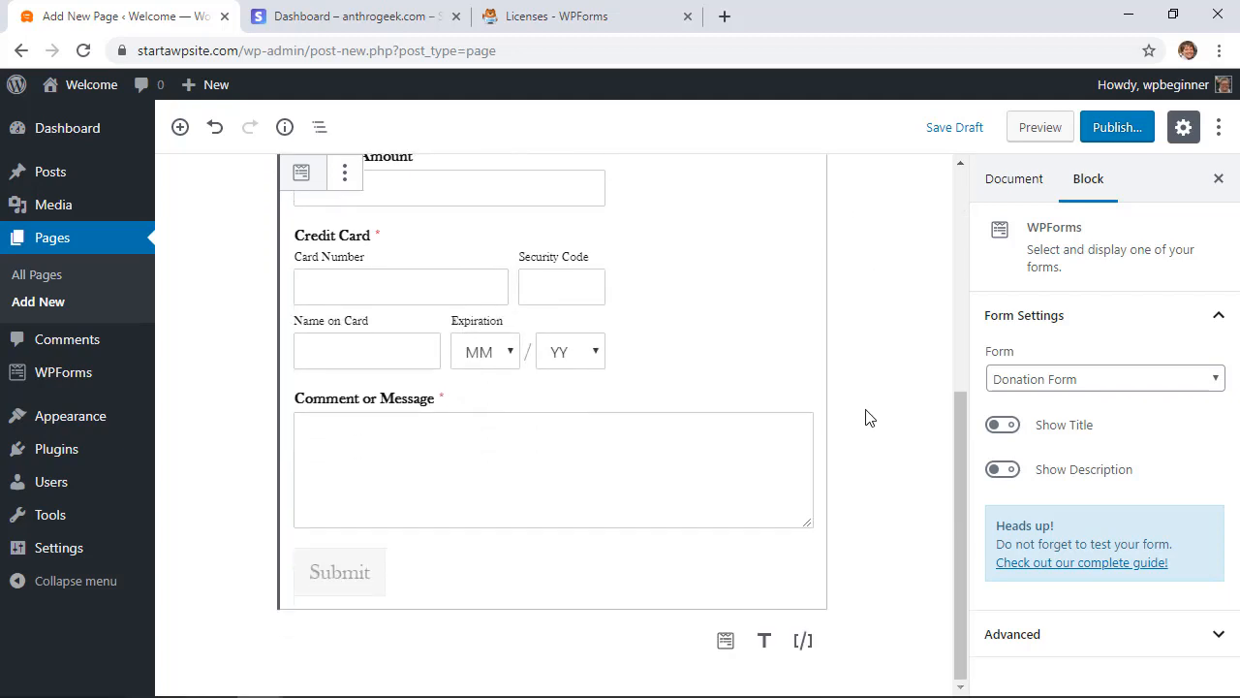
scroll(up, 3)
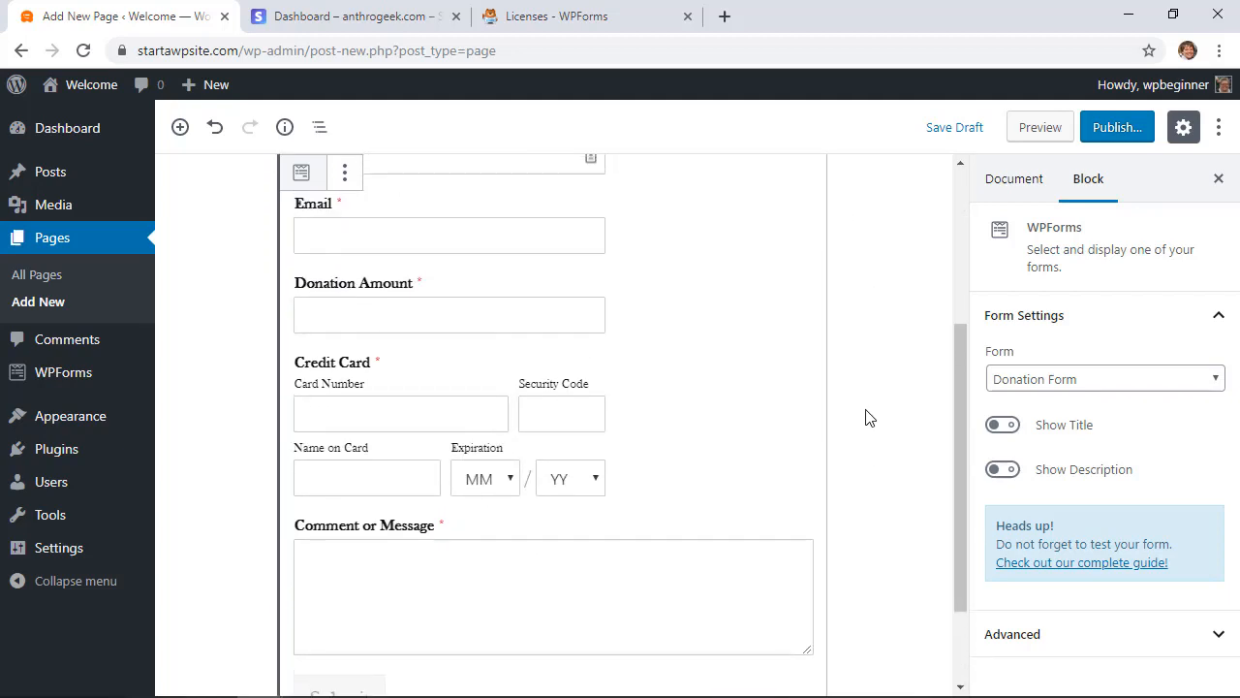
click(1116, 128)
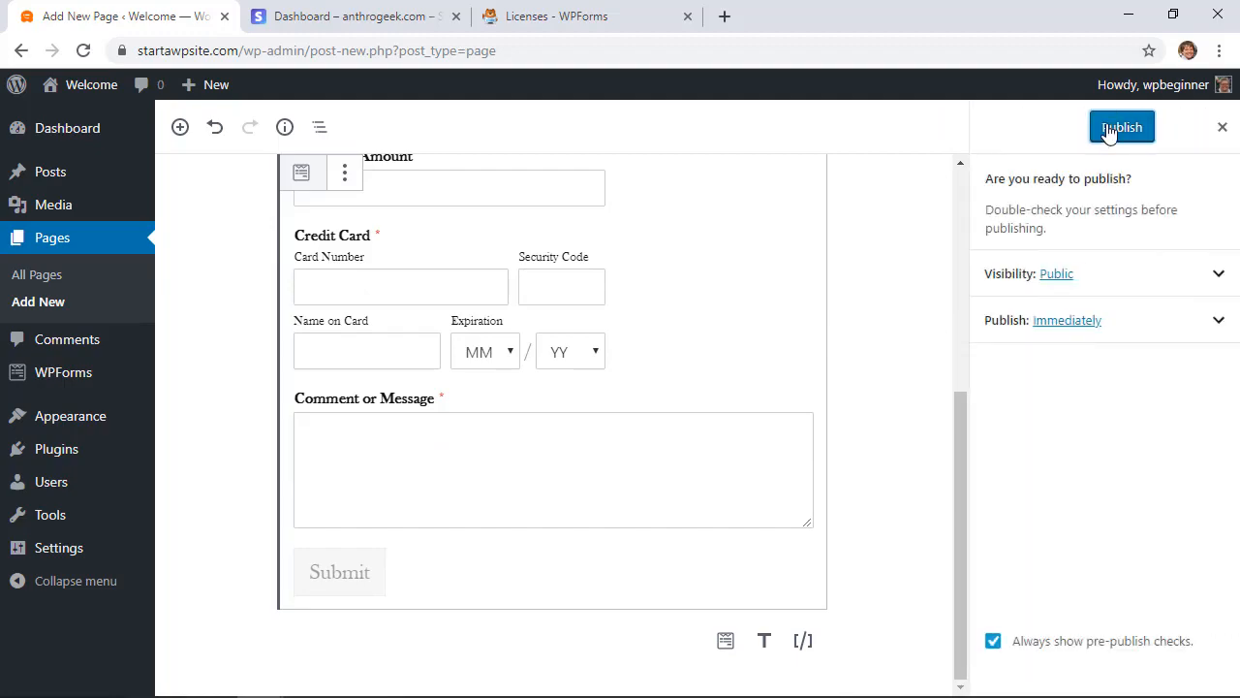
Confirm publishing and view the live Donation page with its credit card form.
click(1120, 128)
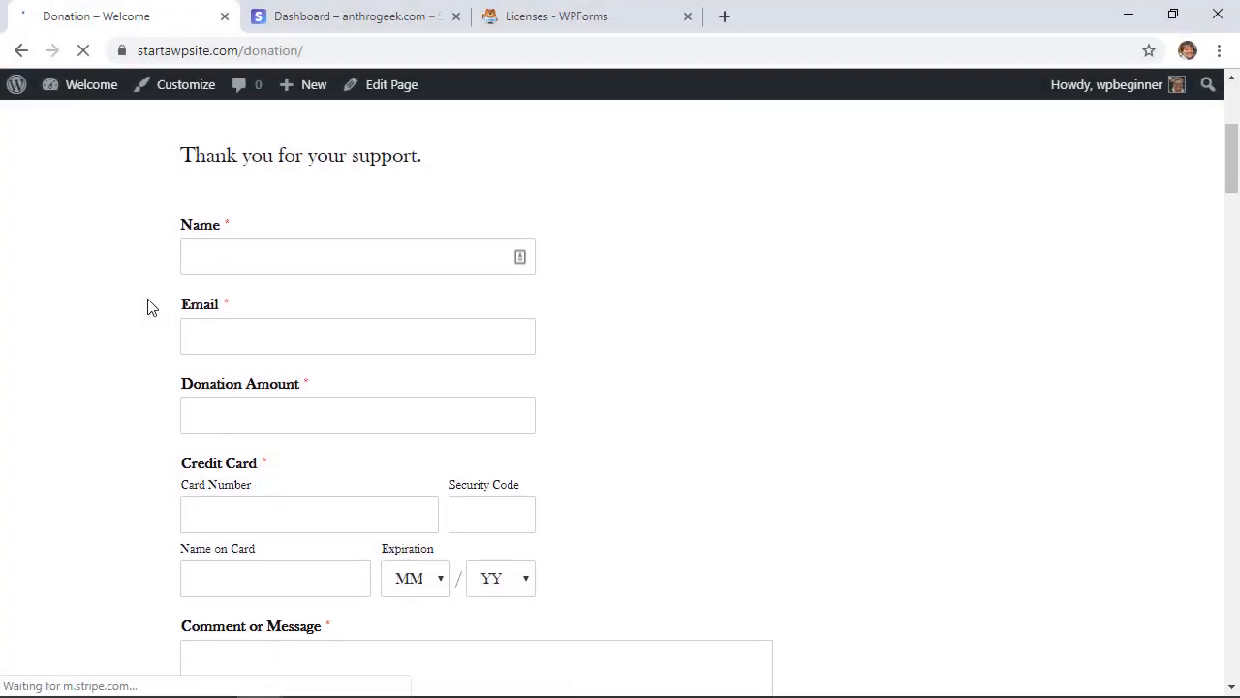
scroll(down, 3)
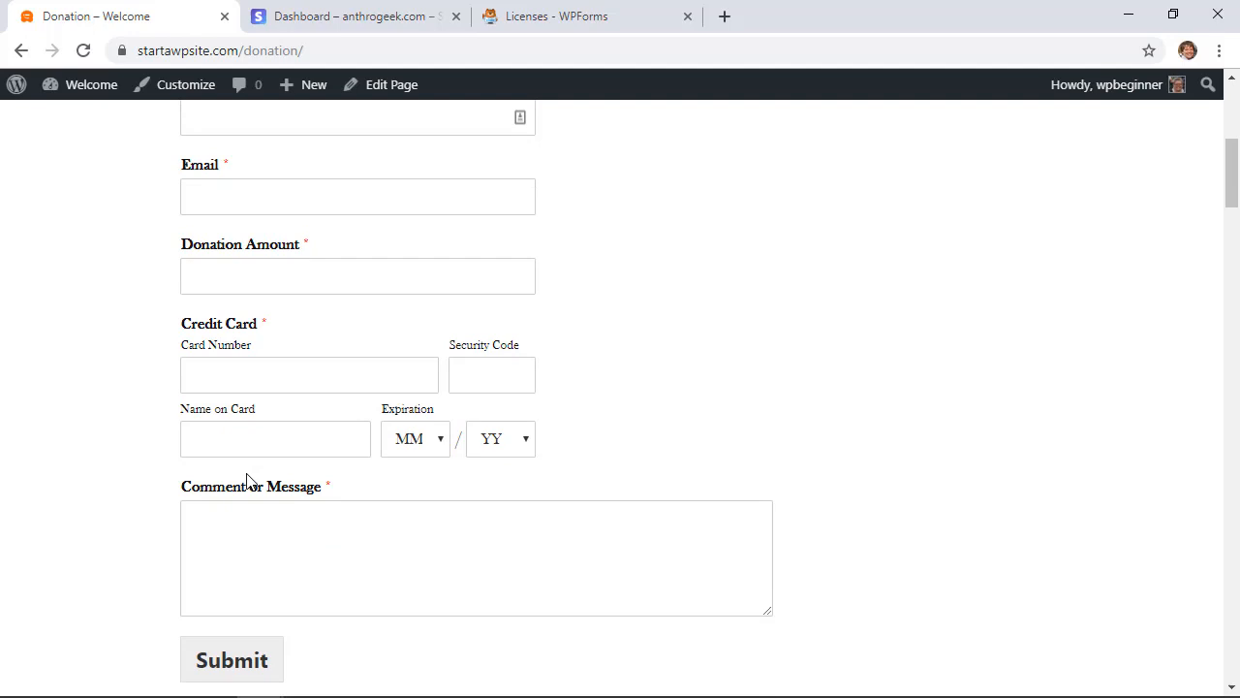
scroll(down, 3)
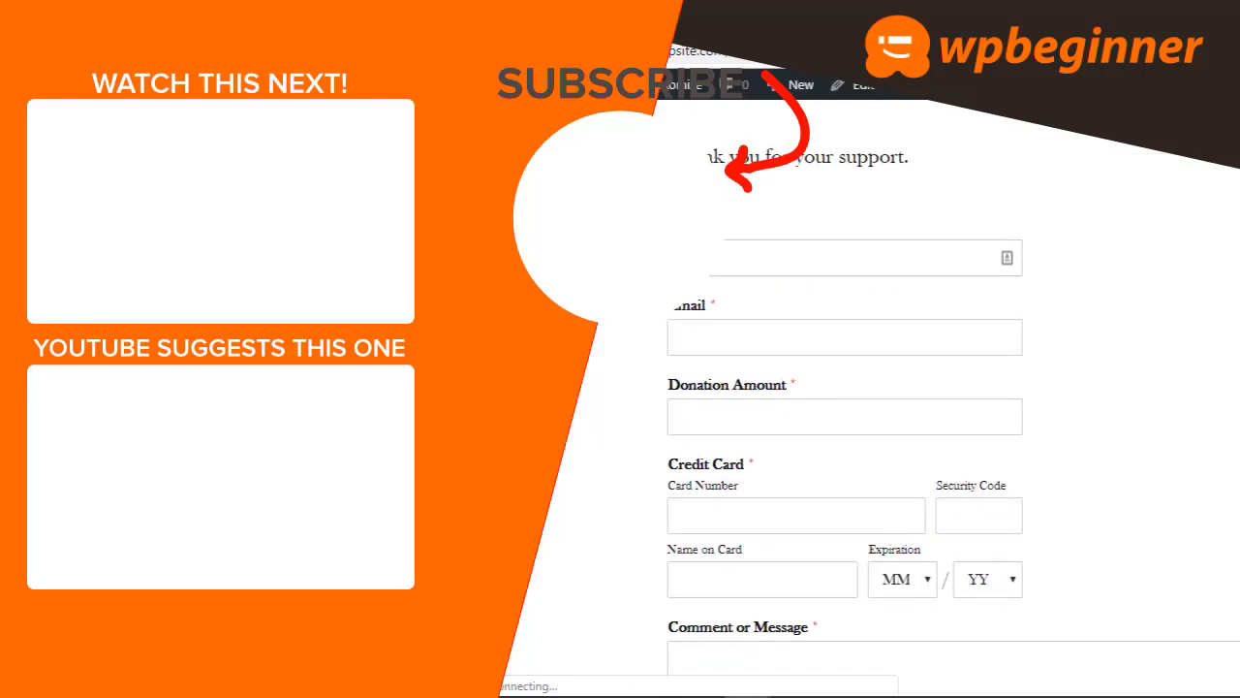
scroll(down, 3)
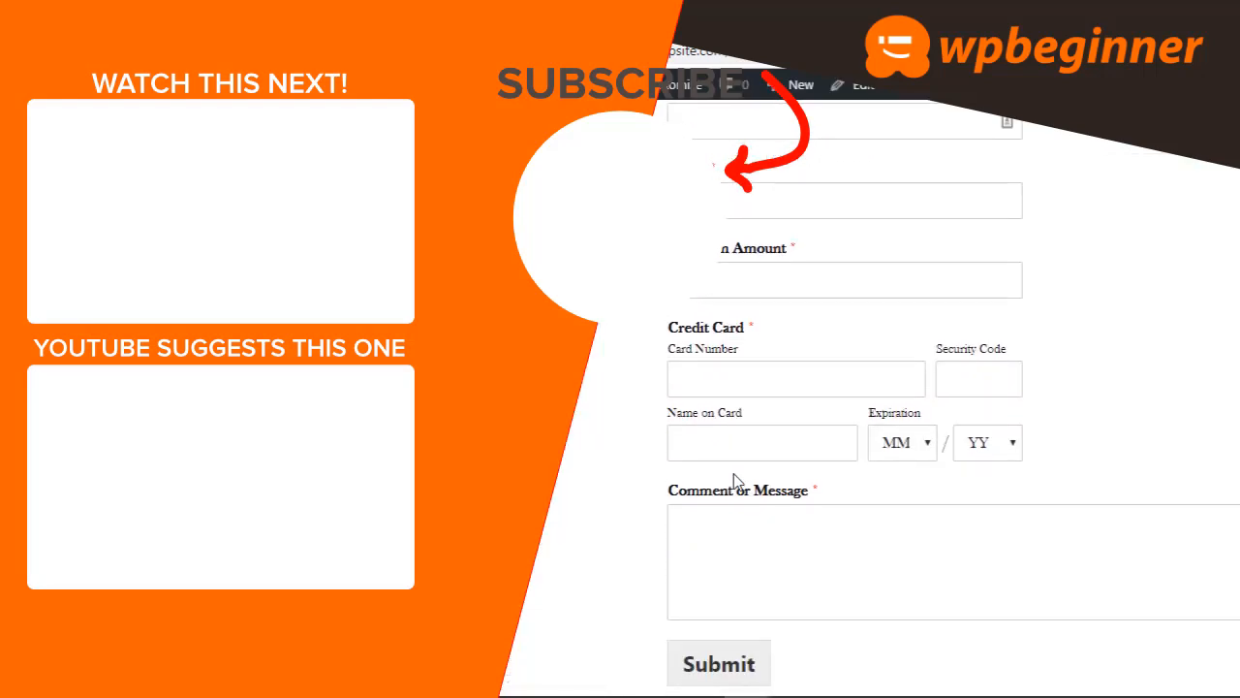